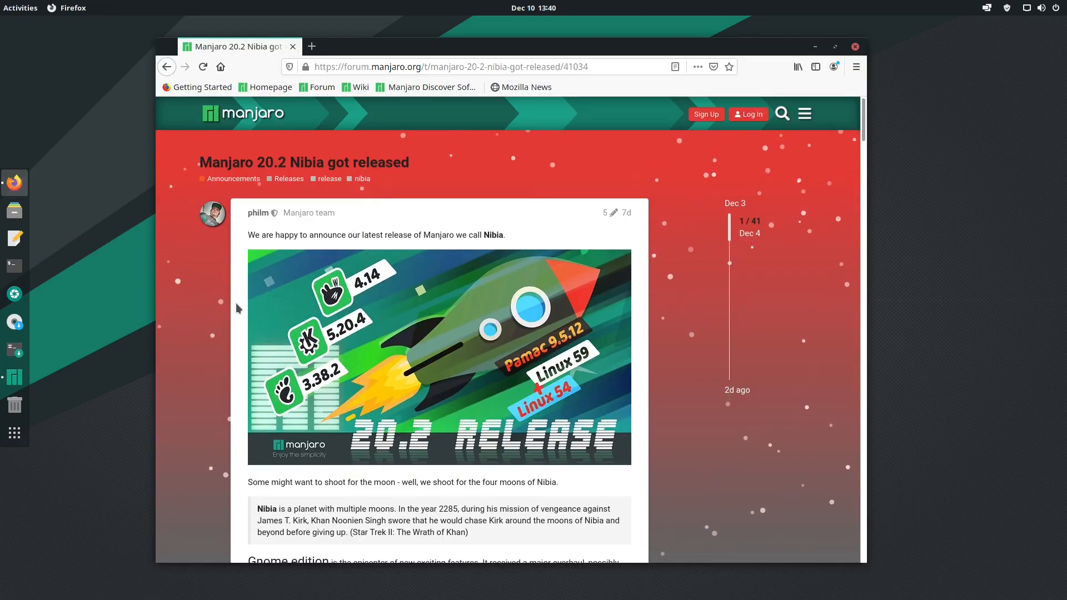
- Read the Manjaro 20.2 Nibia post through the Gnome, KDE and XFCE sections, then close Firefox
{"action": "scroll", "scroll_direction": "down", "scroll_amount": 3}
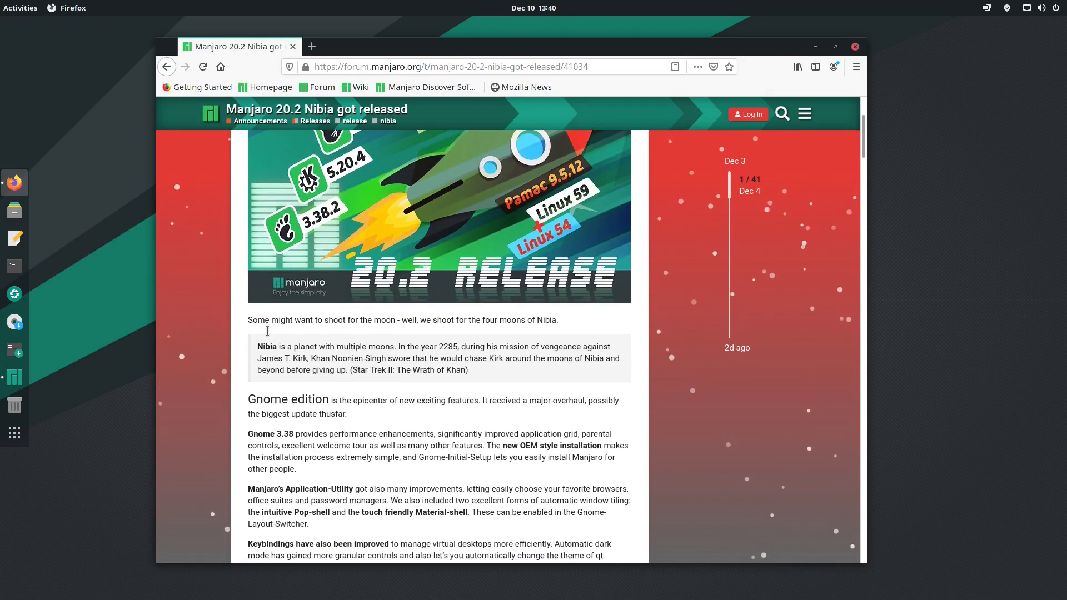
{"action": "scroll", "scroll_direction": "down", "scroll_amount": 3}
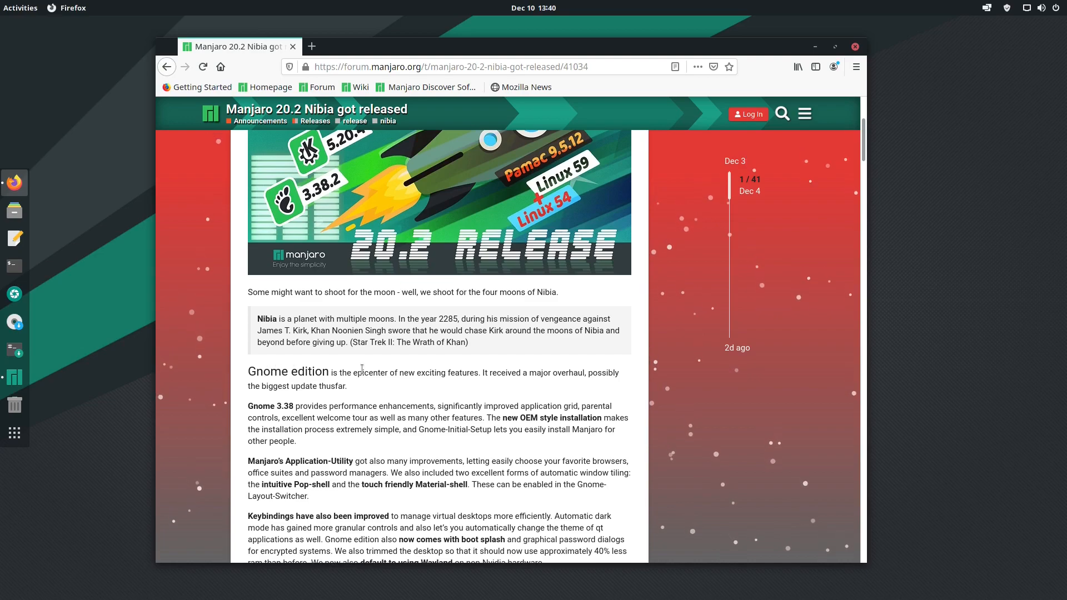
{"action": "mouse_move", "coordinate": [296, 352]}
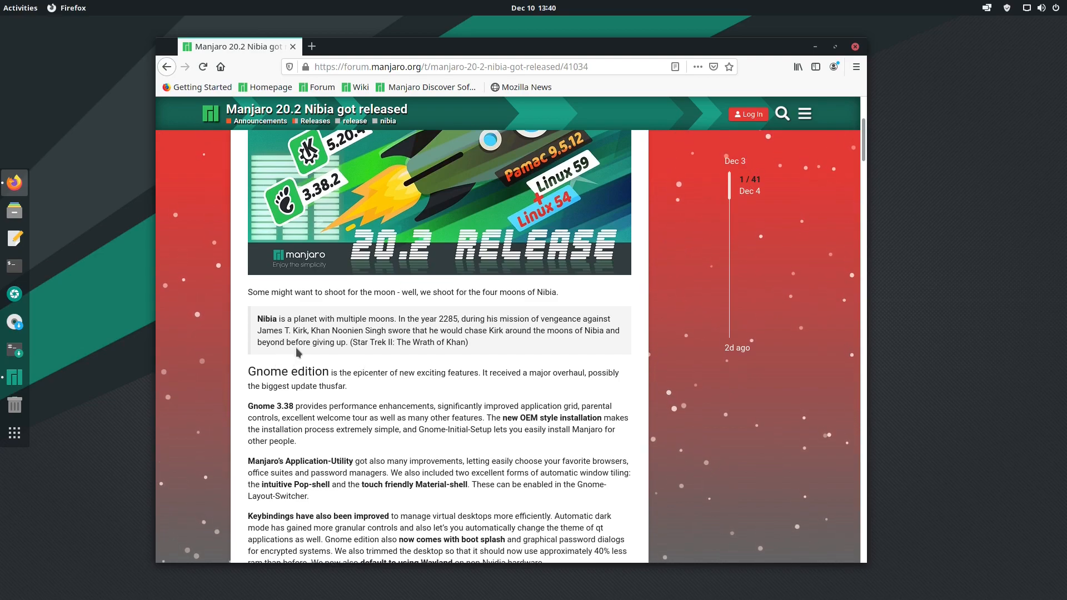
{"action": "mouse_move", "coordinate": [376, 330]}
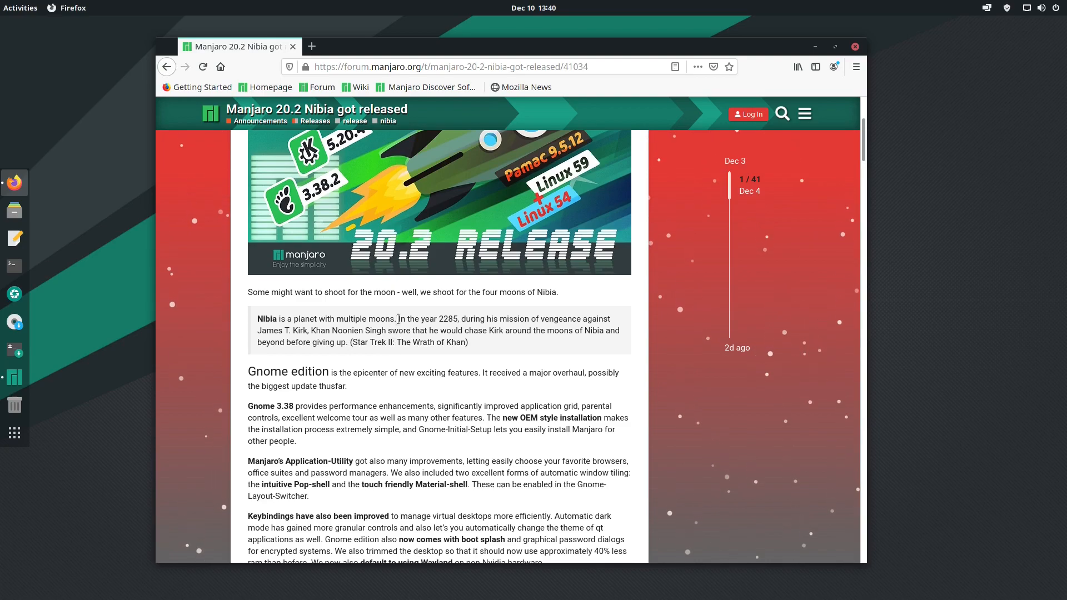
{"action": "mouse_move", "coordinate": [411, 403]}
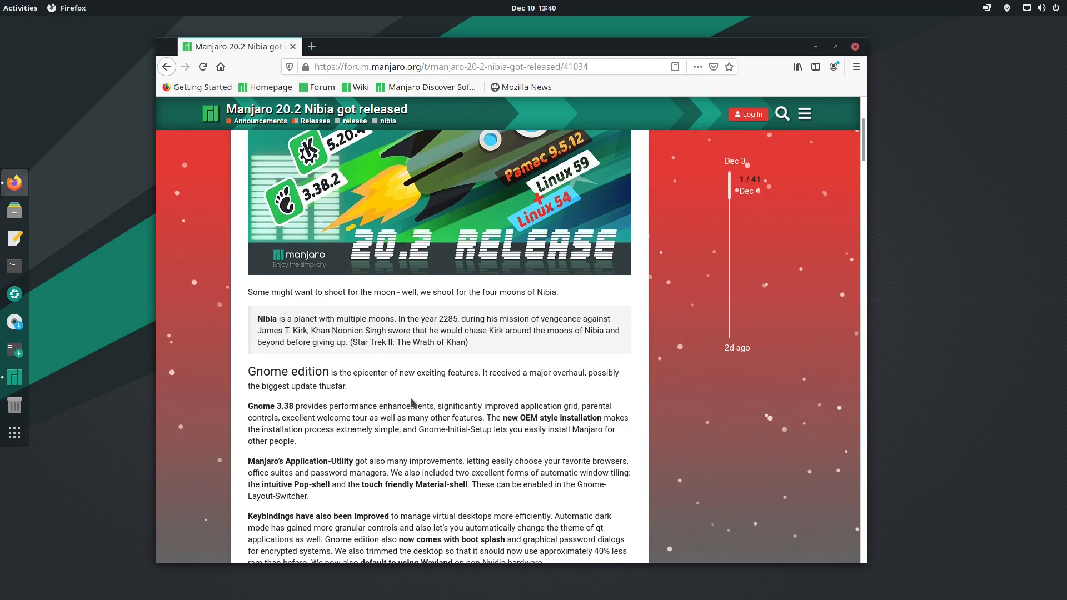
{"action": "scroll", "scroll_direction": "down", "scroll_amount": 3}
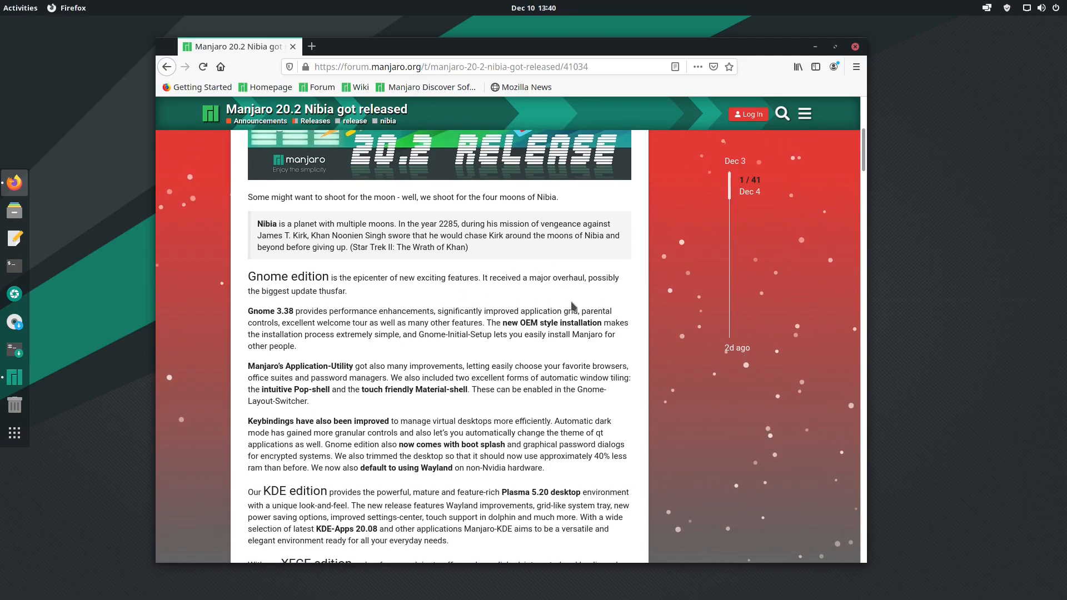
{"action": "mouse_move", "coordinate": [358, 307]}
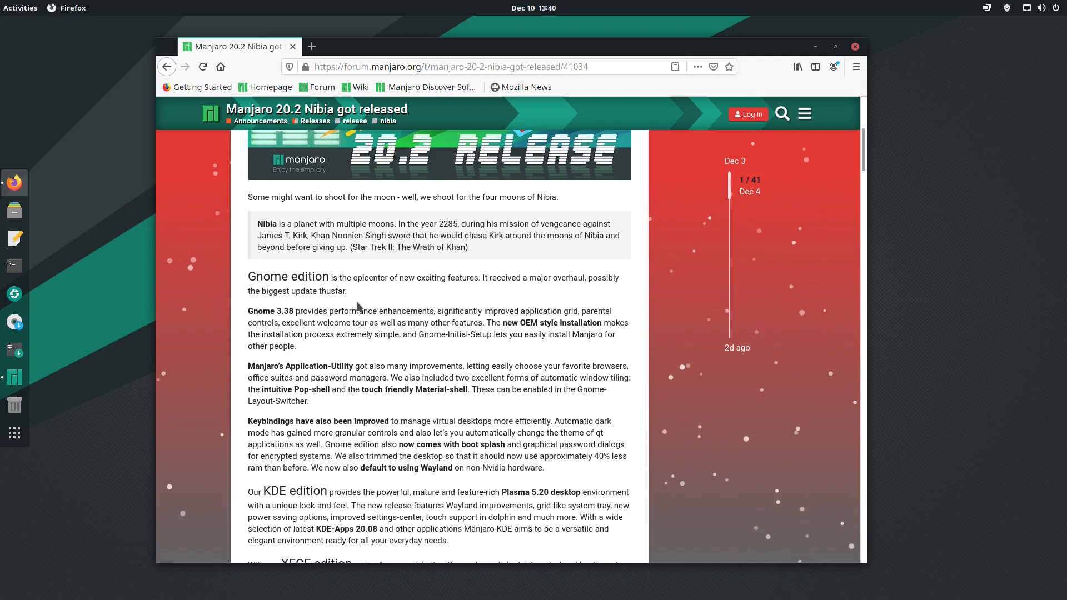
{"action": "scroll", "scroll_direction": "down", "scroll_amount": 3}
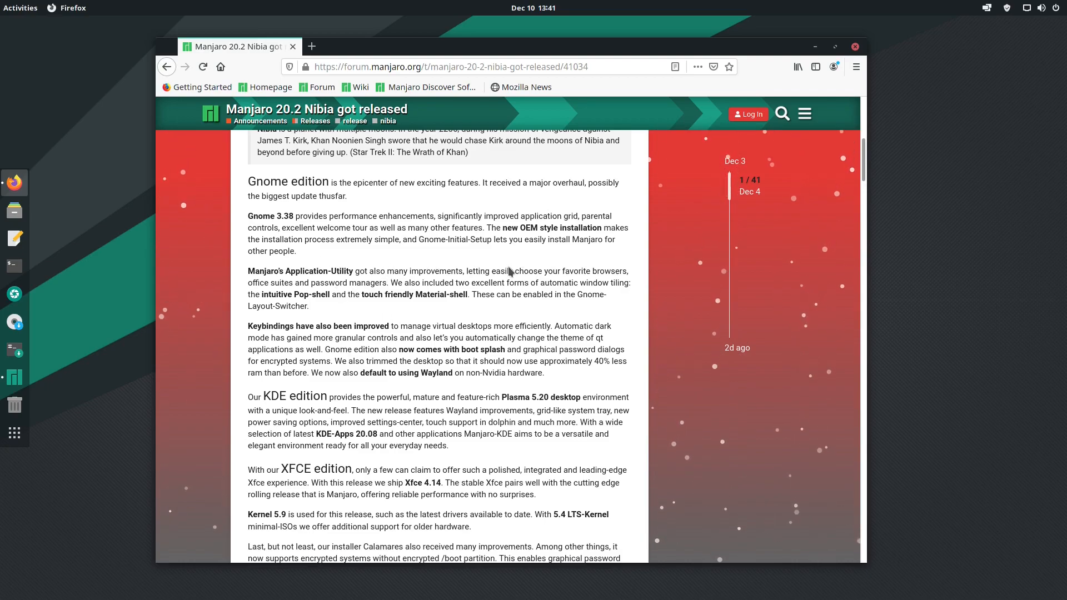
{"action": "mouse_move", "coordinate": [289, 317]}
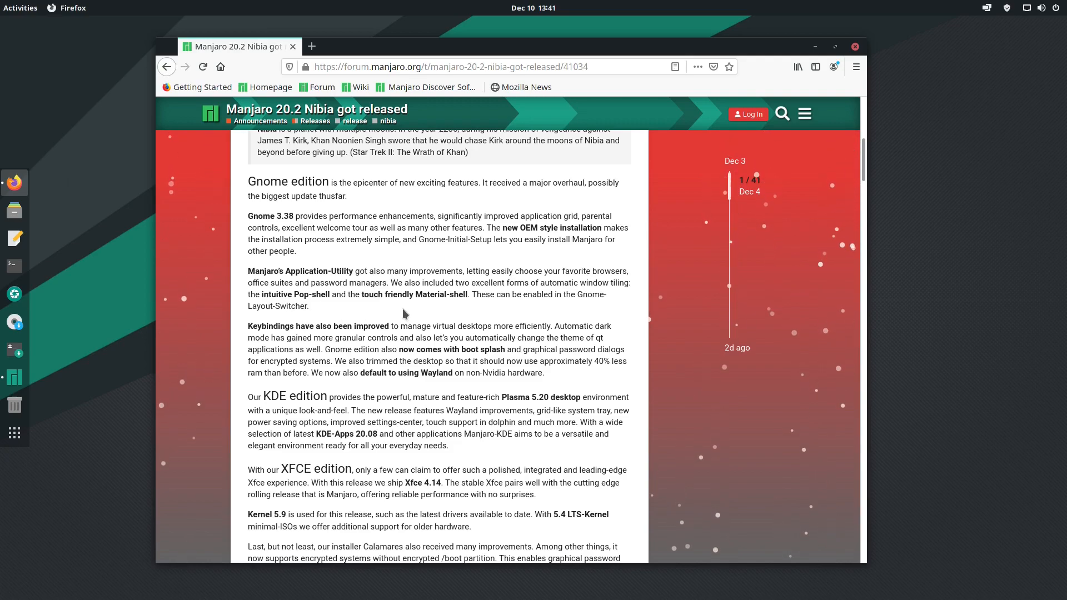
{"action": "mouse_move", "coordinate": [449, 310]}
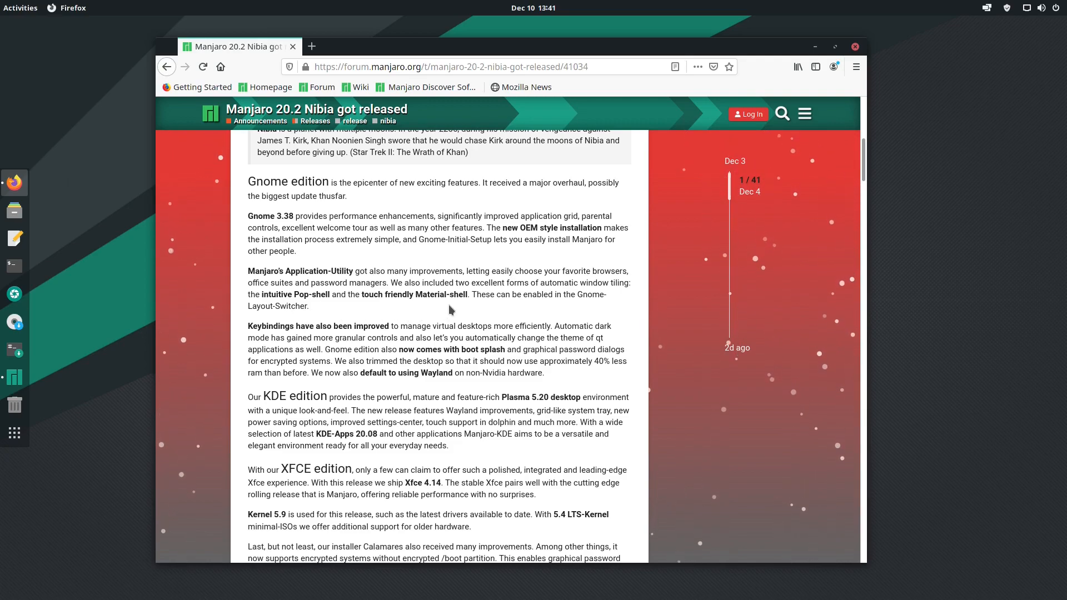
{"action": "left_click", "coordinate": [987, 7]}
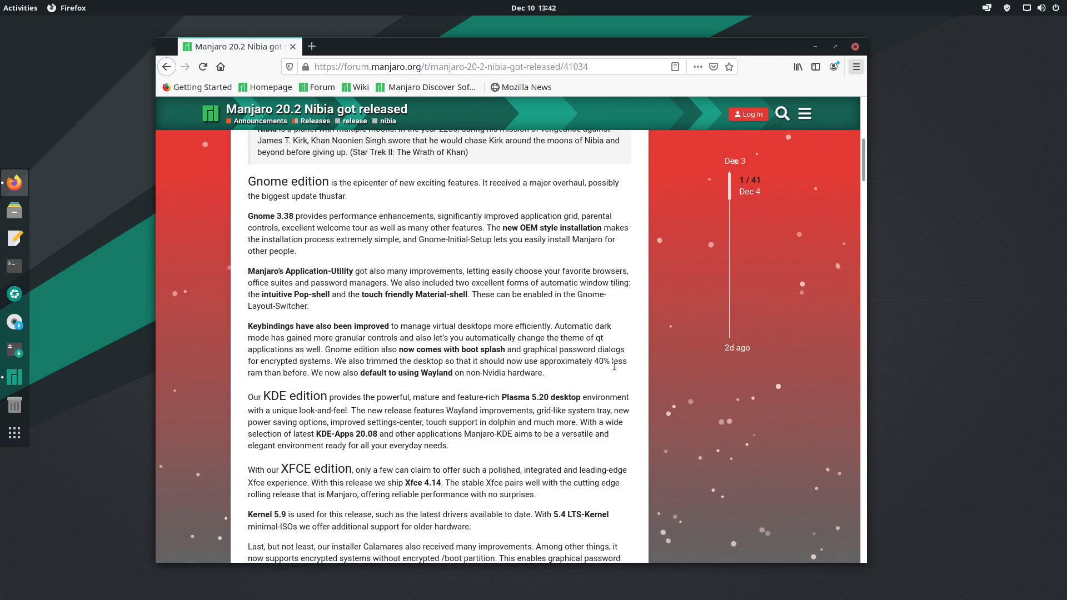
{"action": "mouse_move", "coordinate": [405, 425]}
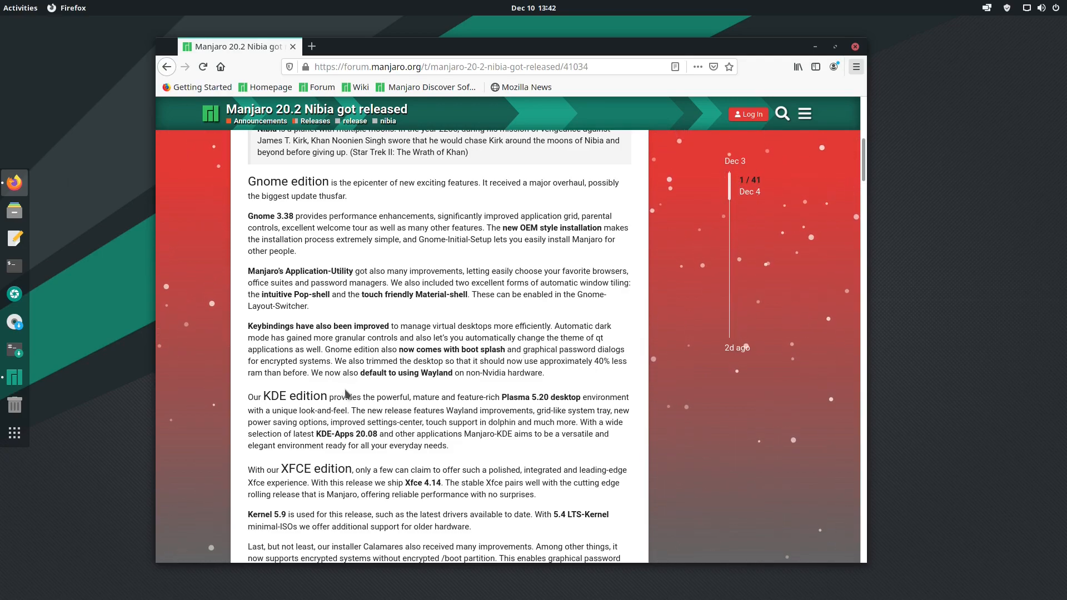
{"action": "mouse_move", "coordinate": [501, 395]}
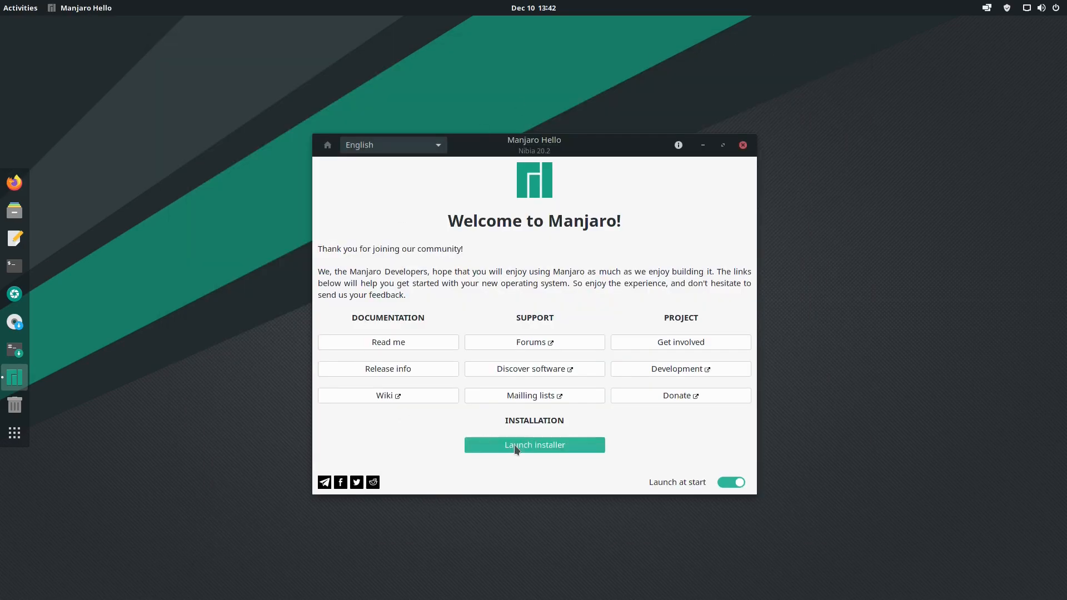
- Launch the Manjaro installer and keep American English to reach the Partitions page
{"action": "left_click", "coordinate": [534, 445]}
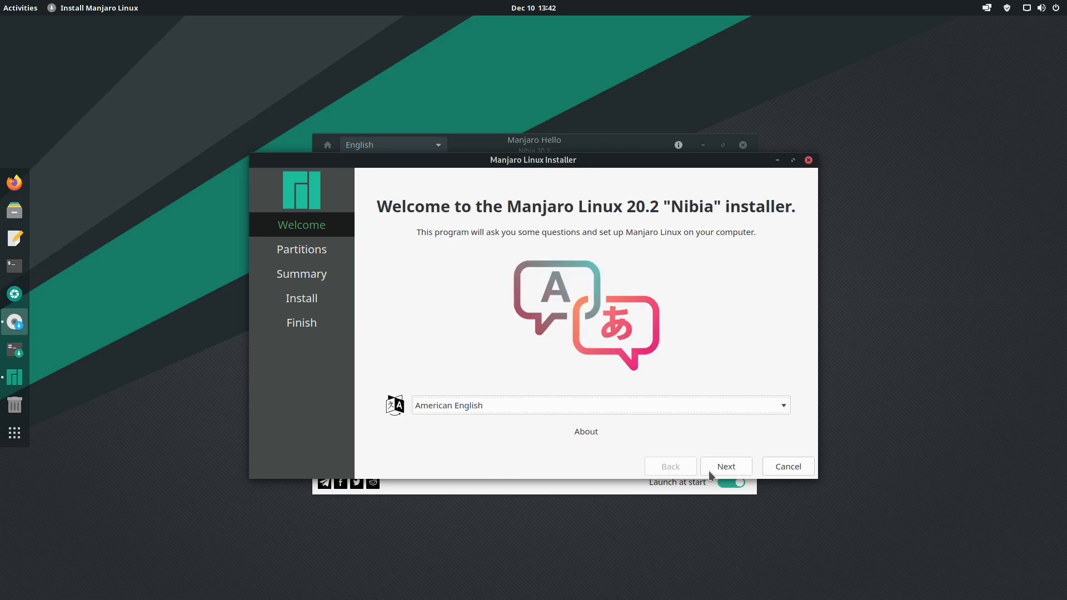
{"action": "left_click", "coordinate": [725, 467]}
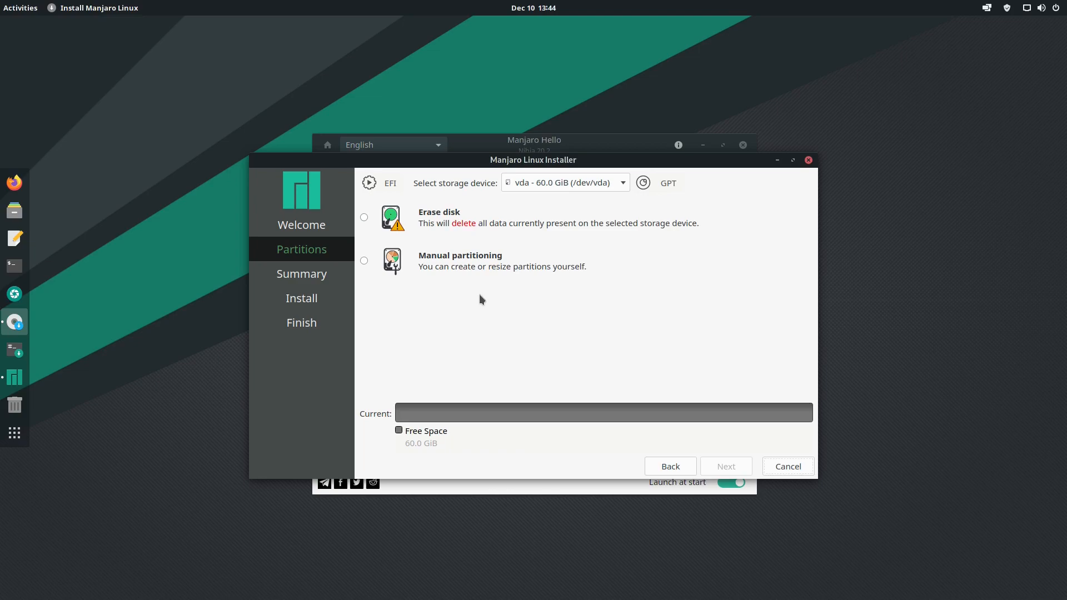
{"action": "mouse_move", "coordinate": [573, 243]}
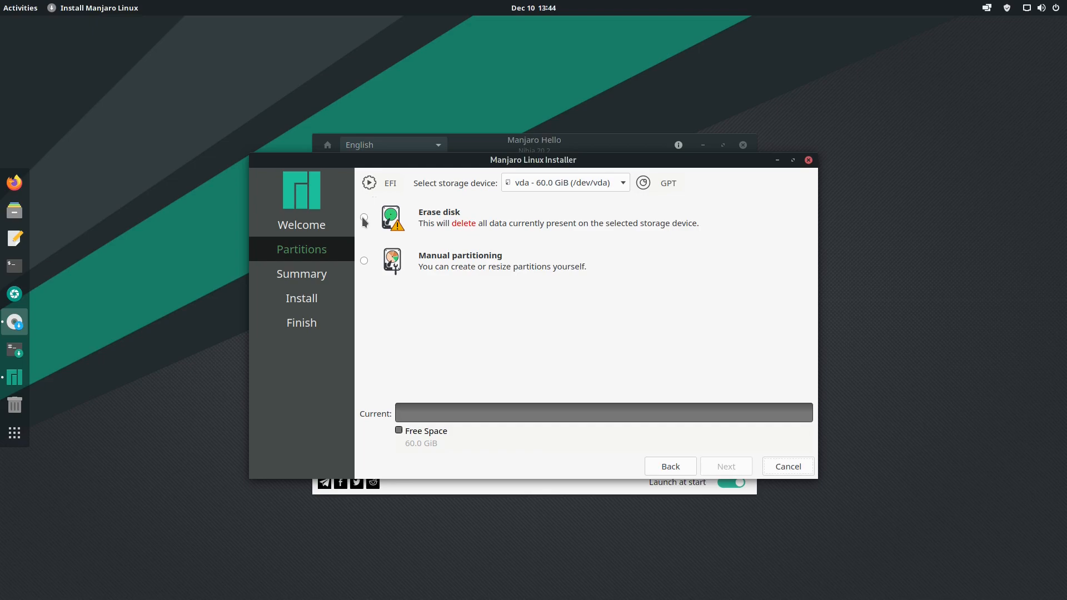
- Erase the 60 GiB disk with Swap (no Hibernate) and install Manjaro 20.2
{"action": "left_click", "coordinate": [364, 217]}
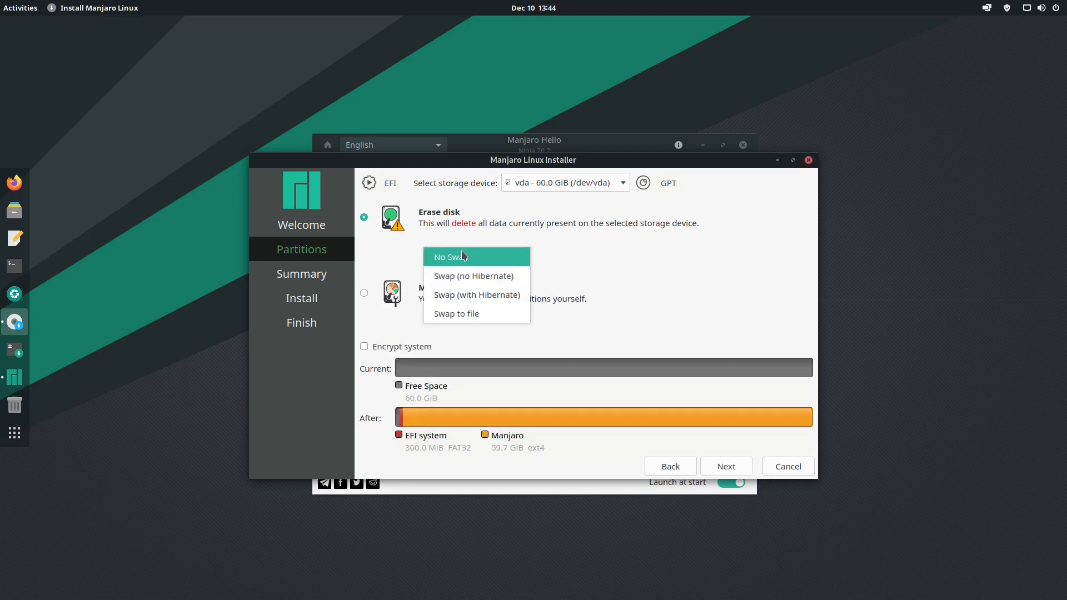
{"action": "left_click", "coordinate": [474, 276]}
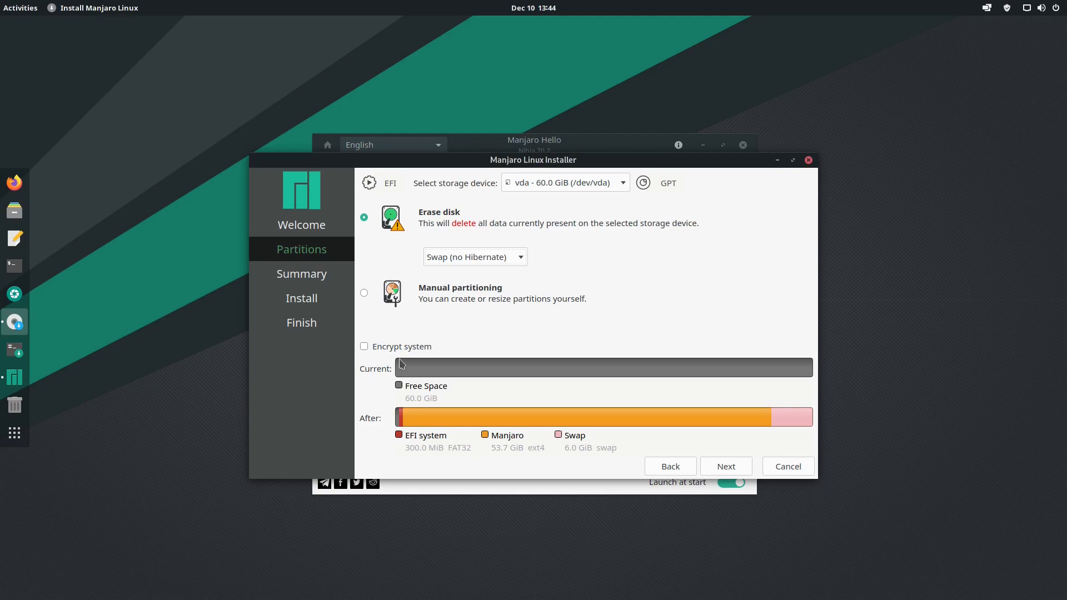
{"action": "left_click", "coordinate": [725, 467]}
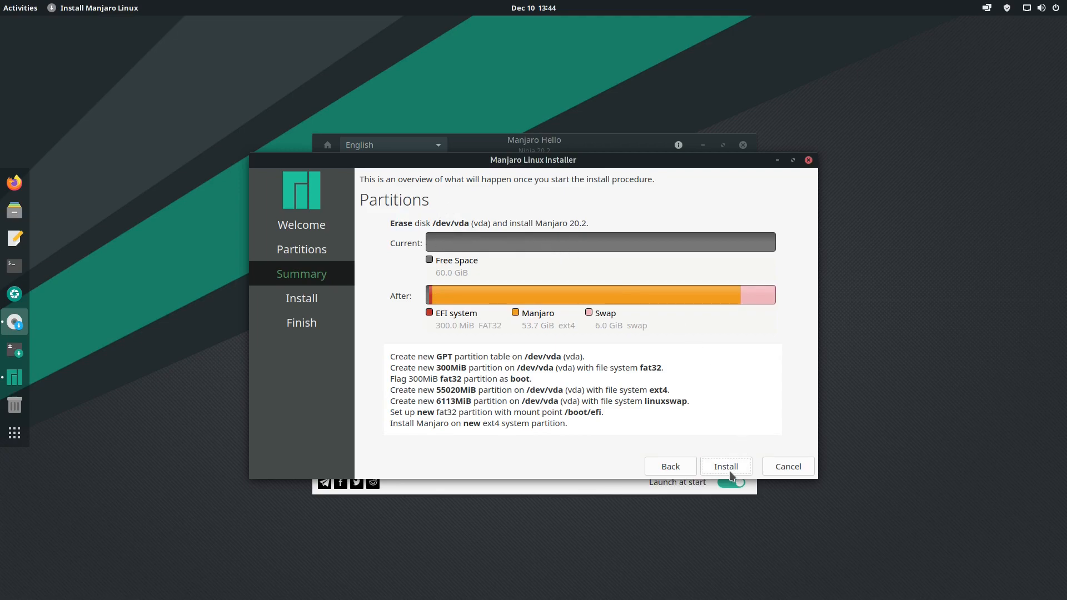
{"action": "mouse_move", "coordinate": [500, 352]}
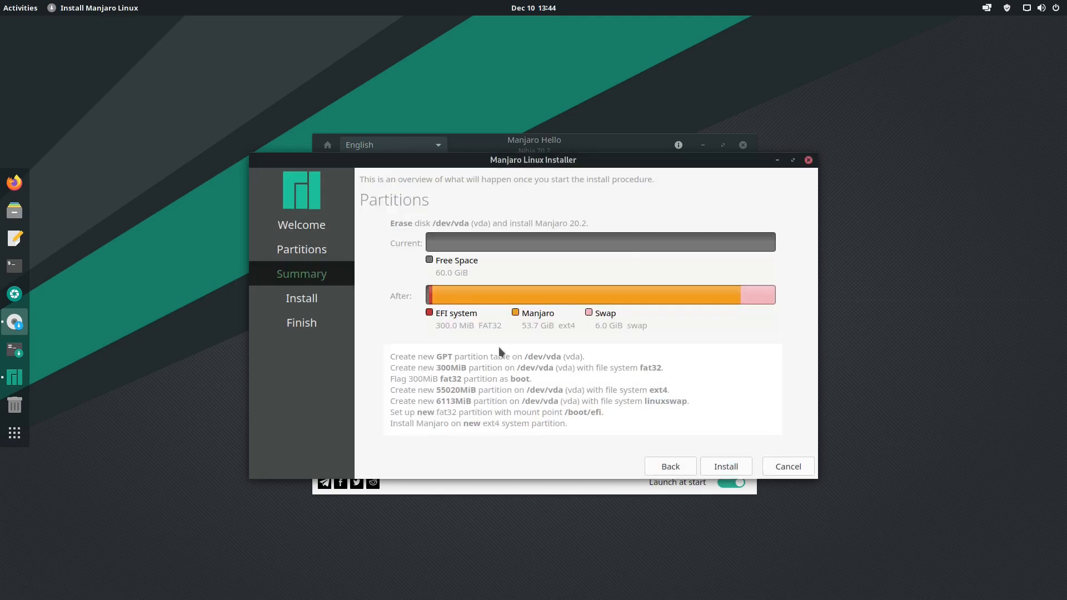
{"action": "left_click", "coordinate": [725, 466]}
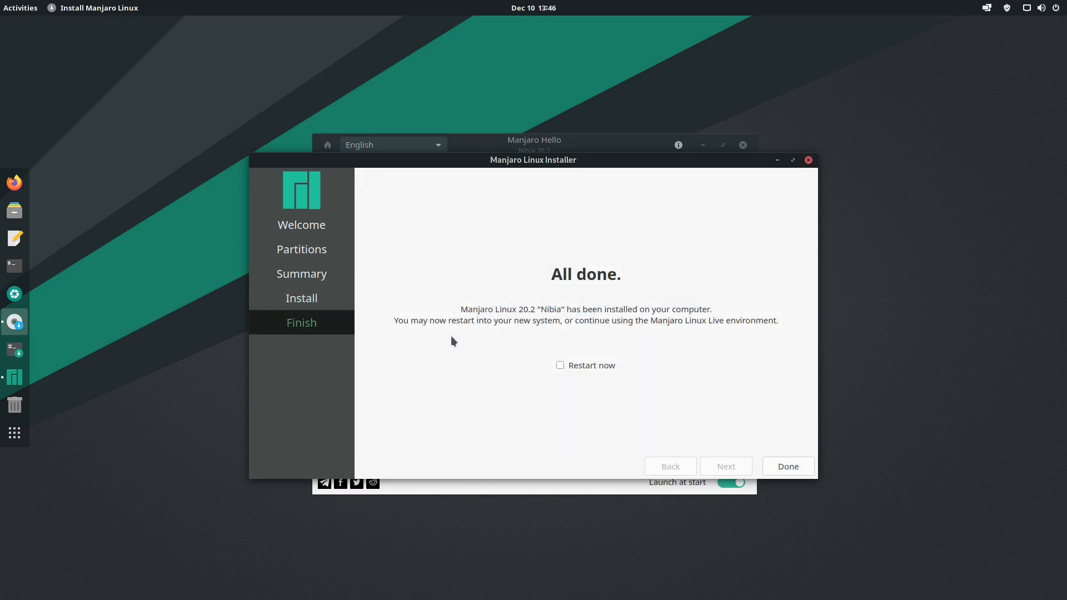
- Tick Restart now and finish the installer to reboot into the new system
{"action": "left_click", "coordinate": [560, 366]}
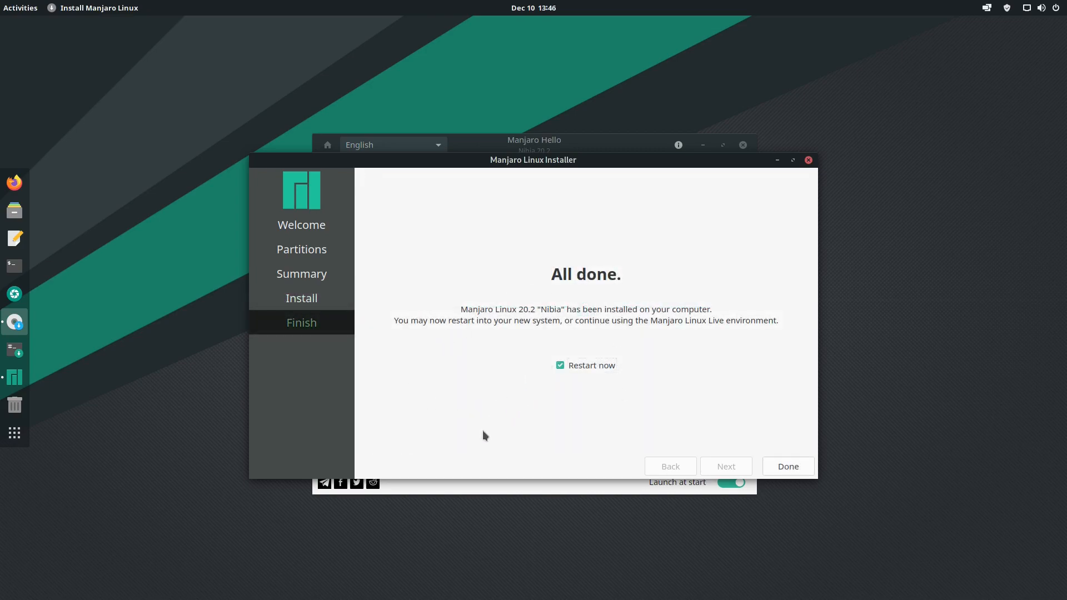
{"action": "left_click", "coordinate": [787, 466]}
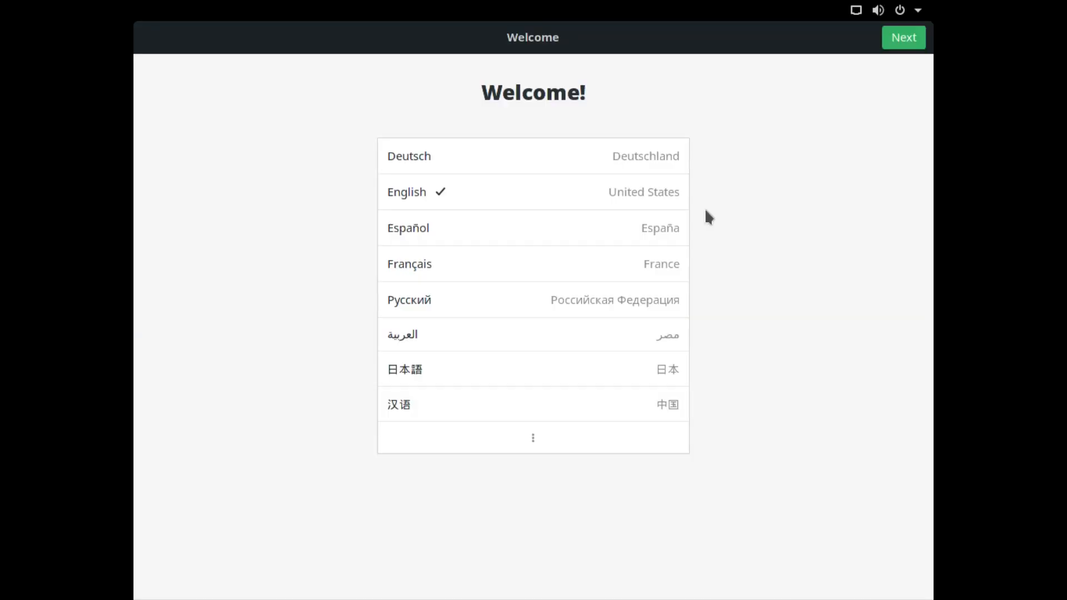
{"action": "mouse_move", "coordinate": [898, 127]}
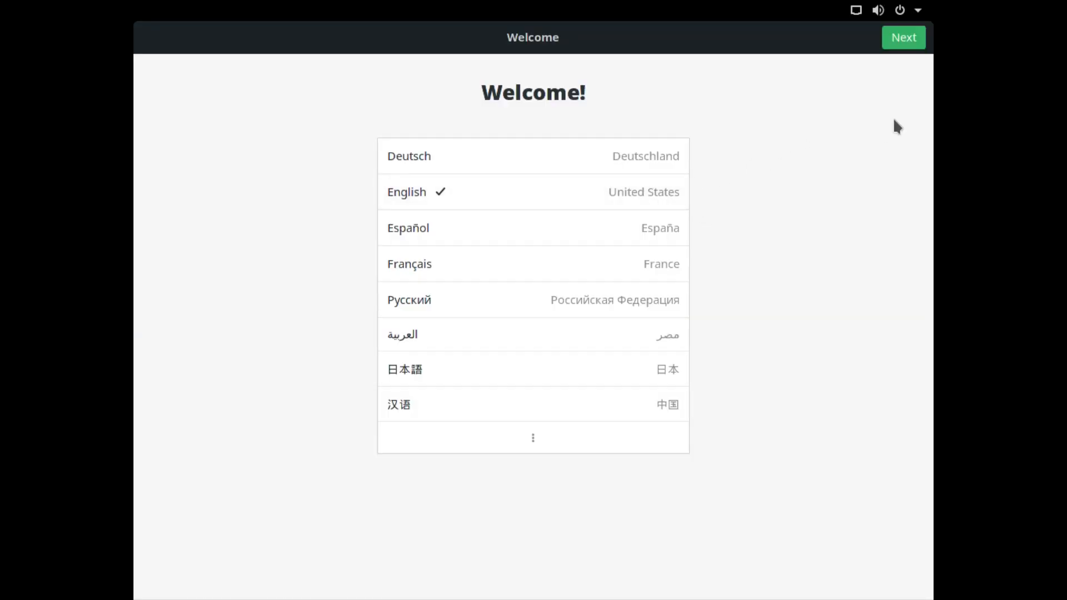
- Keep English, choose the Swiss German keyboard layout, and leave location services on
{"action": "left_click", "coordinate": [903, 36]}
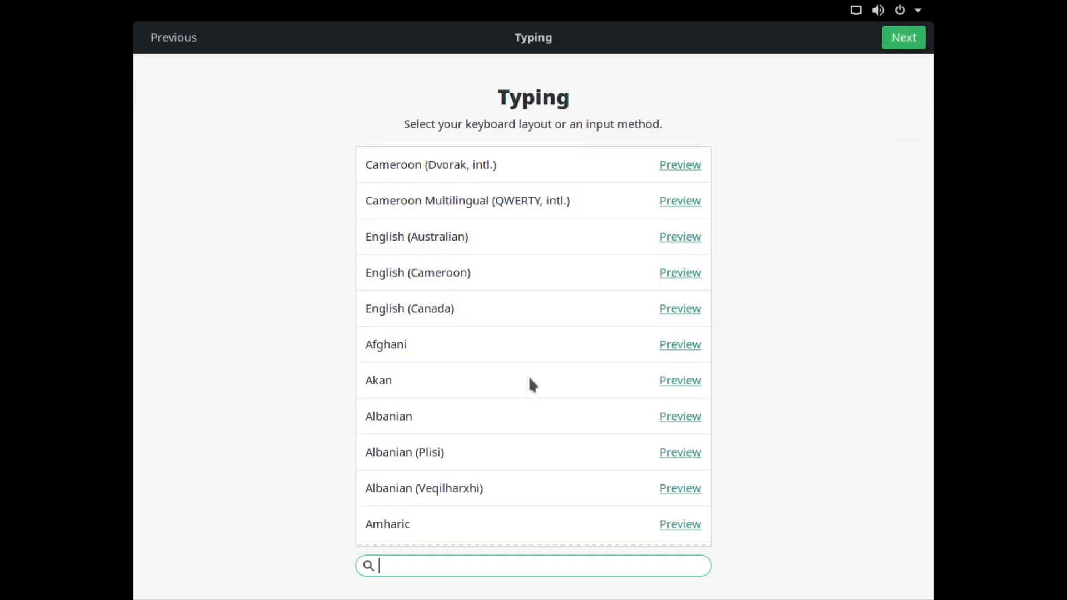
{"action": "type", "text": "swit"}
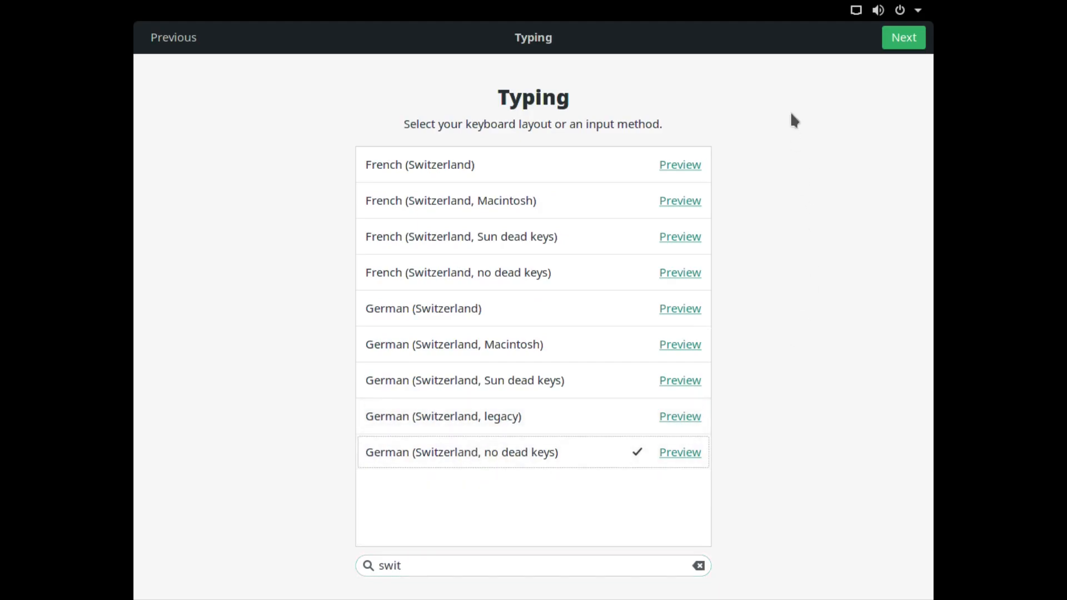
{"action": "left_click", "coordinate": [903, 37]}
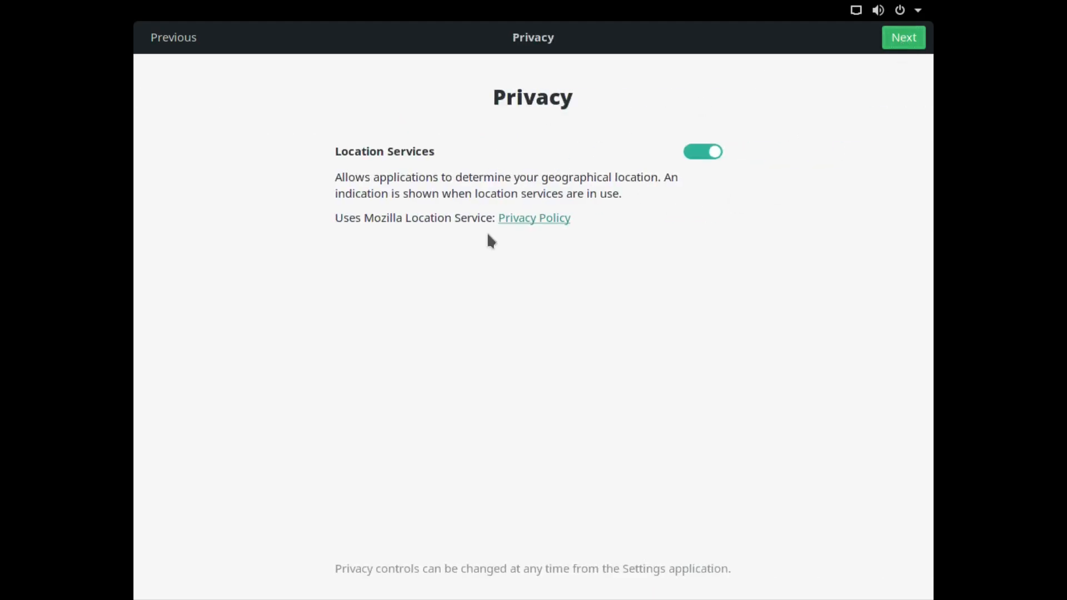
{"action": "left_click", "coordinate": [903, 37]}
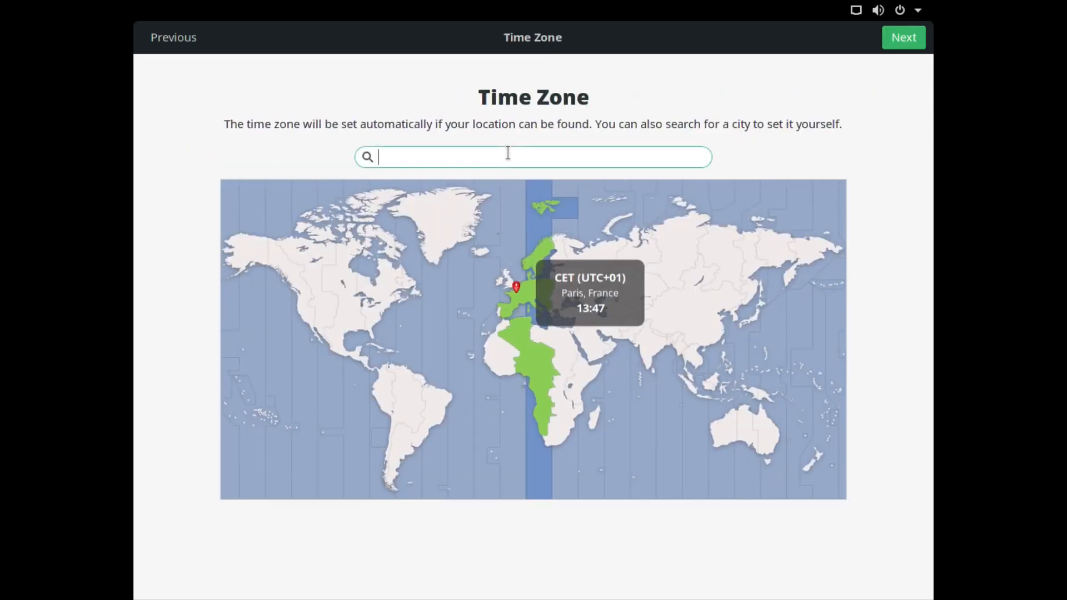
- Pick Basel, Switzerland as the time zone and skip Online Accounts
{"action": "type", "text": "Basel, Switzerland"}
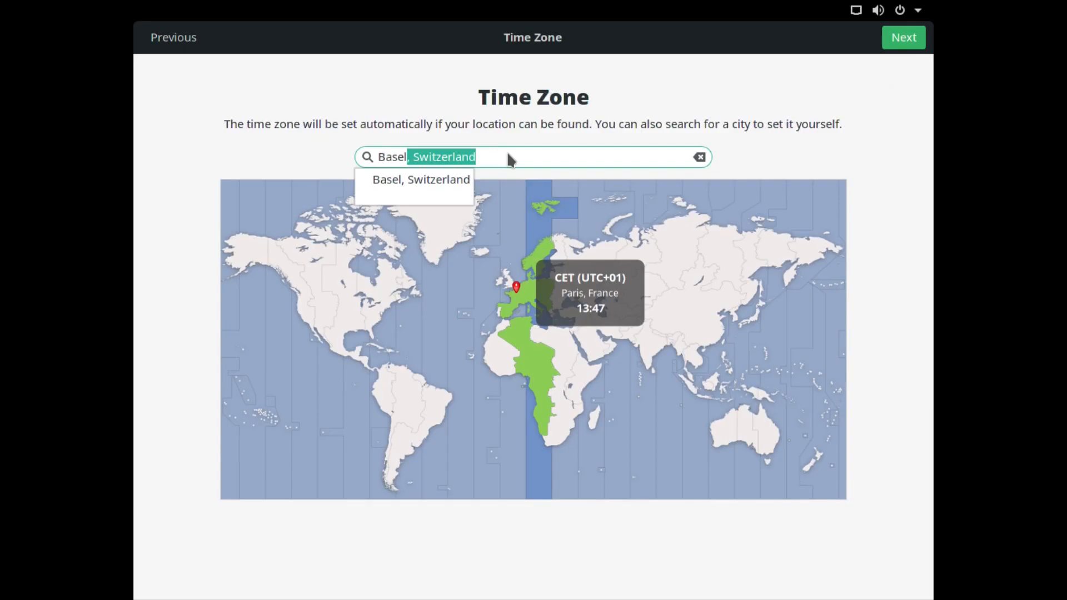
{"action": "left_click", "coordinate": [903, 37]}
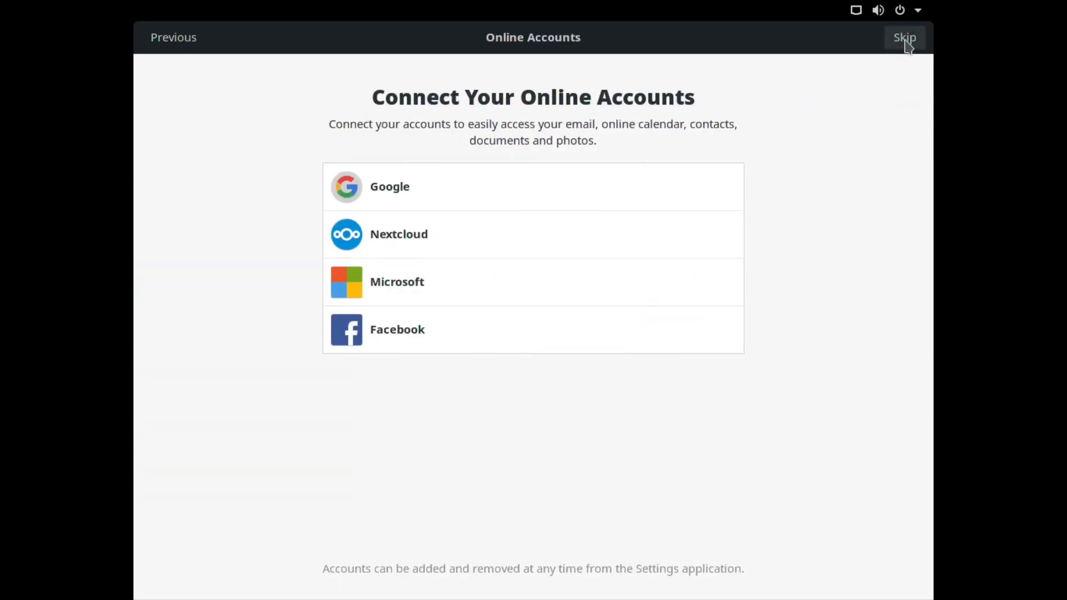
{"action": "left_click", "coordinate": [905, 37]}
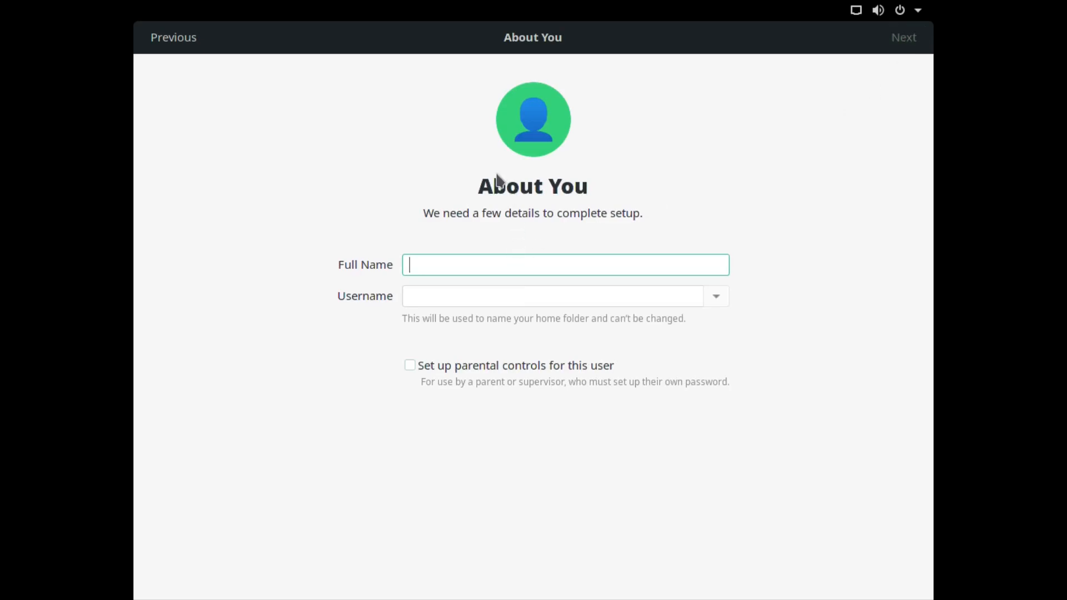
- Create the user 'Ermanno Ferrari' with a confirmed password and start using Manjaro Linux
{"action": "type", "text": "Ermanno"}
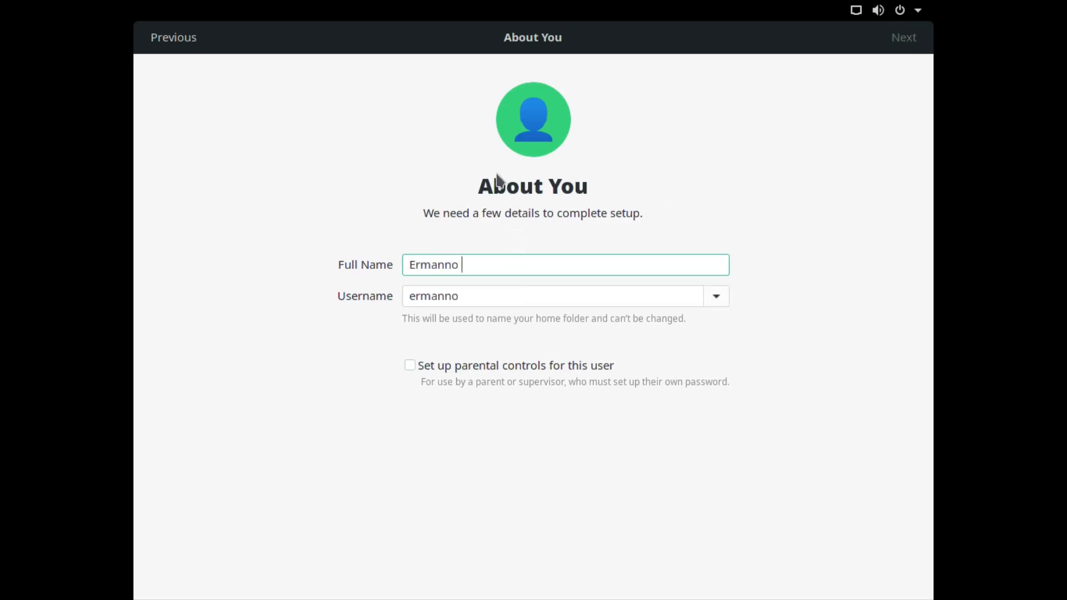
{"action": "type", "text": "Ferrari"}
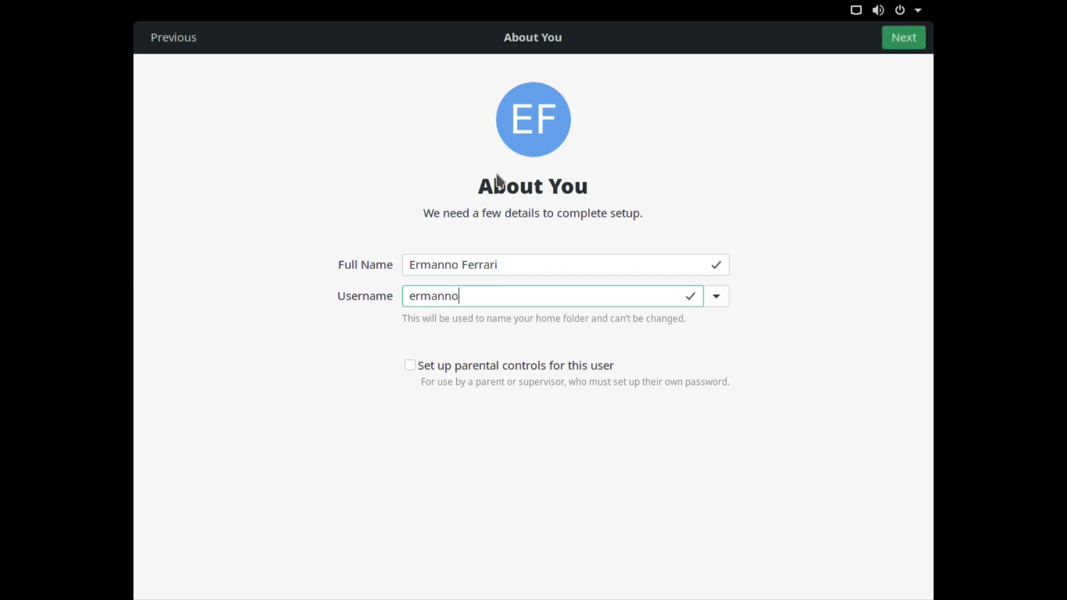
{"action": "mouse_move", "coordinate": [589, 374]}
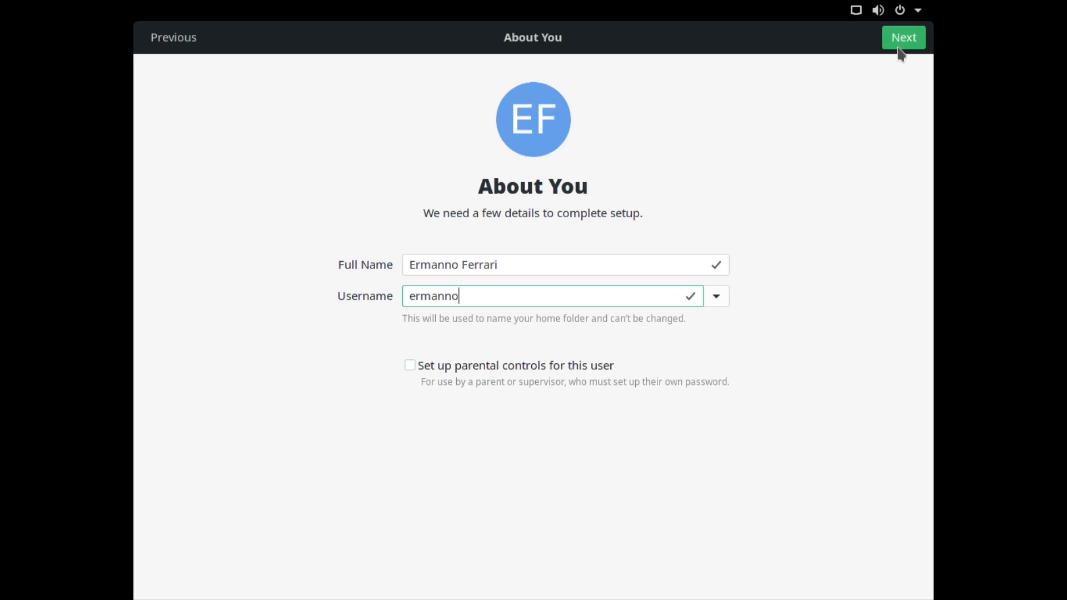
{"action": "left_click", "coordinate": [903, 37]}
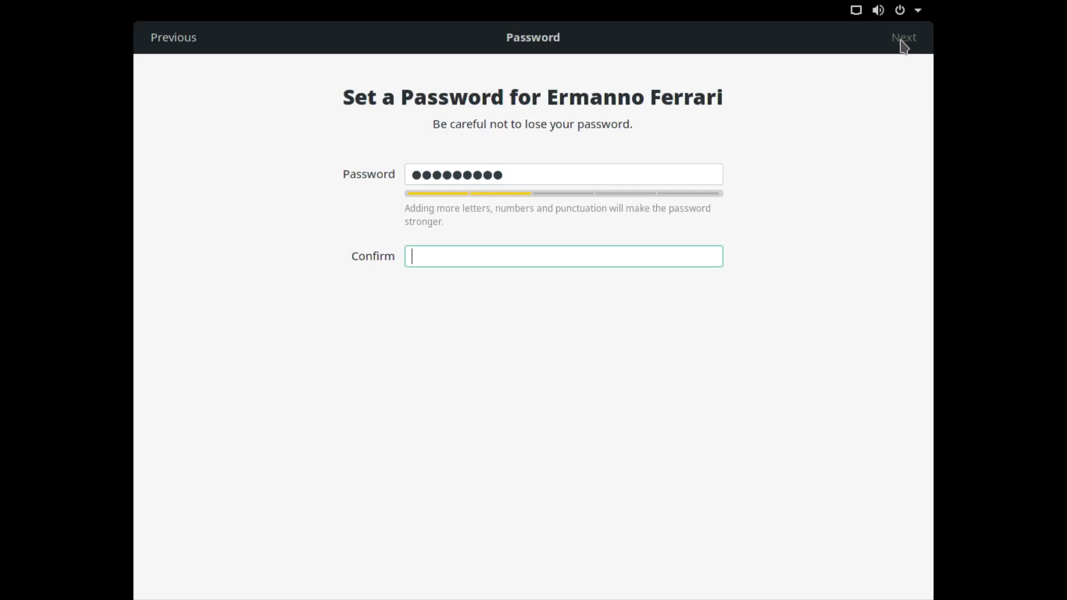
{"action": "type", "text": "password"}
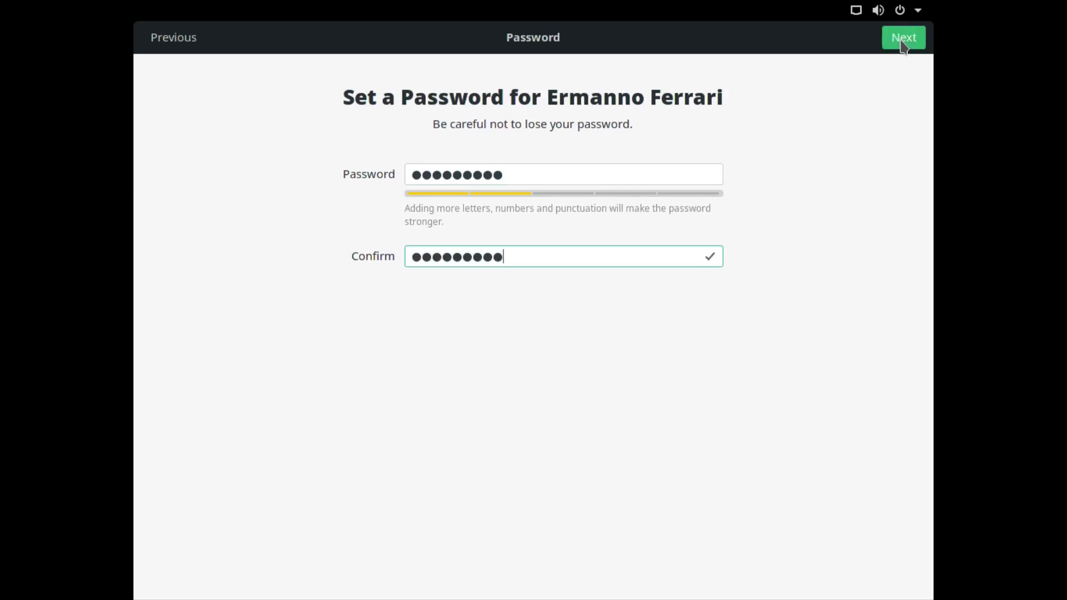
{"action": "left_click", "coordinate": [903, 37]}
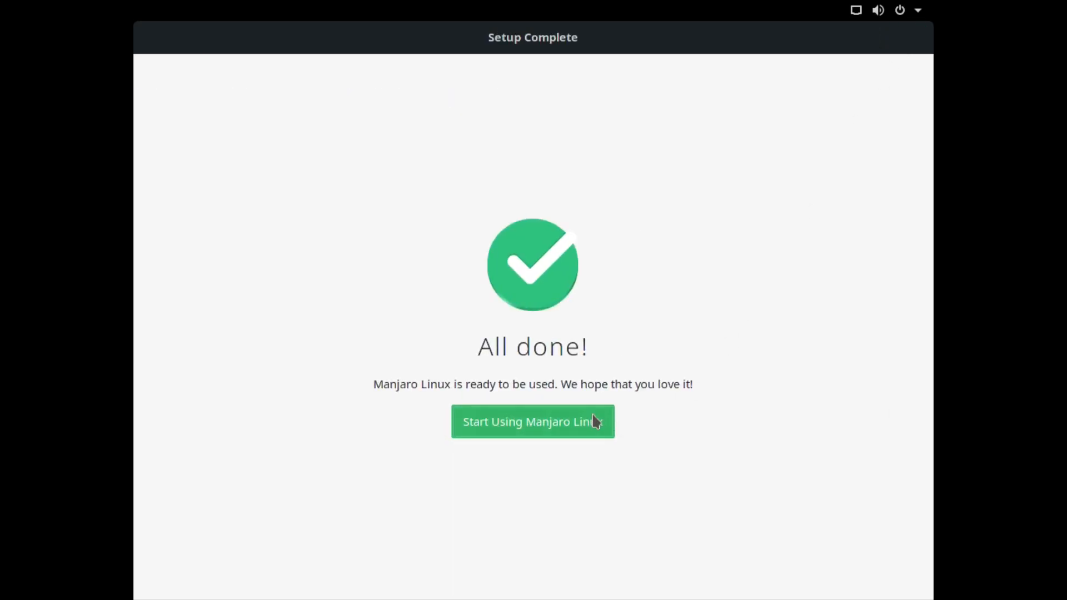
{"action": "left_click", "coordinate": [532, 421]}
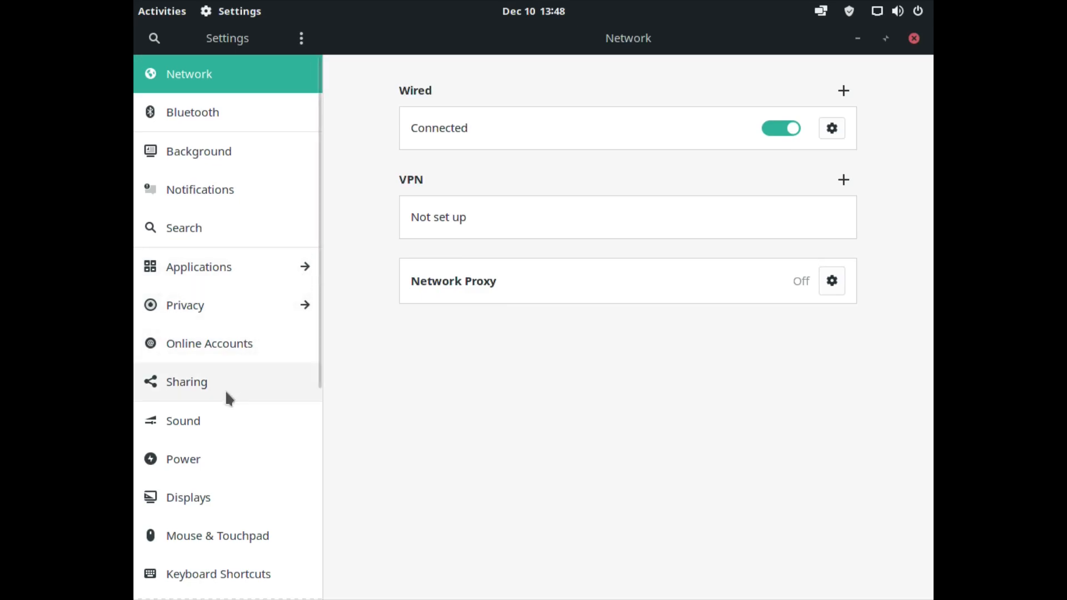
- In Displays, apply a 1920 × 1080 (16:9) resolution and keep it
{"action": "left_click", "coordinate": [188, 497]}
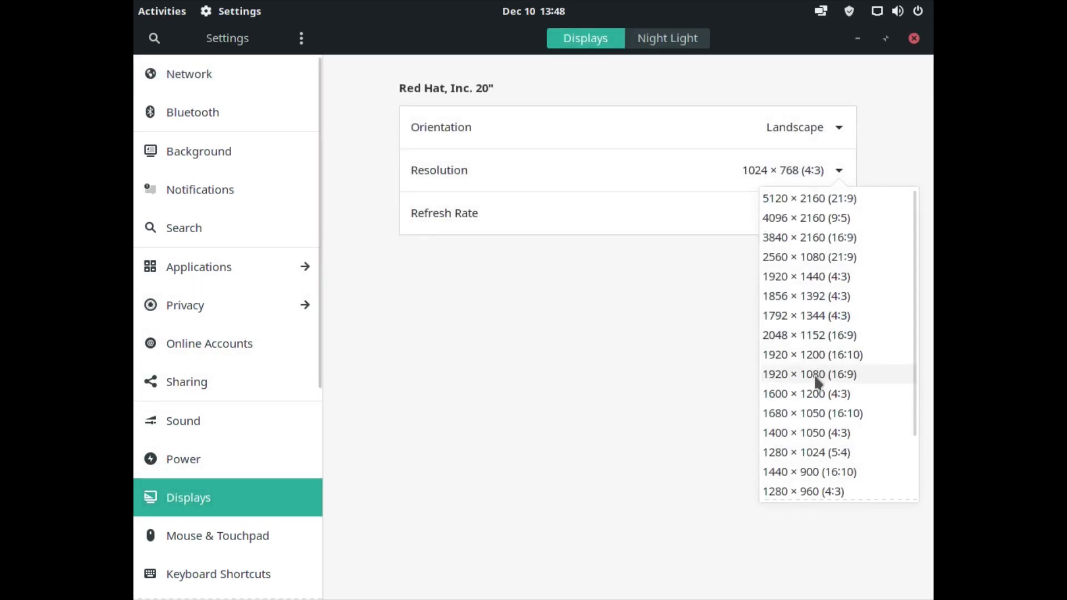
{"action": "left_click", "coordinate": [810, 374]}
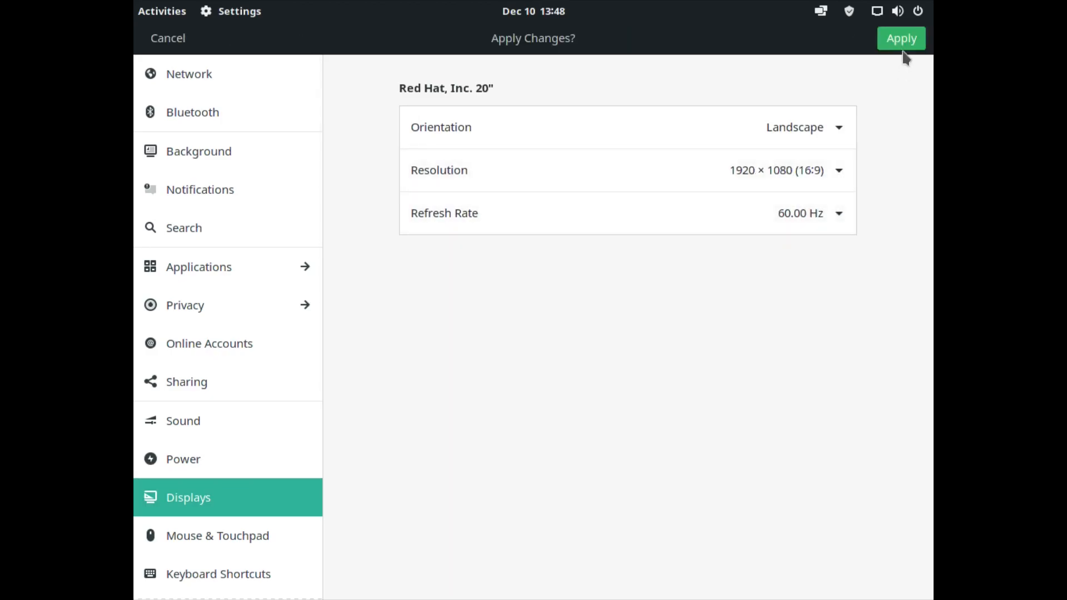
{"action": "left_click", "coordinate": [900, 37]}
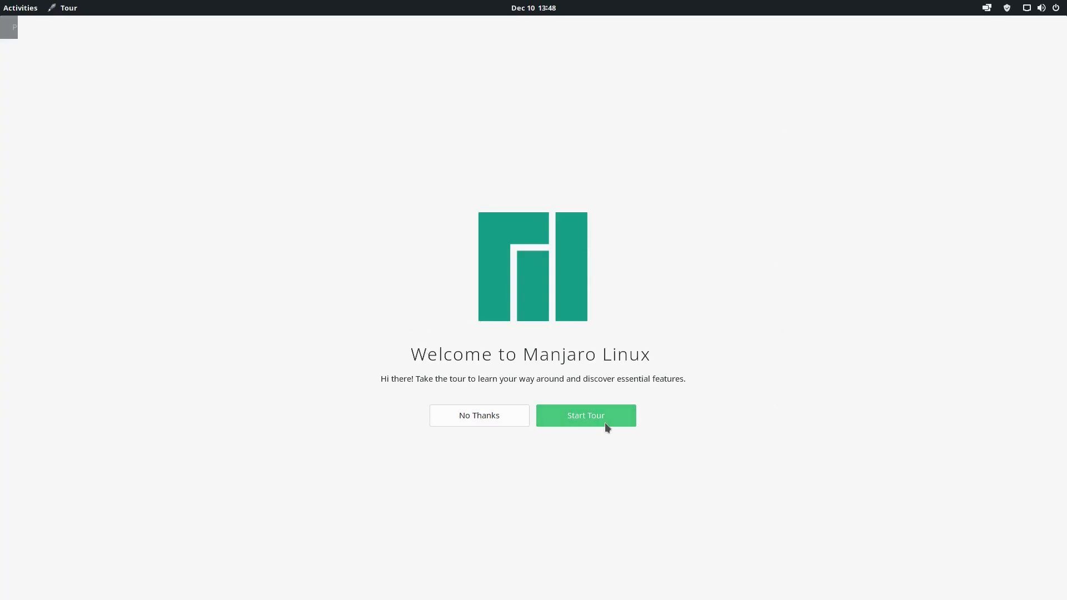
- Step through the tour tips on searching, notifications, software and Layout Switcher, then close it
{"action": "left_click", "coordinate": [585, 415]}
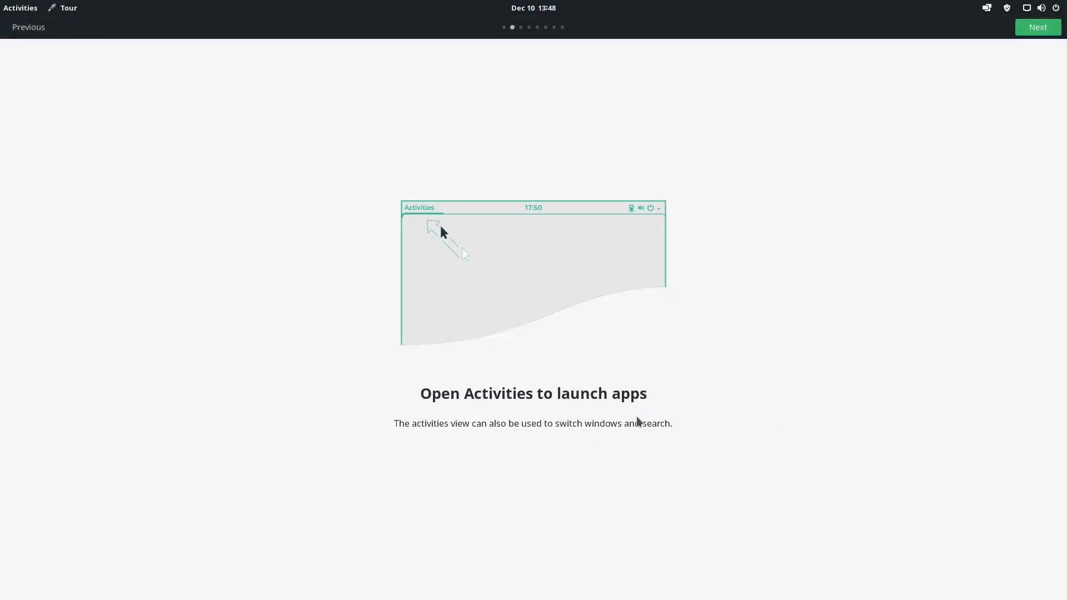
{"action": "mouse_move", "coordinate": [22, 7]}
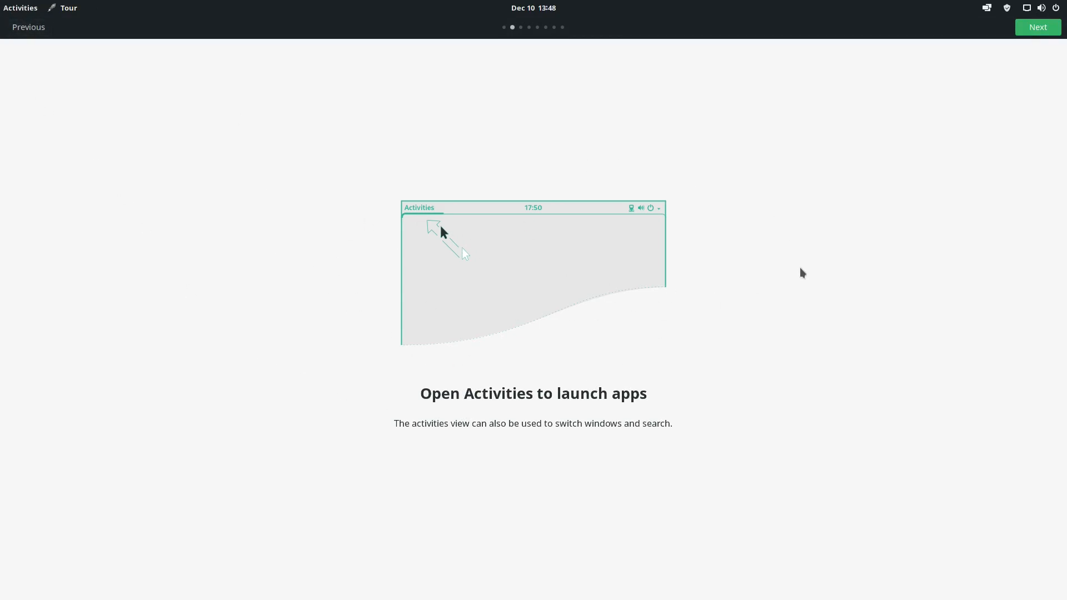
{"action": "left_click", "coordinate": [1037, 27]}
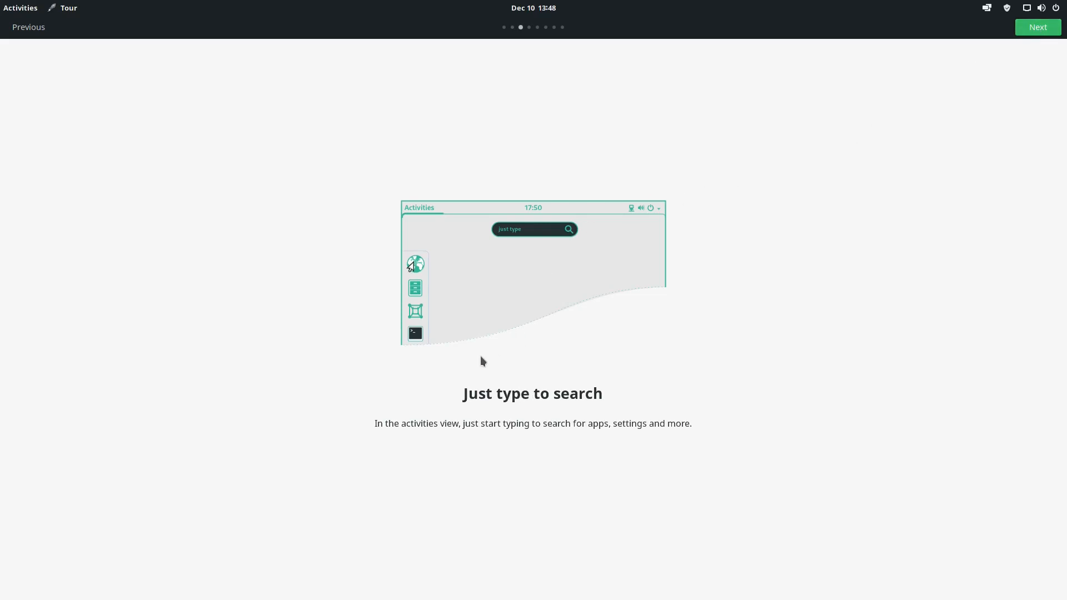
{"action": "mouse_move", "coordinate": [602, 418]}
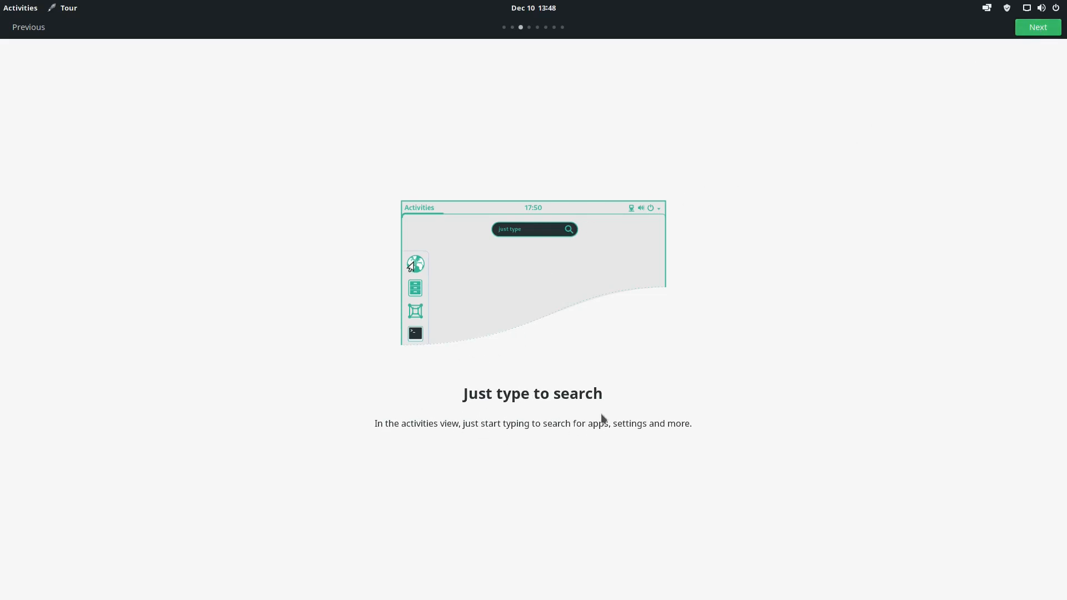
{"action": "mouse_move", "coordinate": [601, 314]}
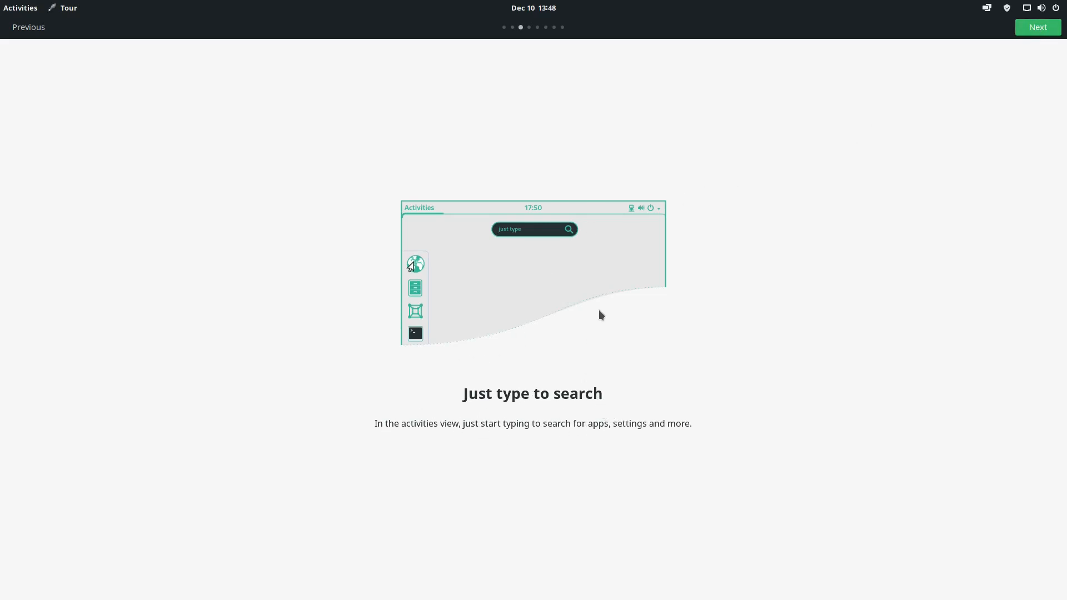
{"action": "left_click", "coordinate": [1037, 27]}
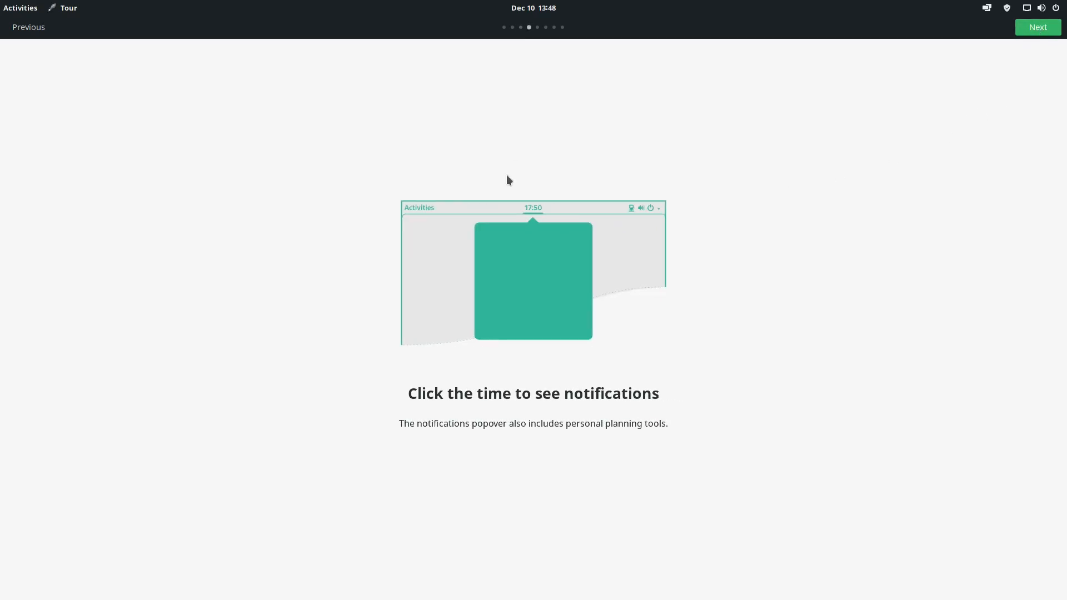
{"action": "mouse_move", "coordinate": [520, 13]}
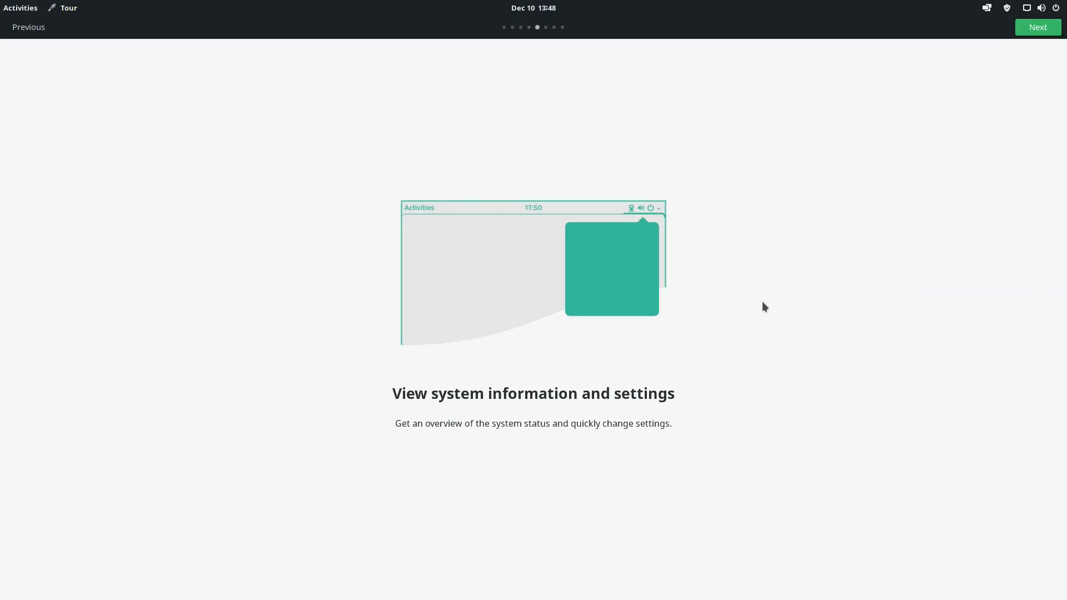
{"action": "left_click", "coordinate": [1042, 7]}
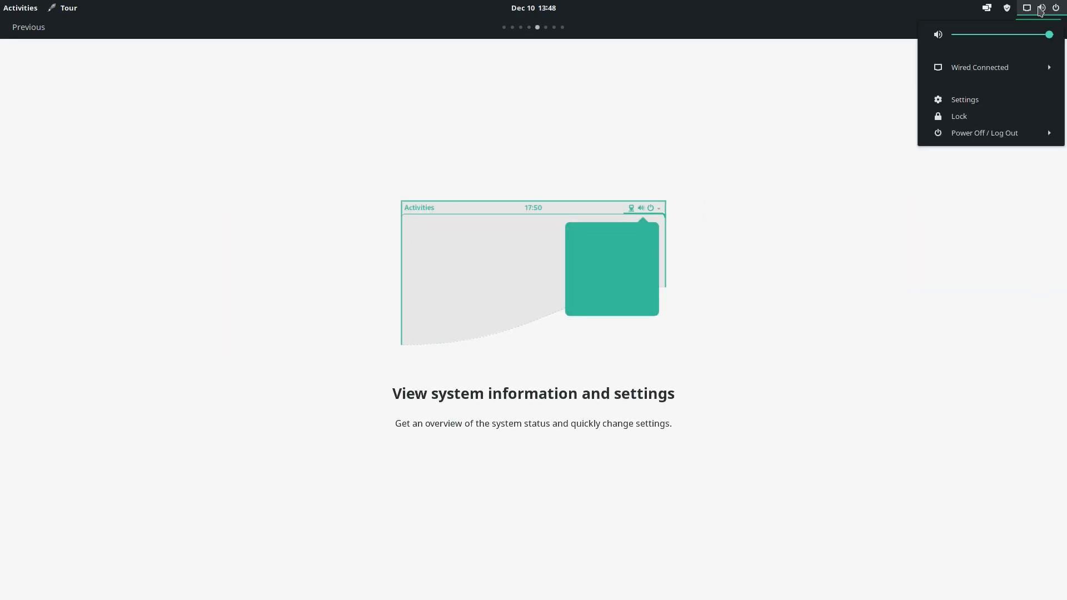
{"action": "left_click", "coordinate": [1037, 27]}
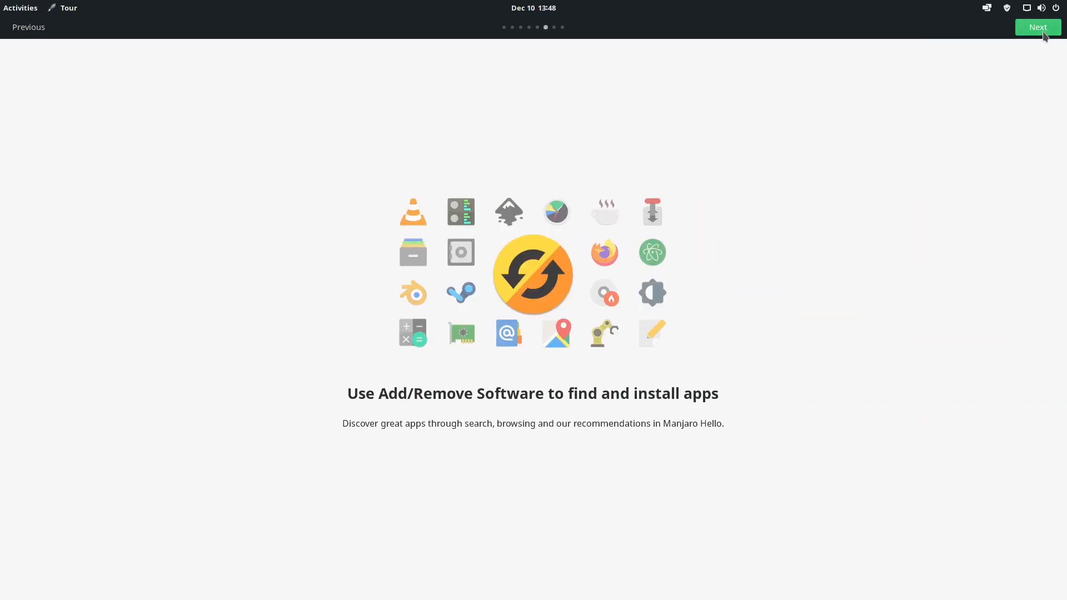
{"action": "mouse_move", "coordinate": [610, 411]}
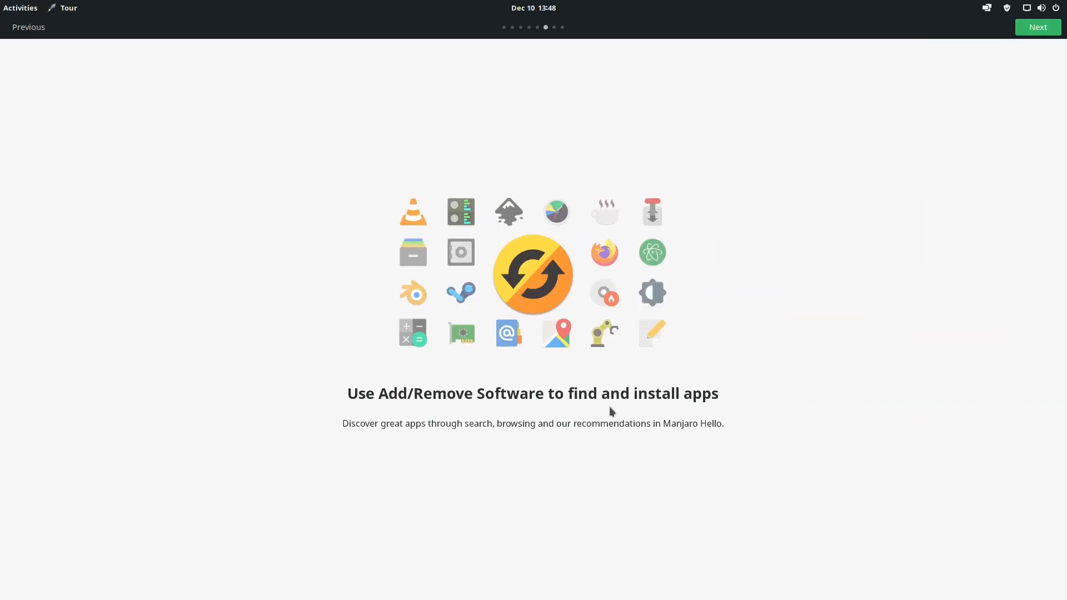
{"action": "mouse_move", "coordinate": [640, 281]}
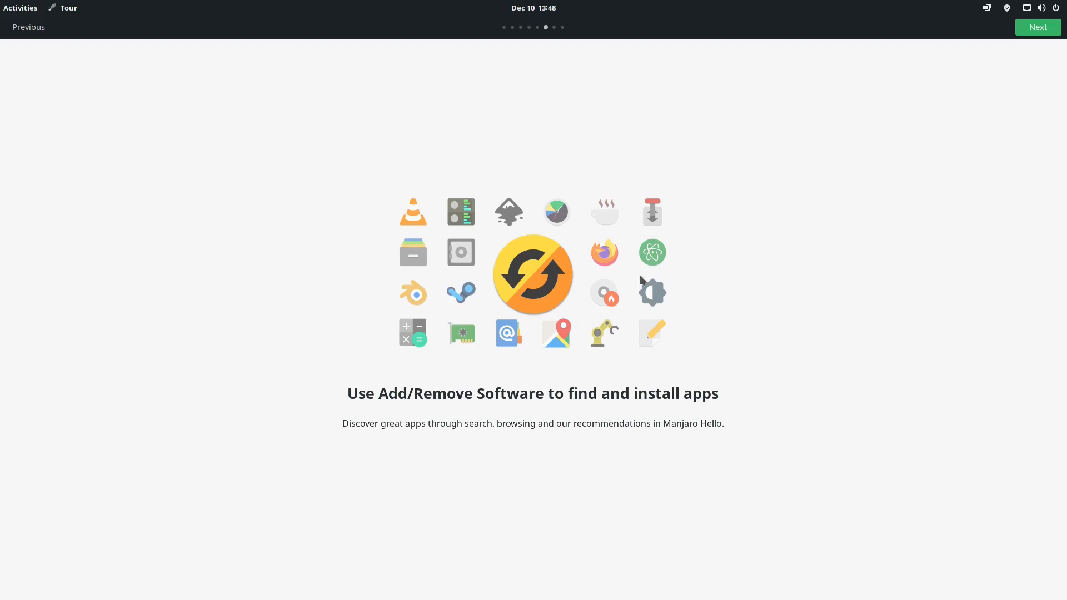
{"action": "left_click", "coordinate": [1037, 27]}
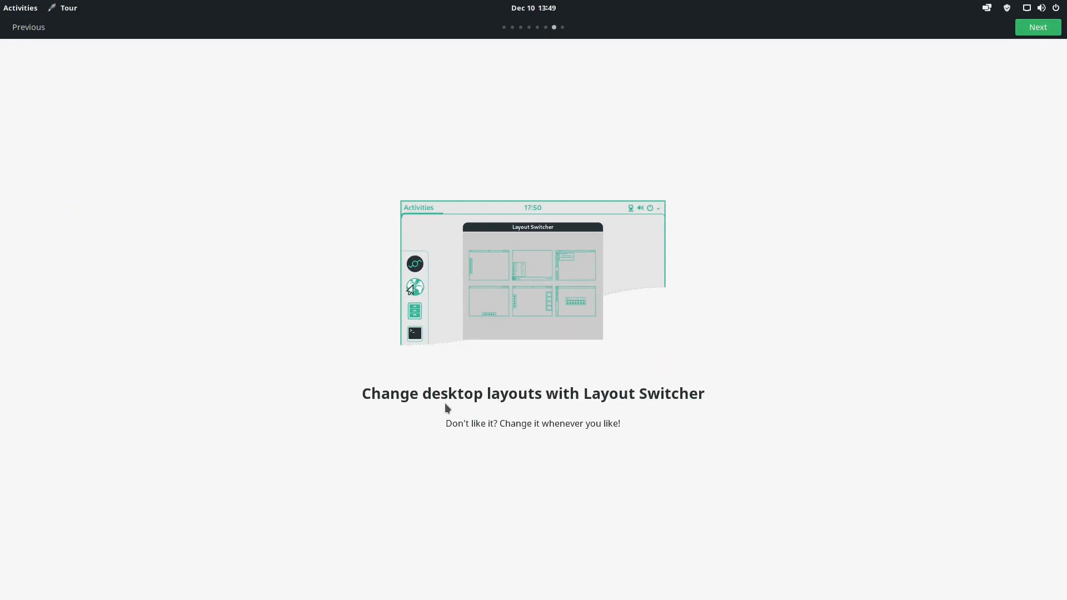
{"action": "mouse_move", "coordinate": [742, 388]}
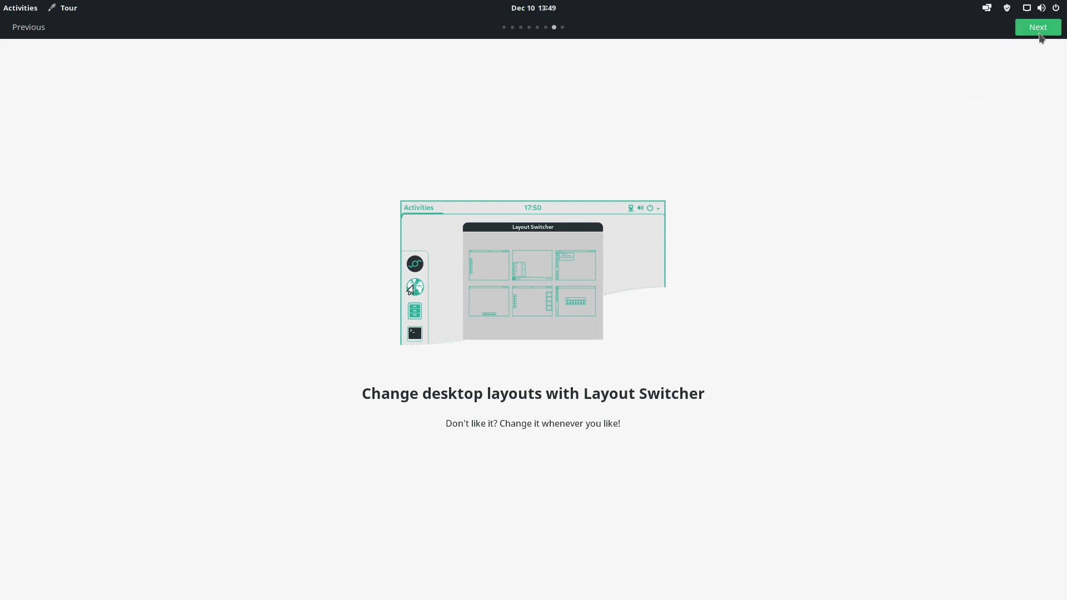
{"action": "left_click", "coordinate": [1037, 27]}
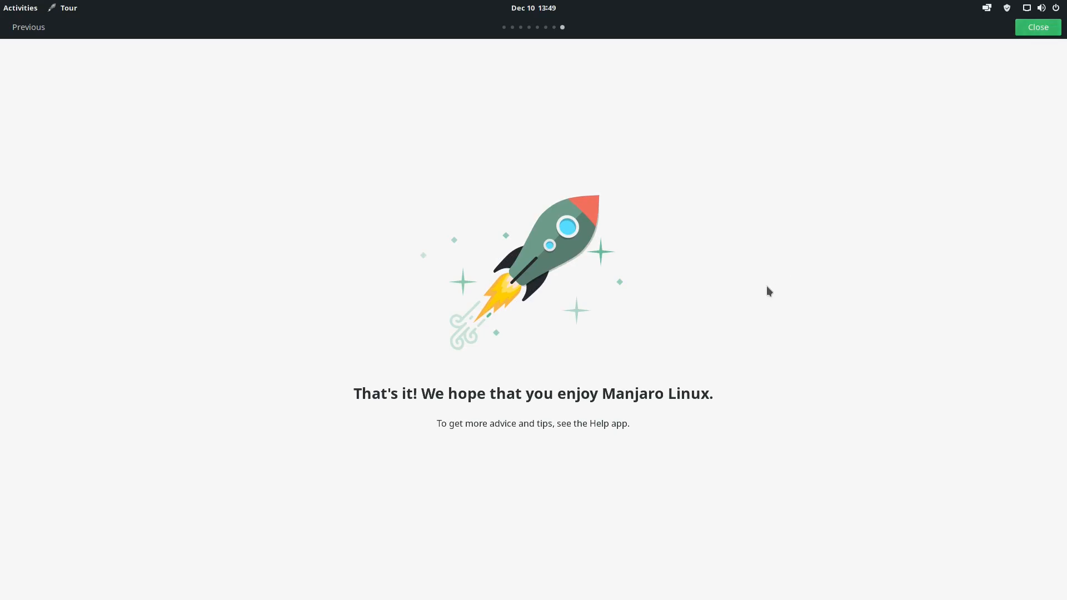
{"action": "mouse_move", "coordinate": [894, 209]}
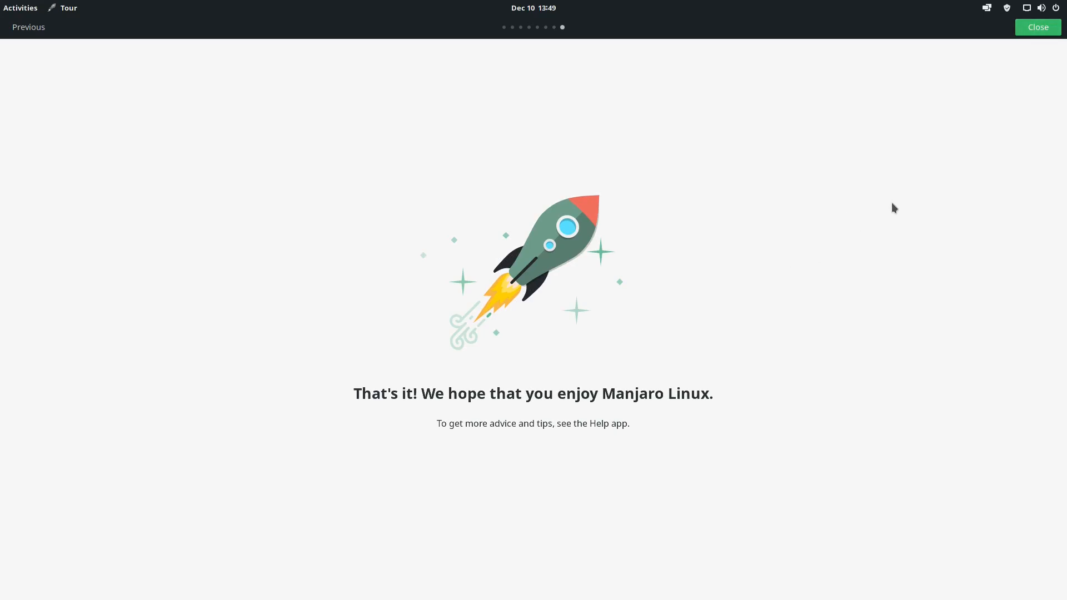
{"action": "left_click", "coordinate": [1037, 27]}
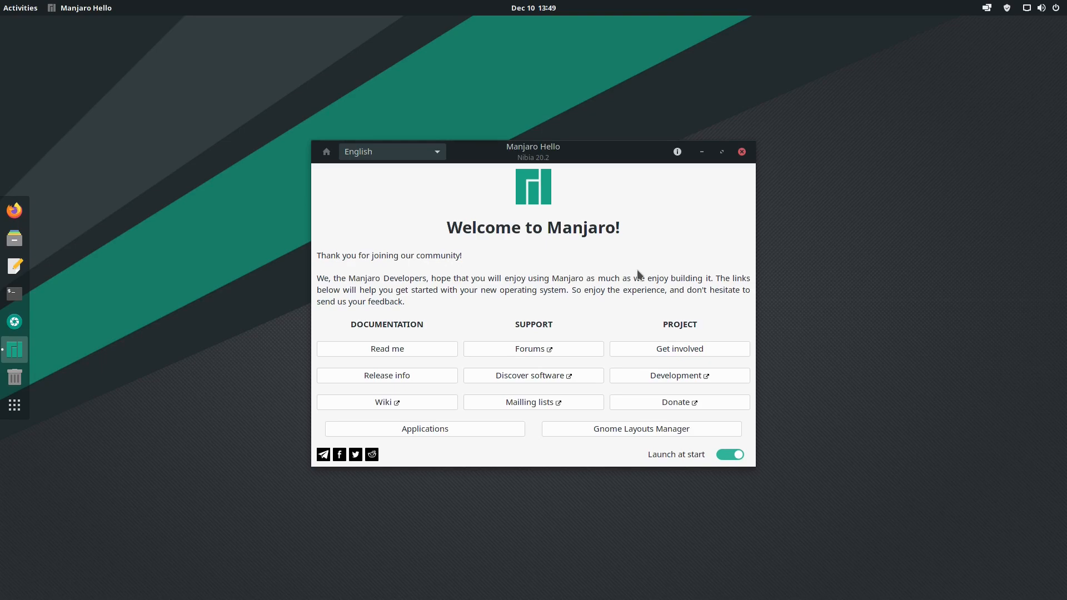
{"action": "mouse_move", "coordinate": [134, 74]}
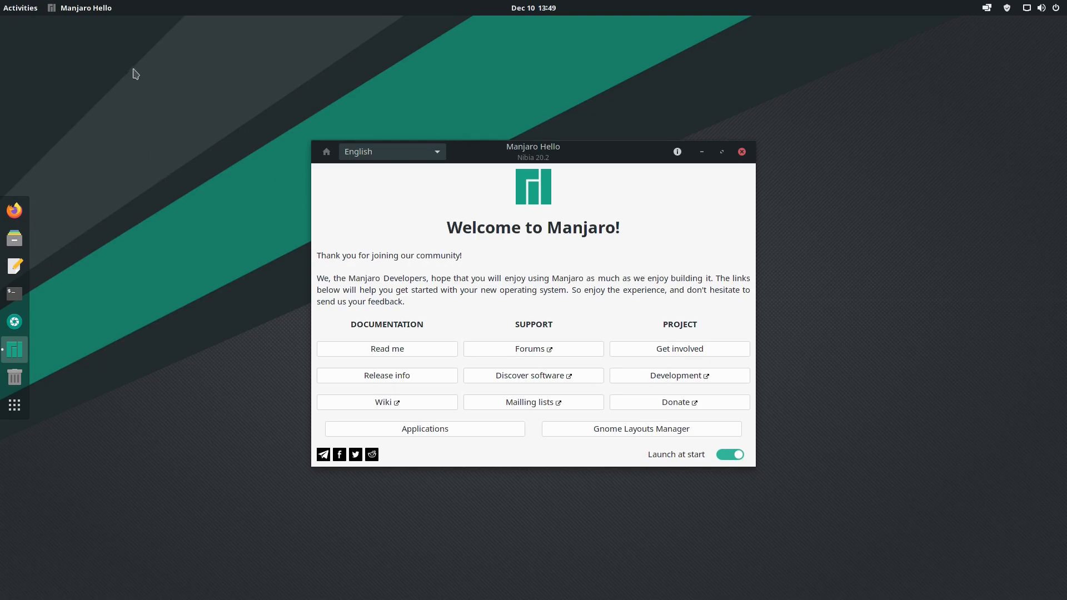
{"action": "mouse_move", "coordinate": [136, 181]}
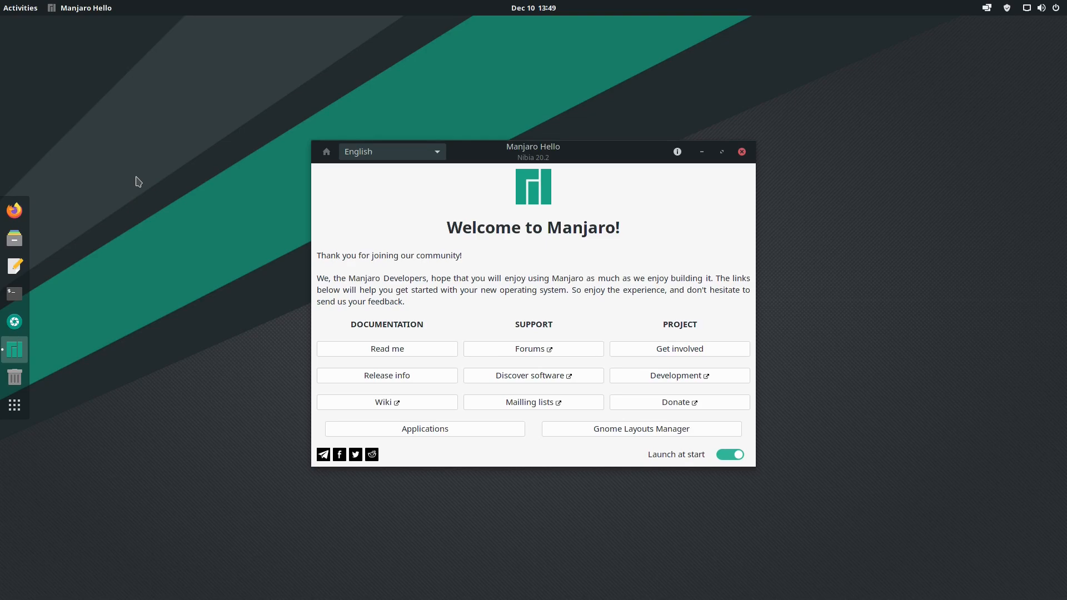
{"action": "mouse_move", "coordinate": [124, 187]}
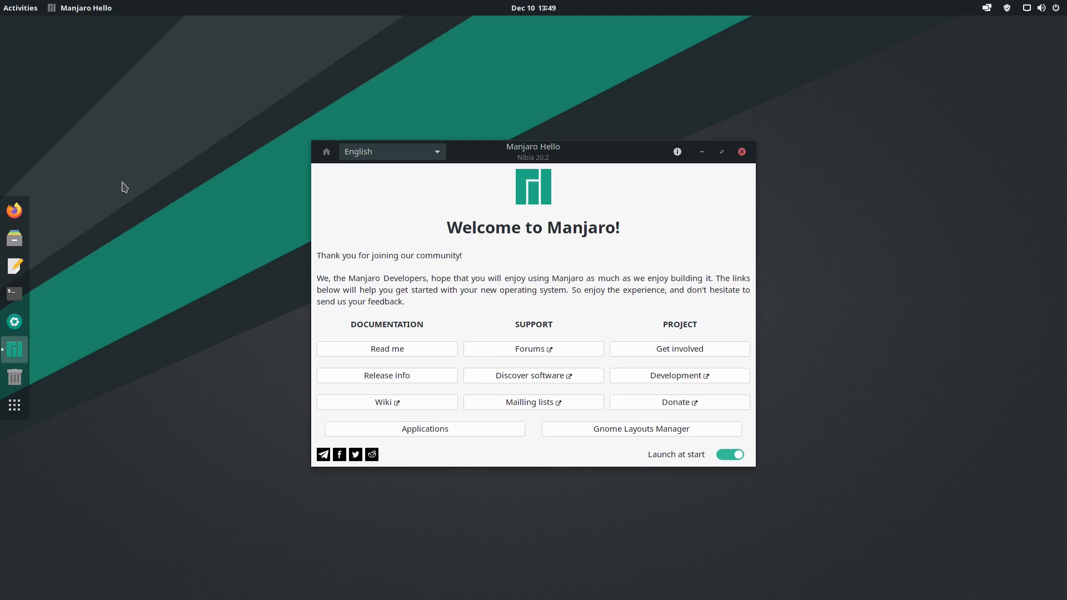
{"action": "mouse_move", "coordinate": [78, 116]}
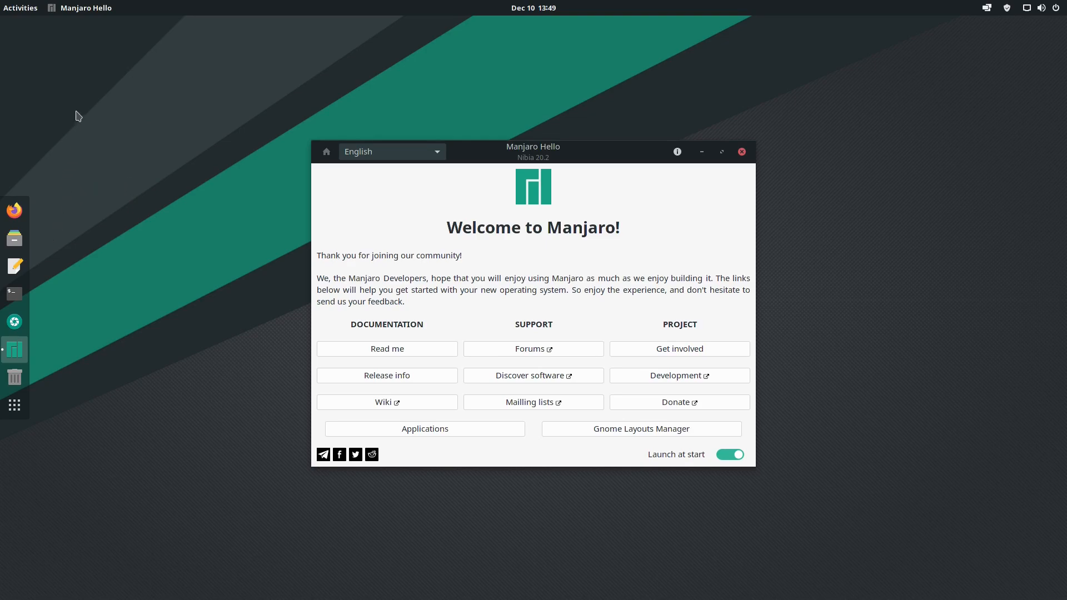
{"action": "mouse_move", "coordinate": [48, 345]}
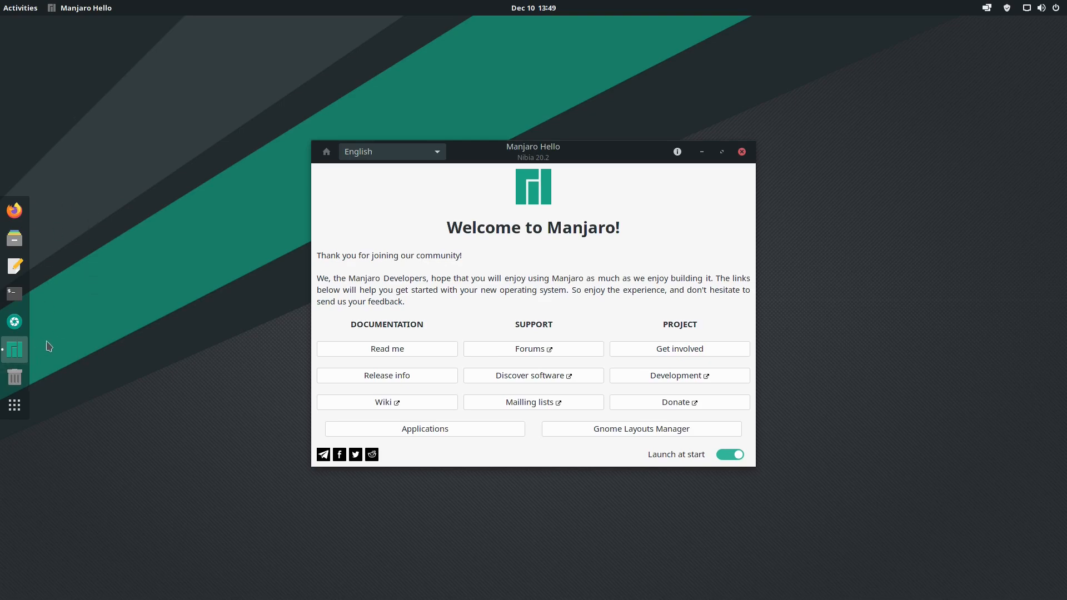
{"action": "mouse_move", "coordinate": [80, 339]}
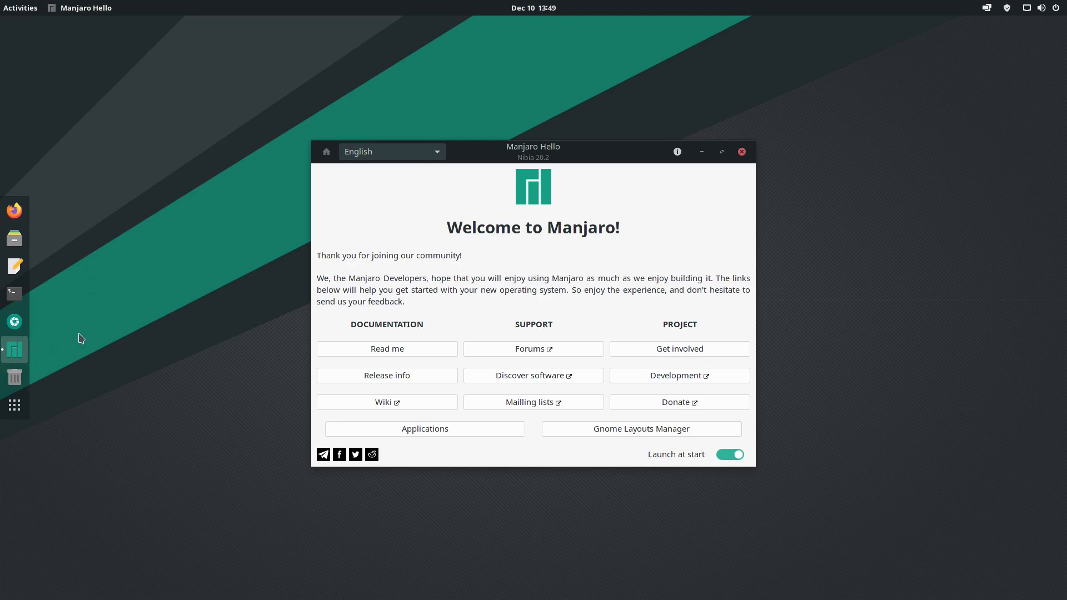
{"action": "mouse_move", "coordinate": [409, 561]}
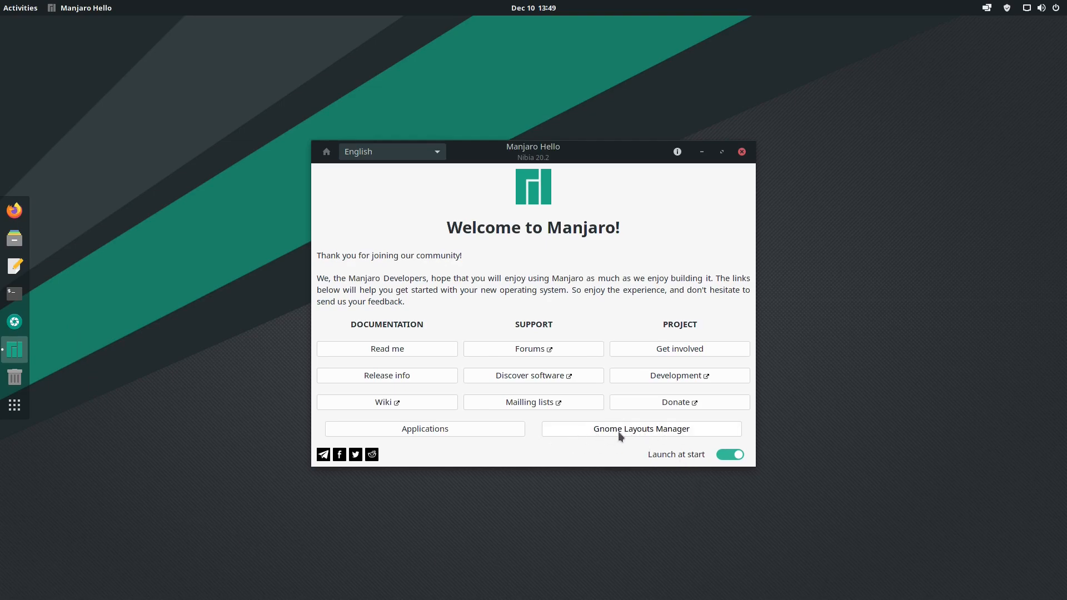
{"action": "mouse_move", "coordinate": [76, 97]}
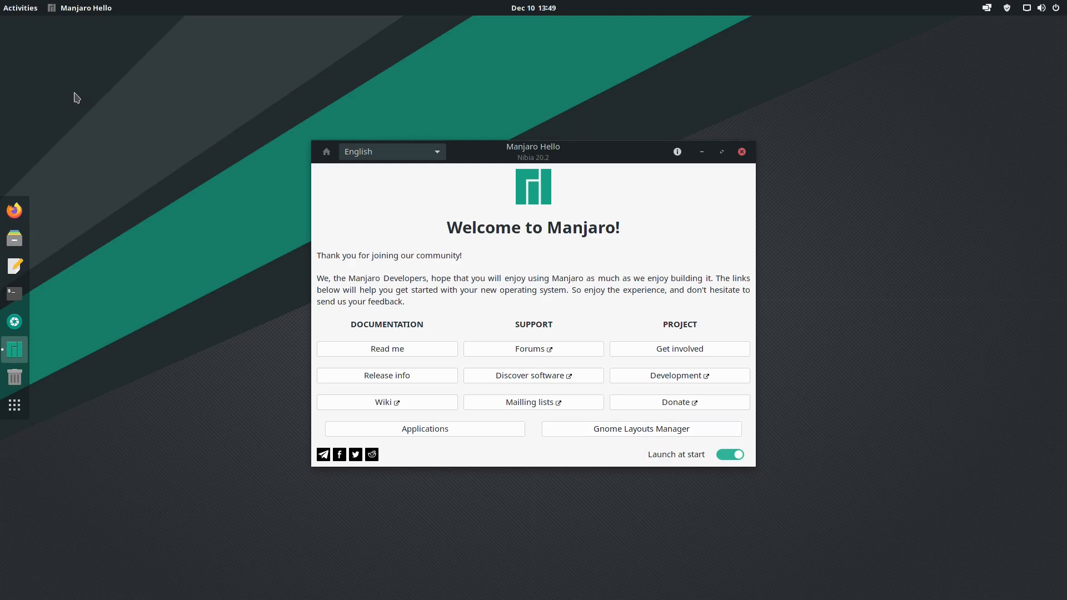
{"action": "mouse_move", "coordinate": [566, 57]}
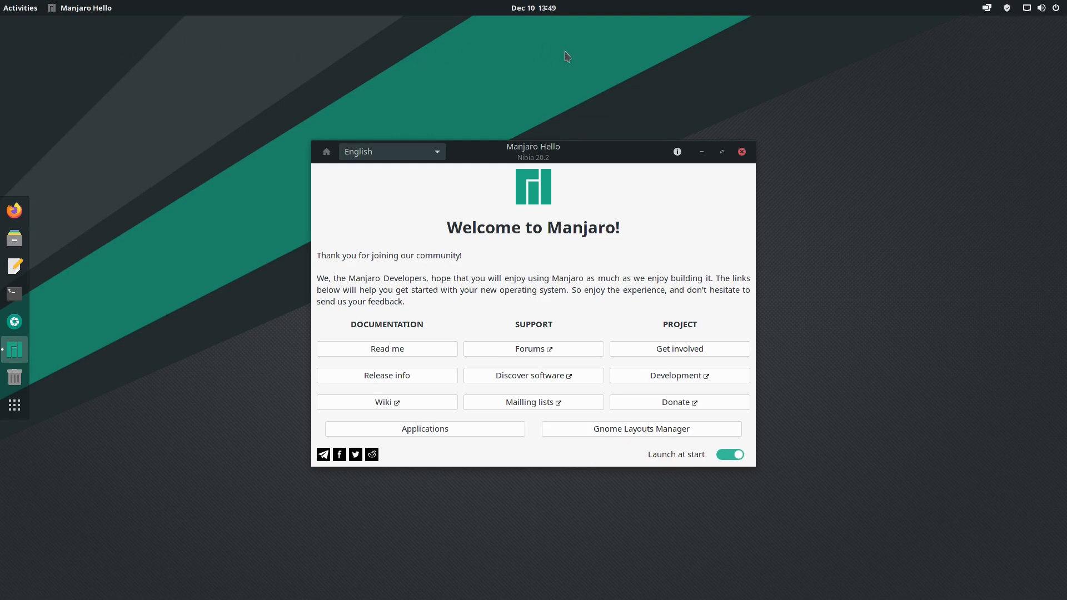
{"action": "mouse_move", "coordinate": [783, 21]}
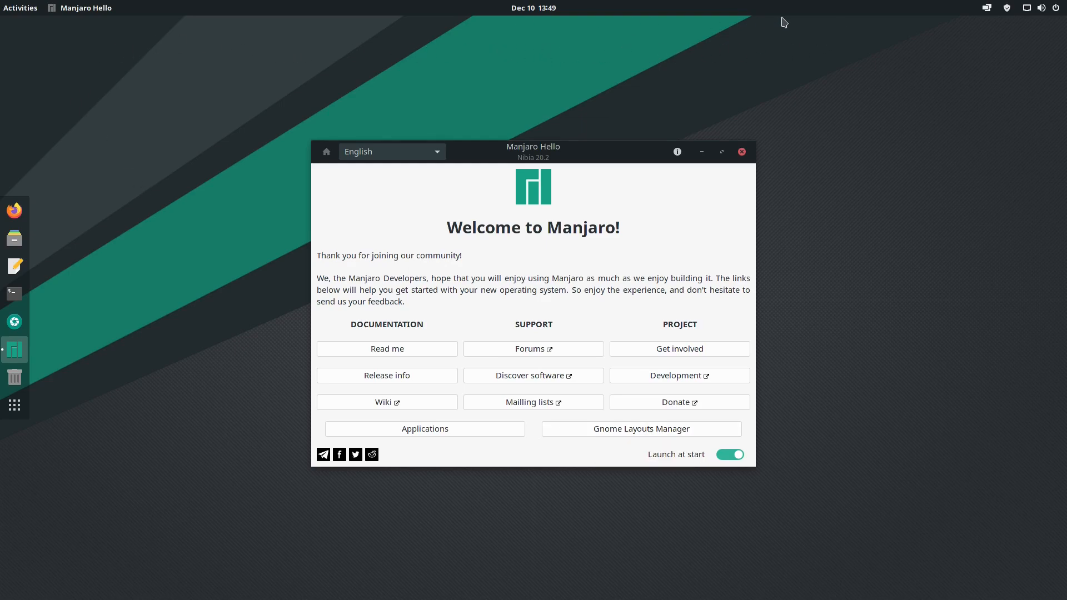
{"action": "mouse_move", "coordinate": [226, 42]}
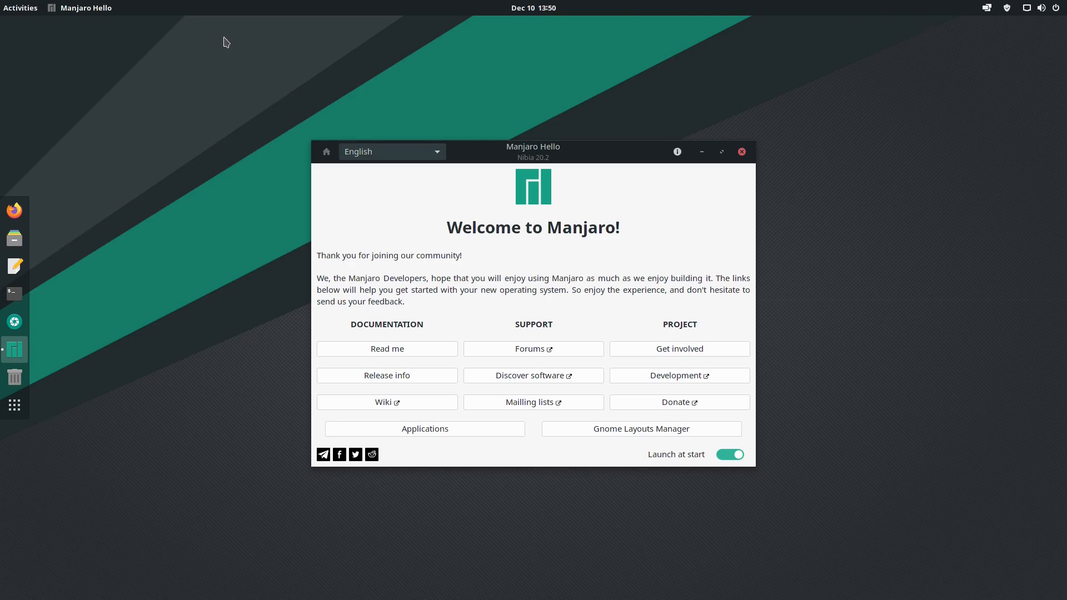
{"action": "mouse_move", "coordinate": [859, 42]}
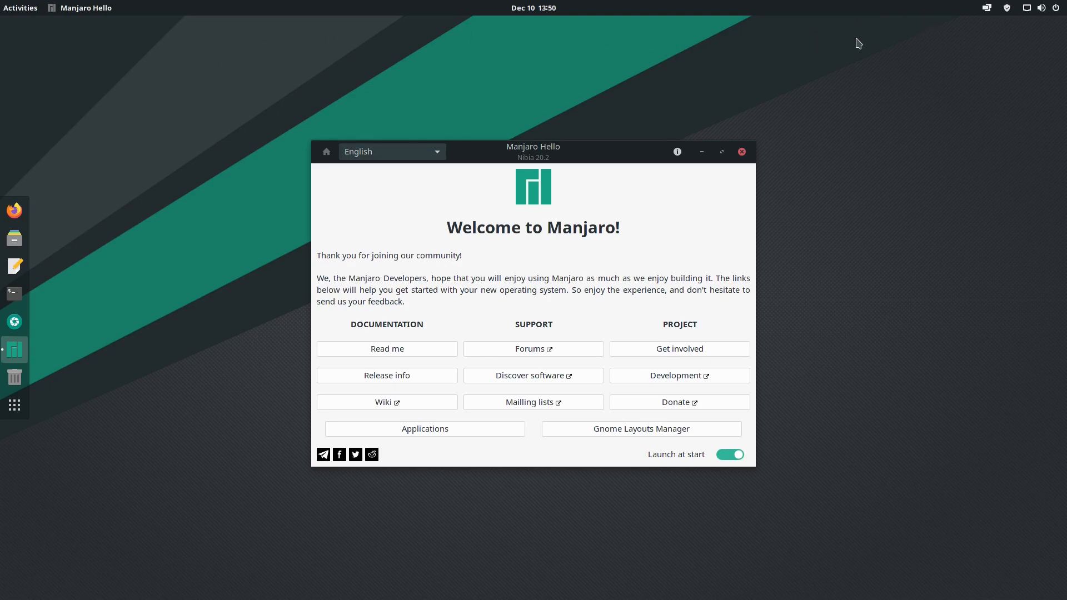
{"action": "mouse_move", "coordinate": [214, 161]}
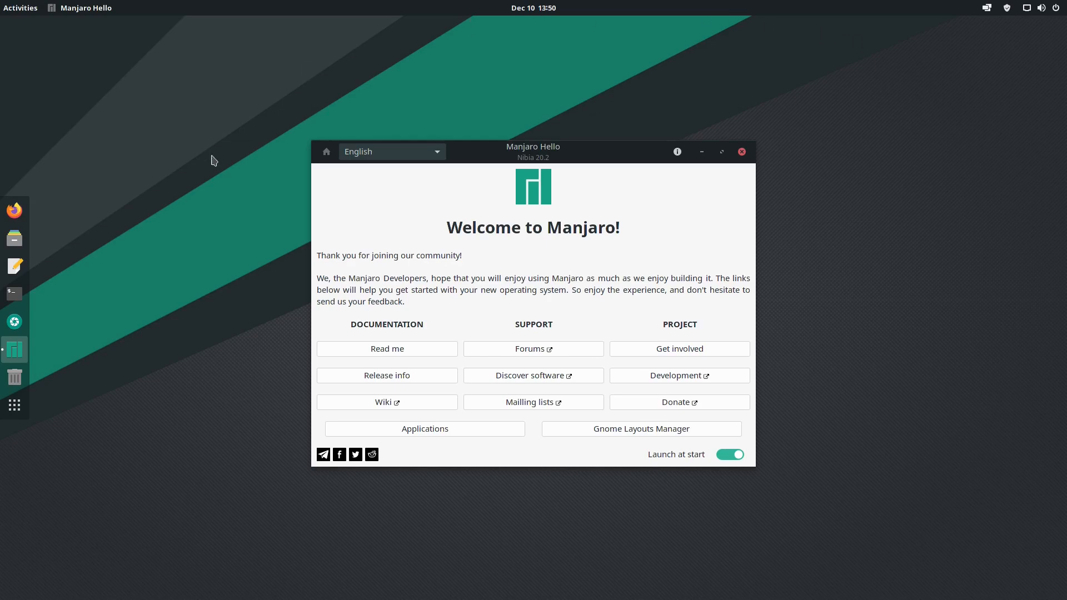
{"action": "mouse_move", "coordinate": [15, 239]}
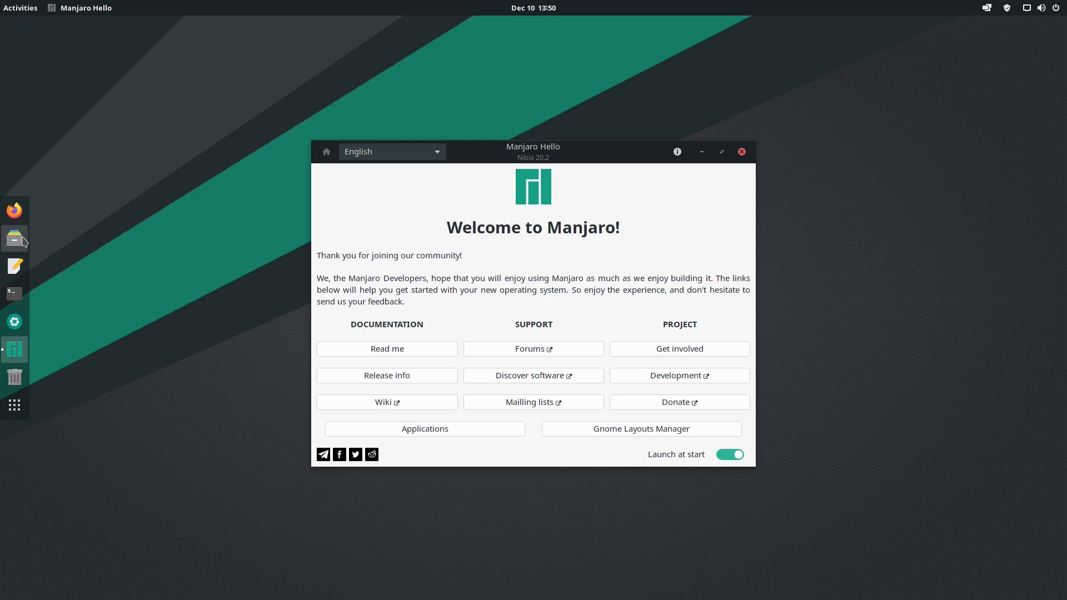
{"action": "left_click", "coordinate": [14, 239]}
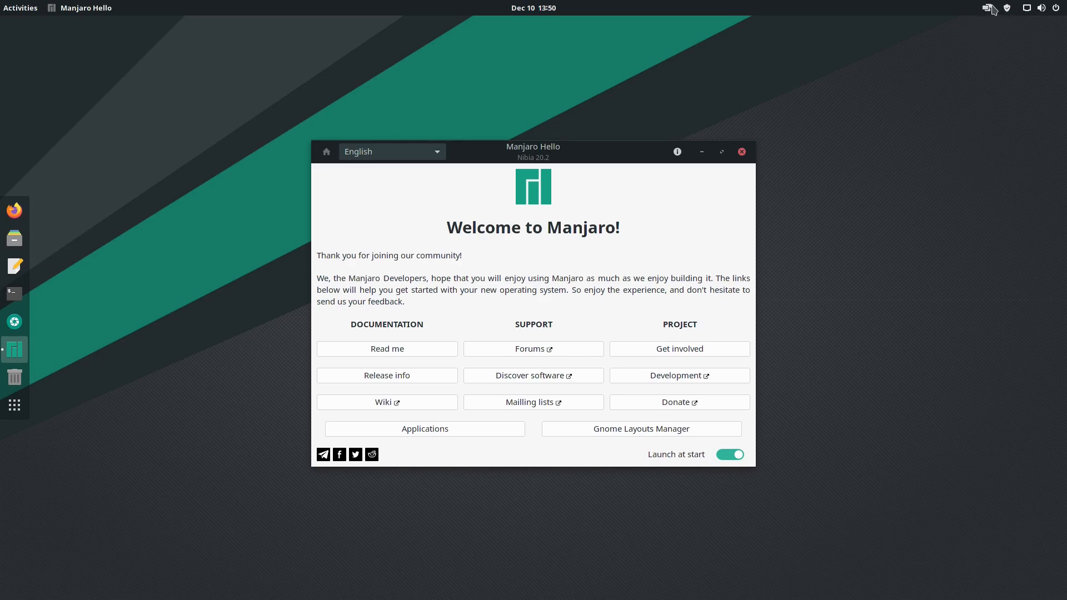
- Open and dismiss the window tiling menu, then show all applications from the dock
{"action": "left_click", "coordinate": [986, 8]}
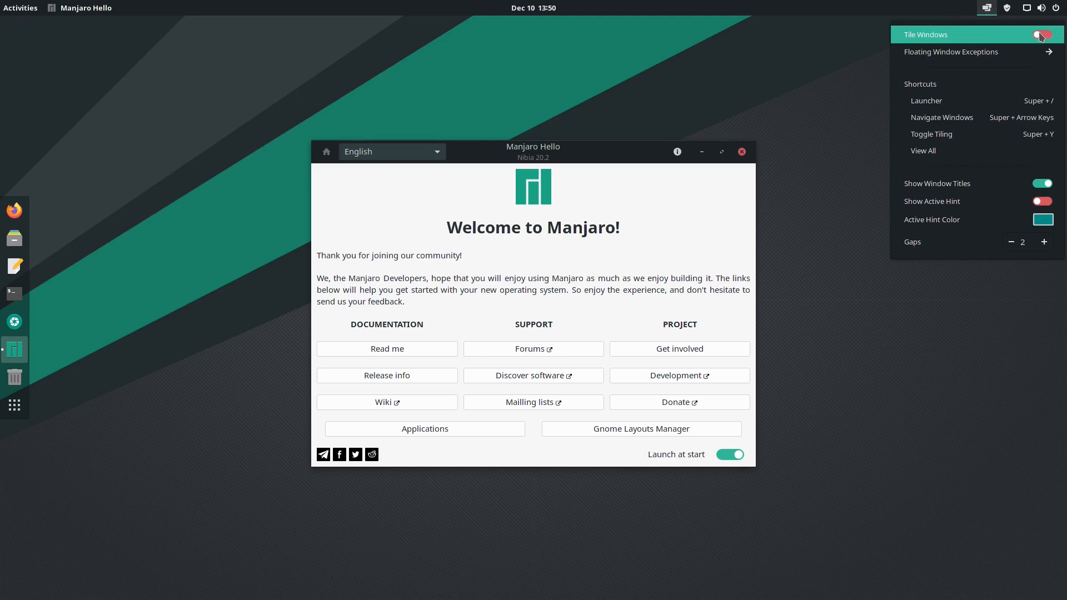
{"action": "left_click", "coordinate": [1006, 8]}
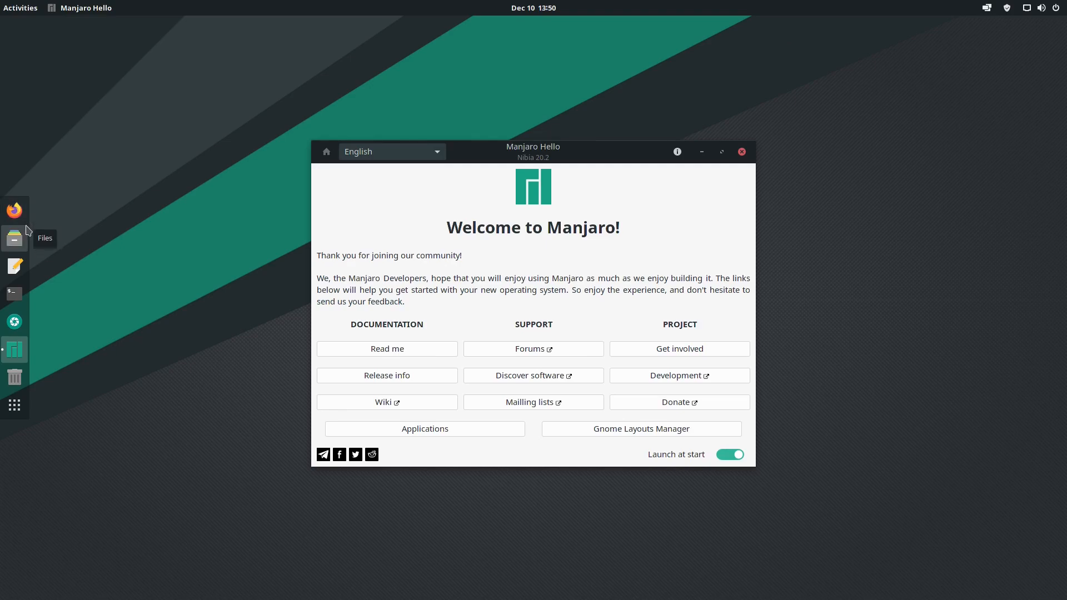
{"action": "mouse_move", "coordinate": [119, 174]}
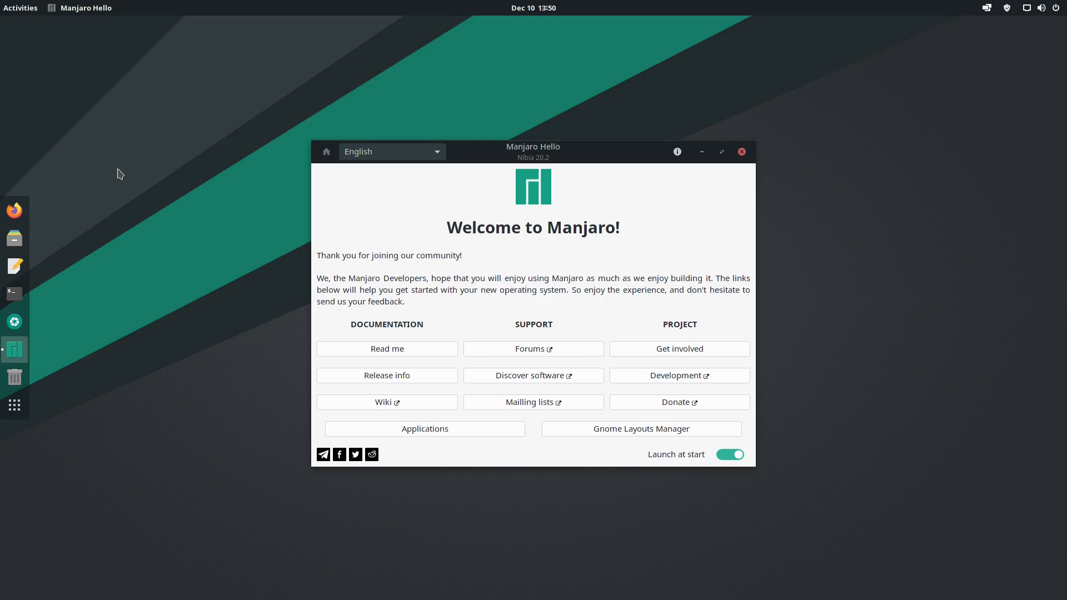
{"action": "mouse_move", "coordinate": [30, 414]}
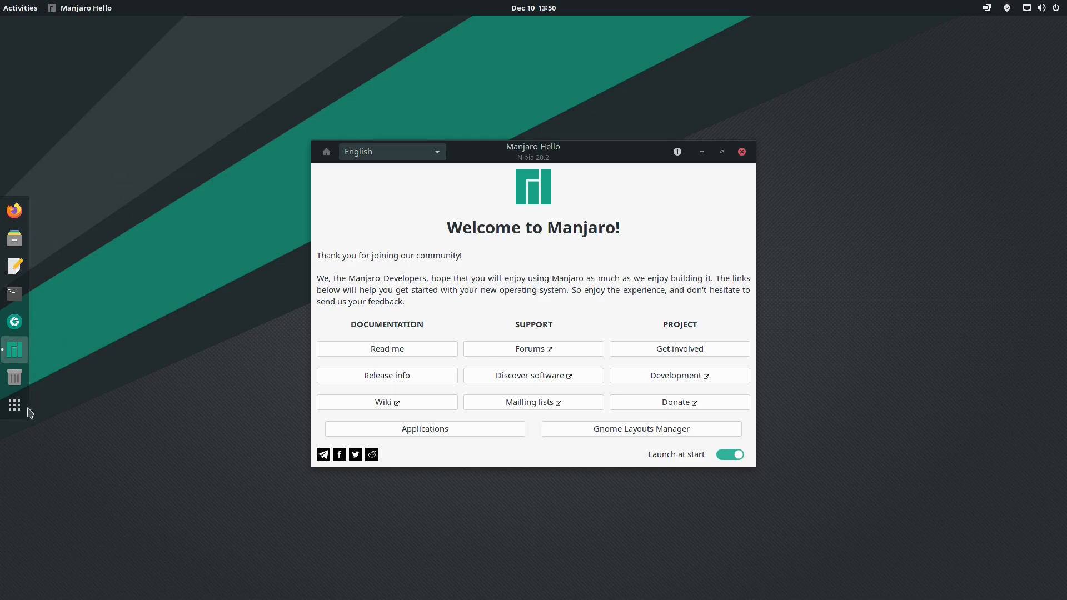
{"action": "left_click", "coordinate": [13, 405]}
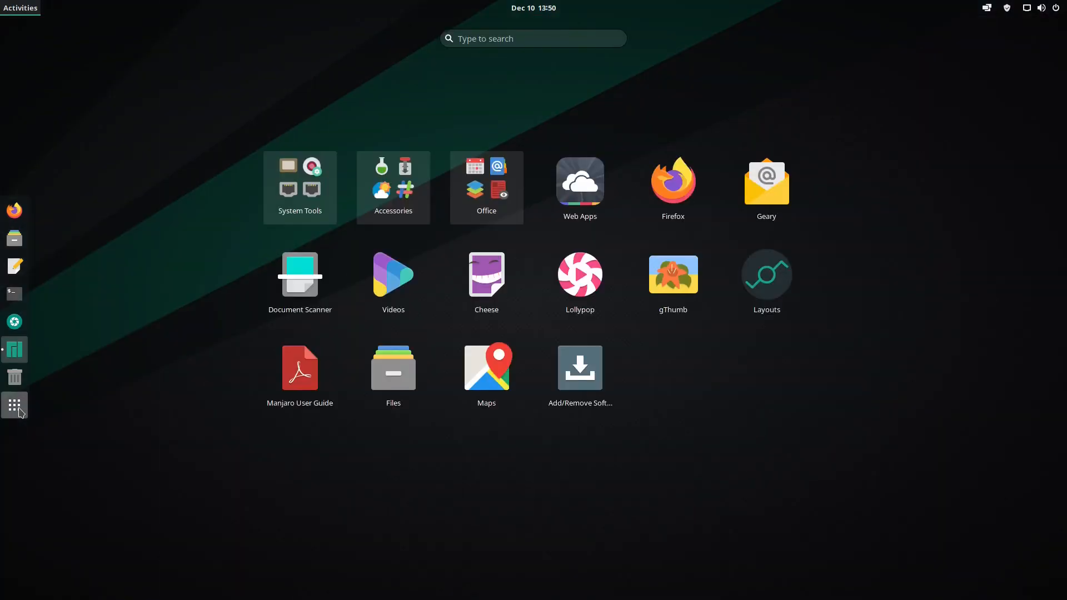
- Open the System Tools folder in the app grid
{"action": "left_click", "coordinate": [299, 187]}
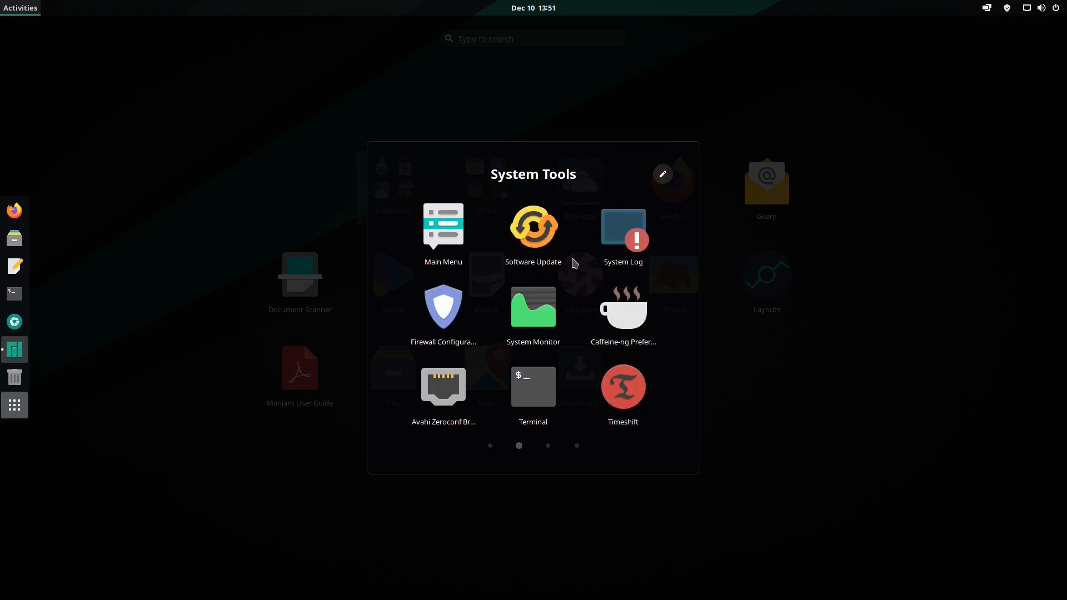
{"action": "mouse_move", "coordinate": [443, 306]}
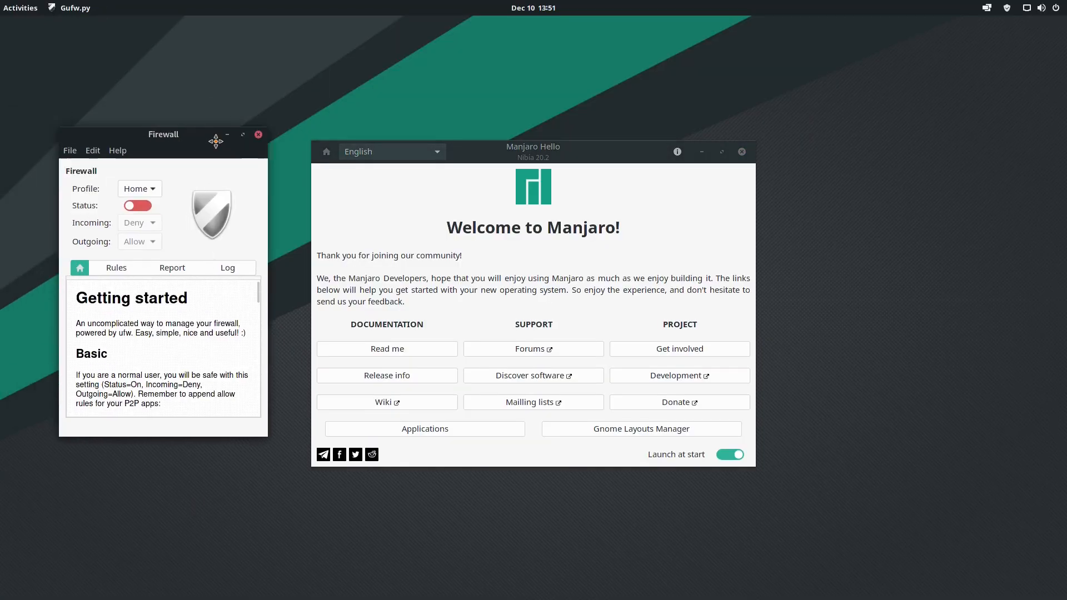
- Turn on the Gufw firewall for the Home profile, then reopen System Tools
{"action": "left_click_drag", "start_coordinate": [163, 134], "coordinate": [412, 113]}
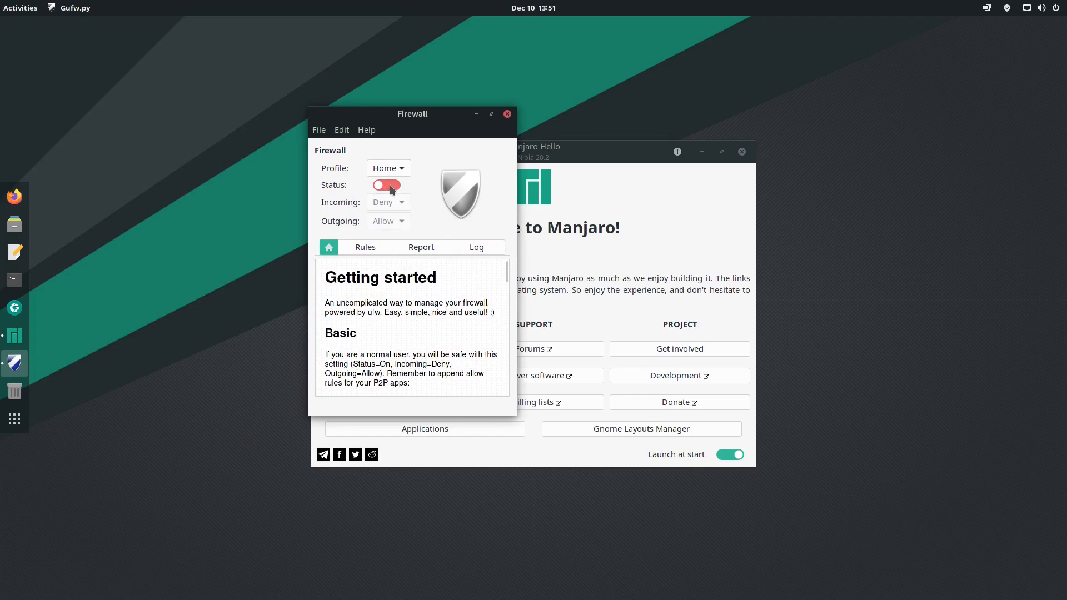
{"action": "left_click", "coordinate": [387, 185]}
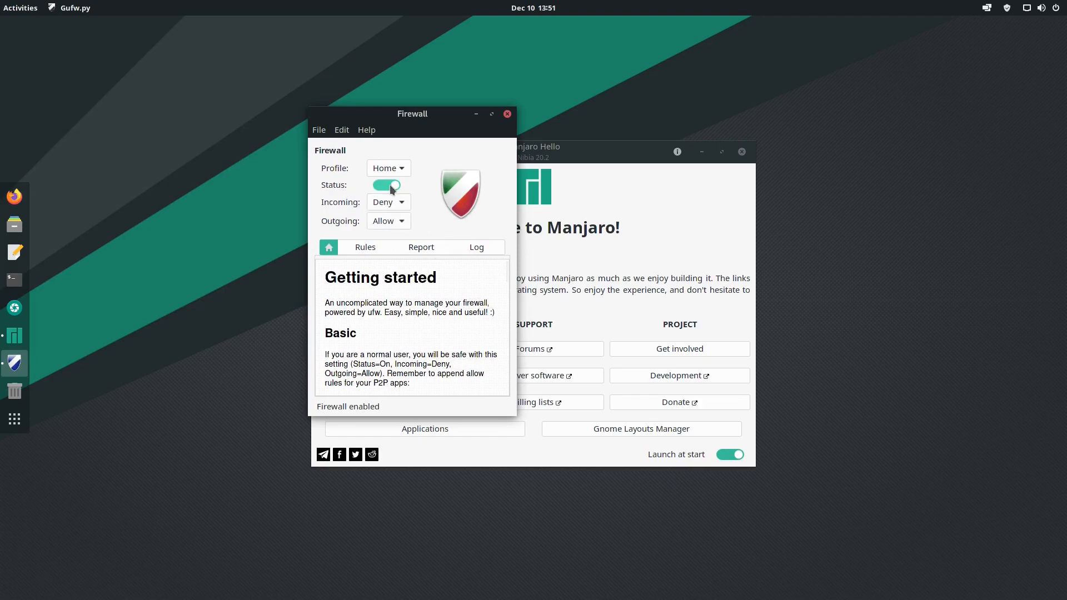
{"action": "left_click", "coordinate": [506, 113]}
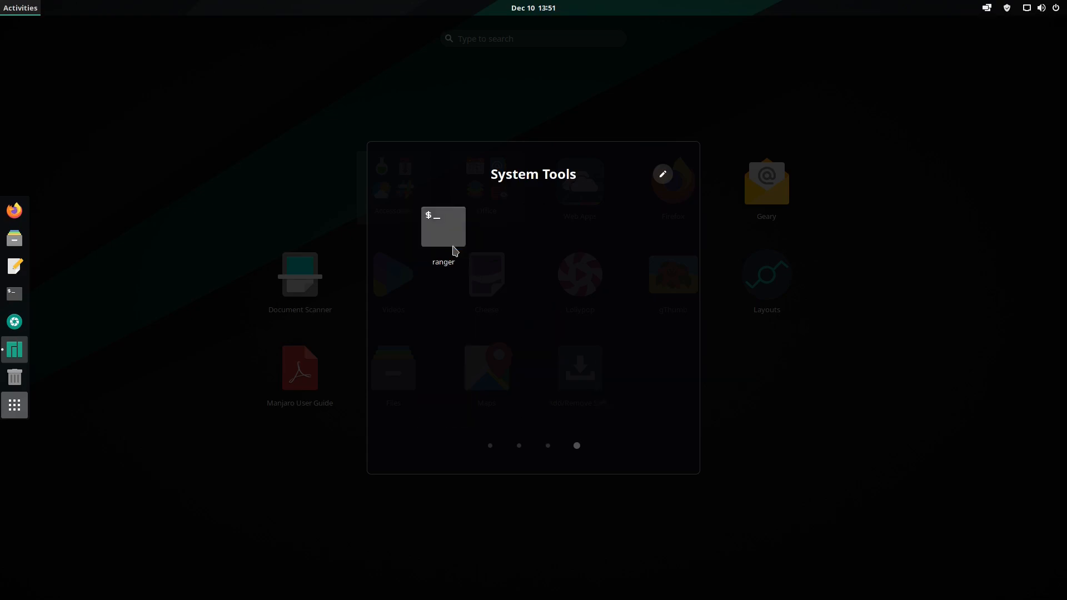
- Browse the Accessories and Office app folders, then launch Web Apps
{"action": "left_click", "coordinate": [295, 120]}
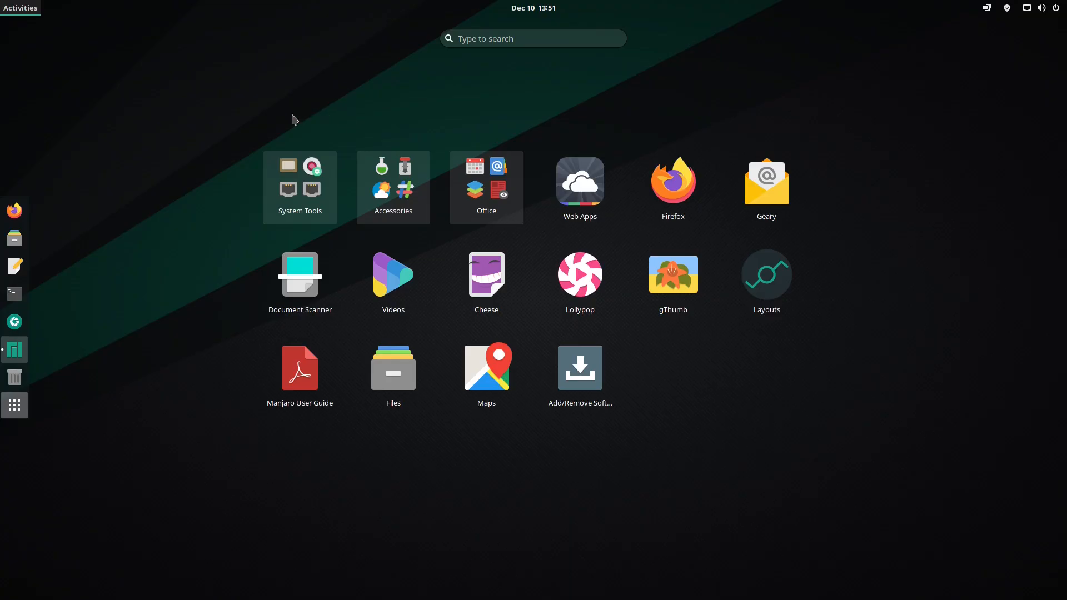
{"action": "left_click", "coordinate": [393, 187]}
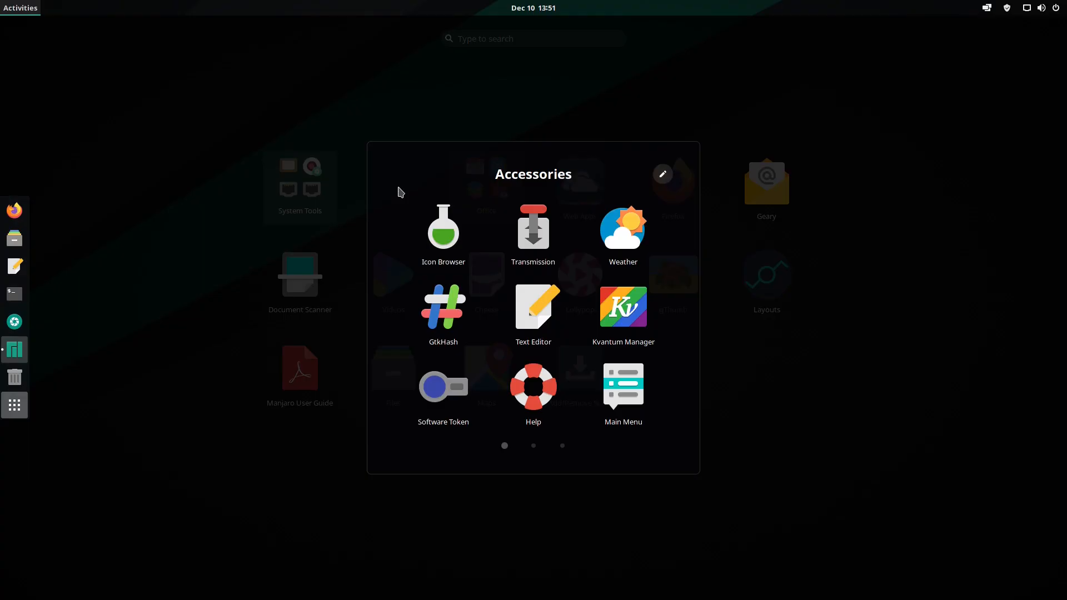
{"action": "mouse_move", "coordinate": [532, 245]}
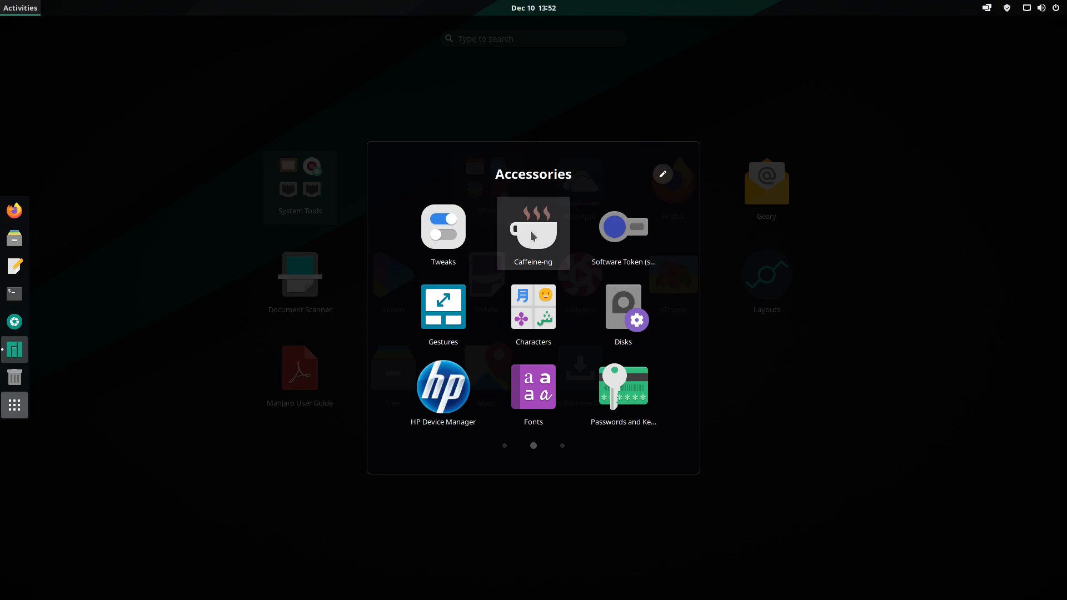
{"action": "left_click", "coordinate": [562, 446]}
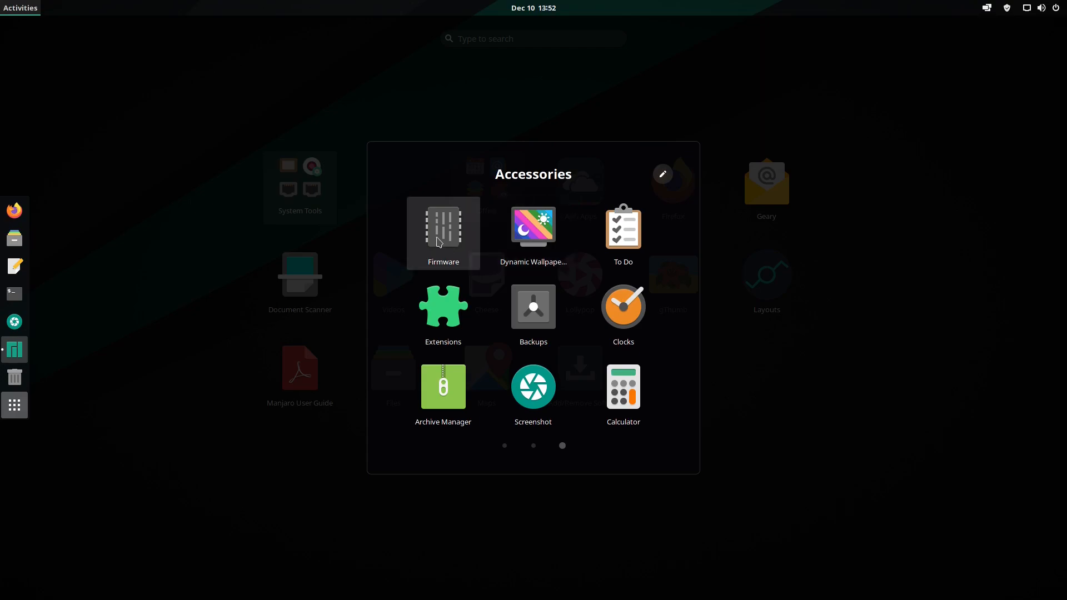
{"action": "mouse_move", "coordinate": [533, 312]}
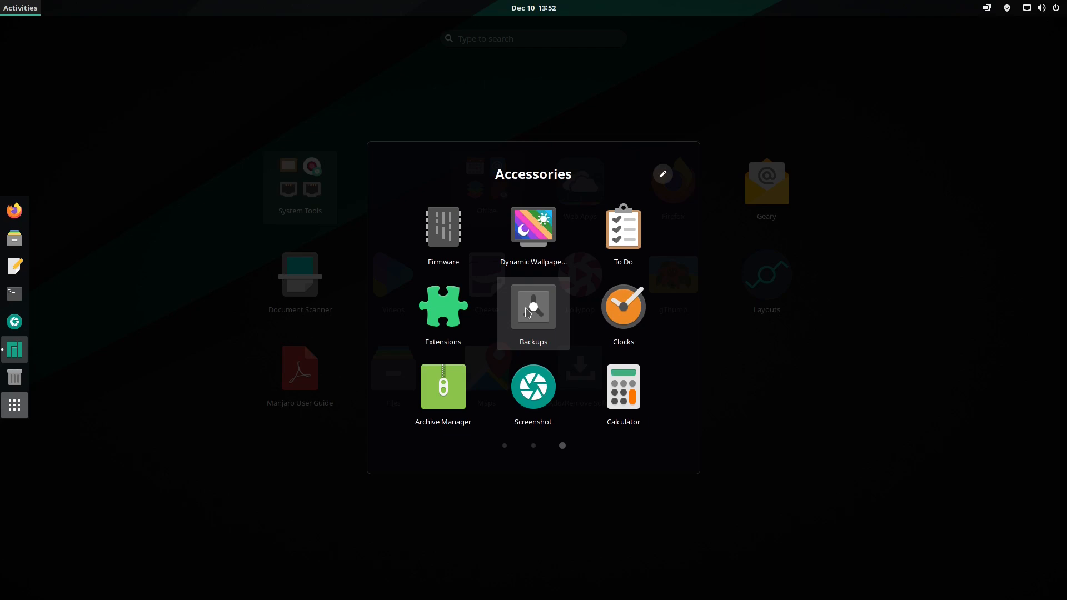
{"action": "mouse_move", "coordinate": [533, 387]}
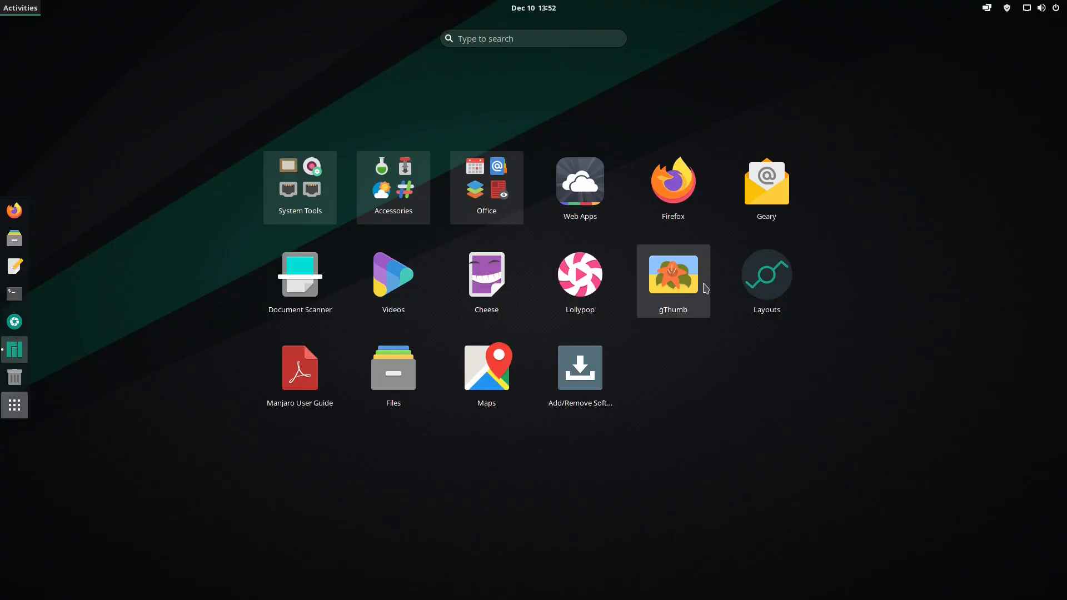
{"action": "left_click", "coordinate": [485, 187]}
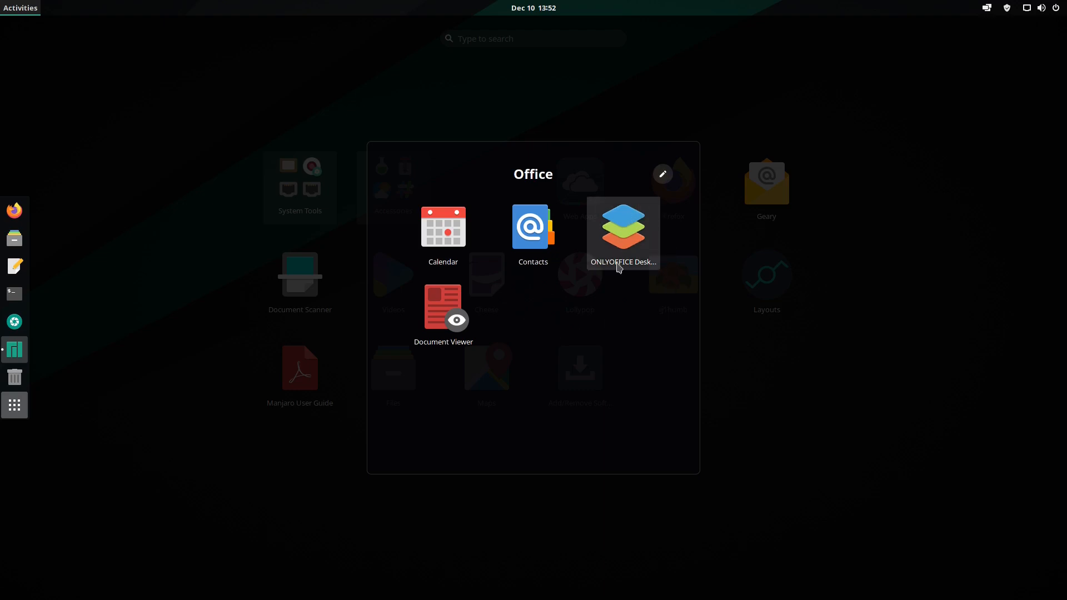
{"action": "mouse_move", "coordinate": [575, 331]}
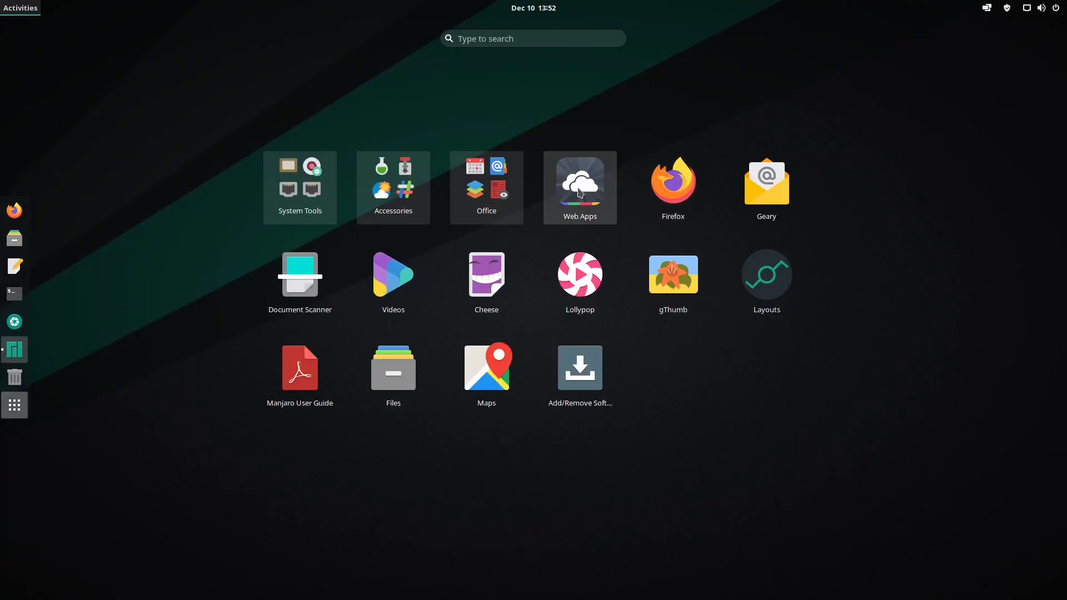
{"action": "left_click", "coordinate": [579, 181]}
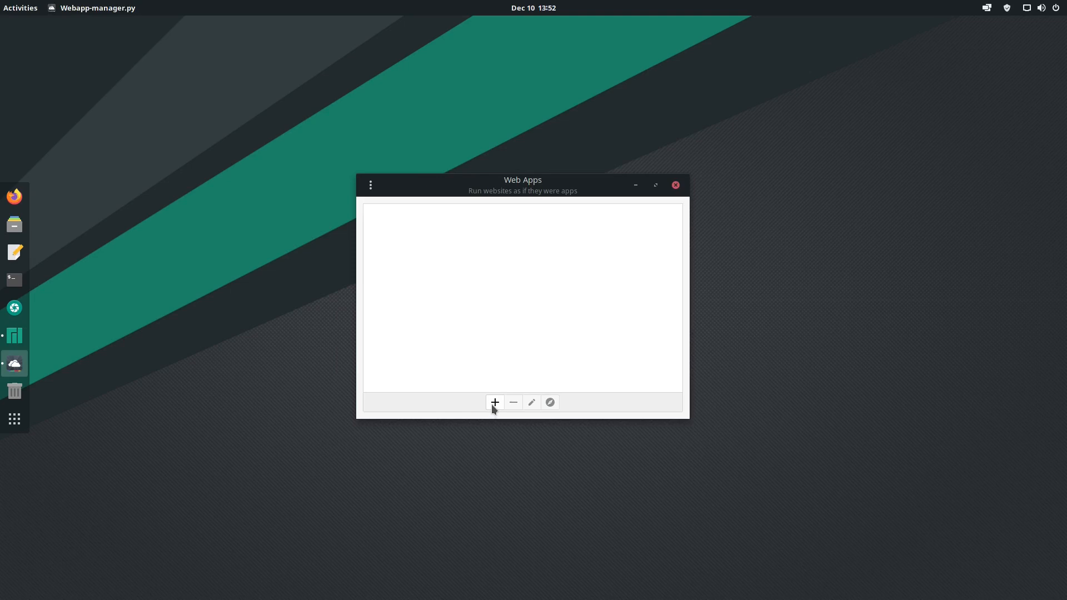
- View the Add a New Web App form, close Web Apps unchanged, and show all applications
{"action": "left_click", "coordinate": [494, 403]}
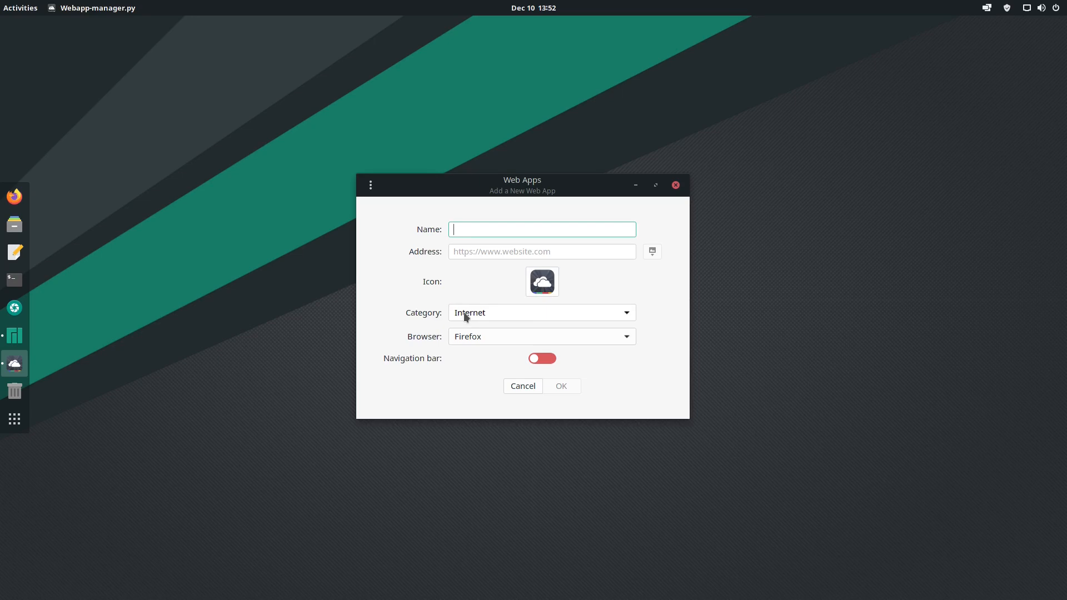
{"action": "mouse_move", "coordinate": [497, 343]}
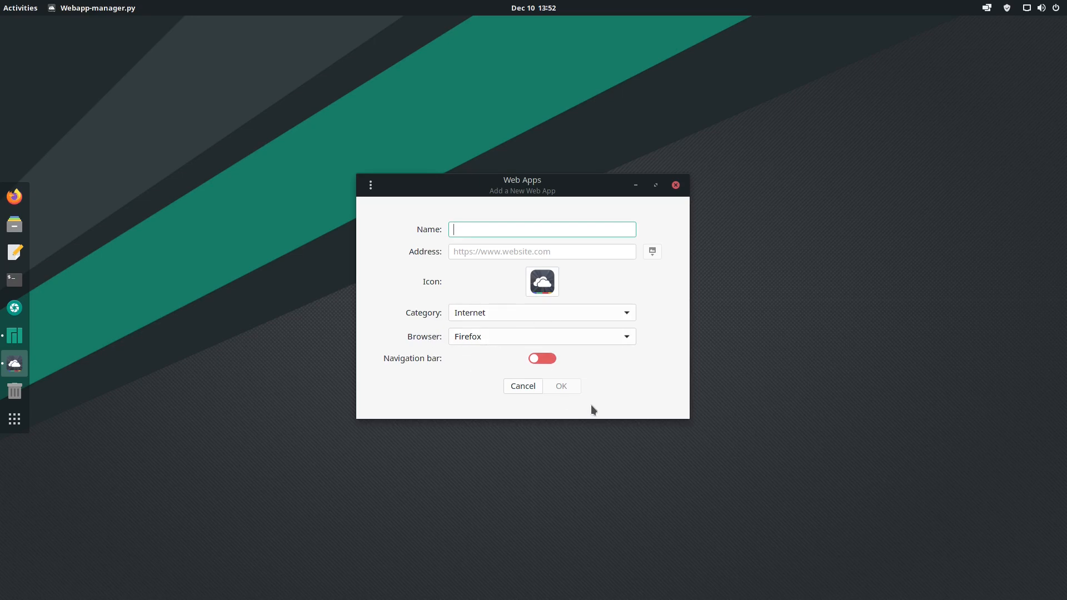
{"action": "mouse_move", "coordinate": [30, 218]}
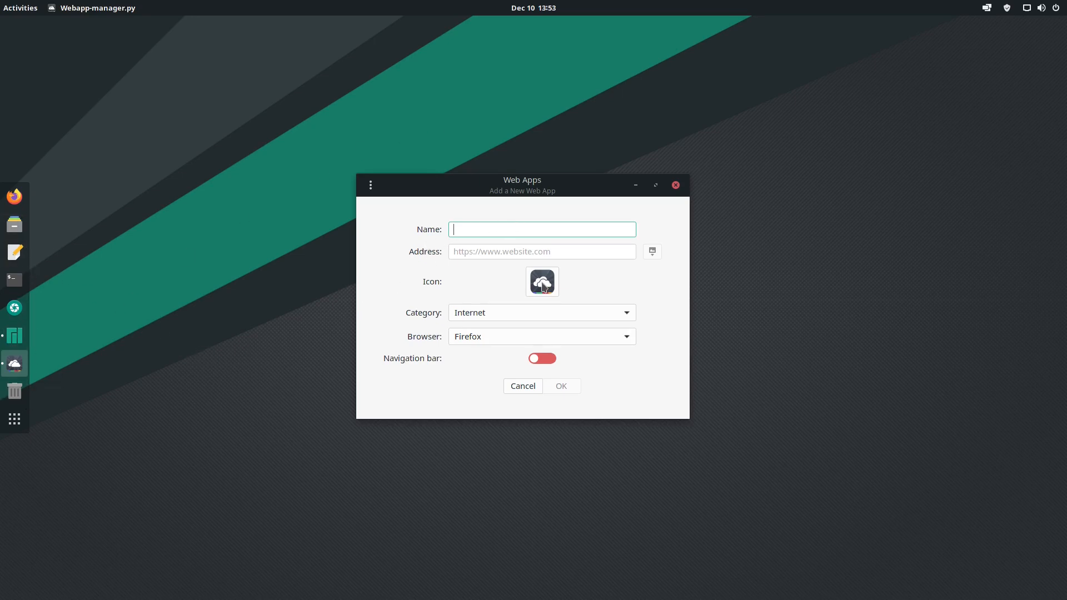
{"action": "left_click", "coordinate": [522, 386]}
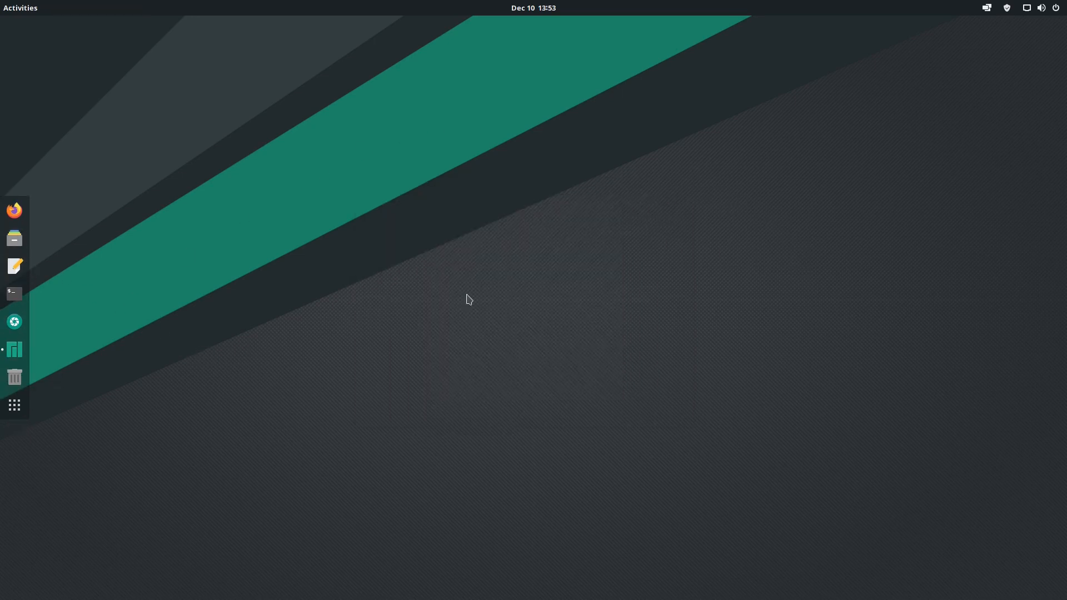
{"action": "left_click", "coordinate": [14, 405]}
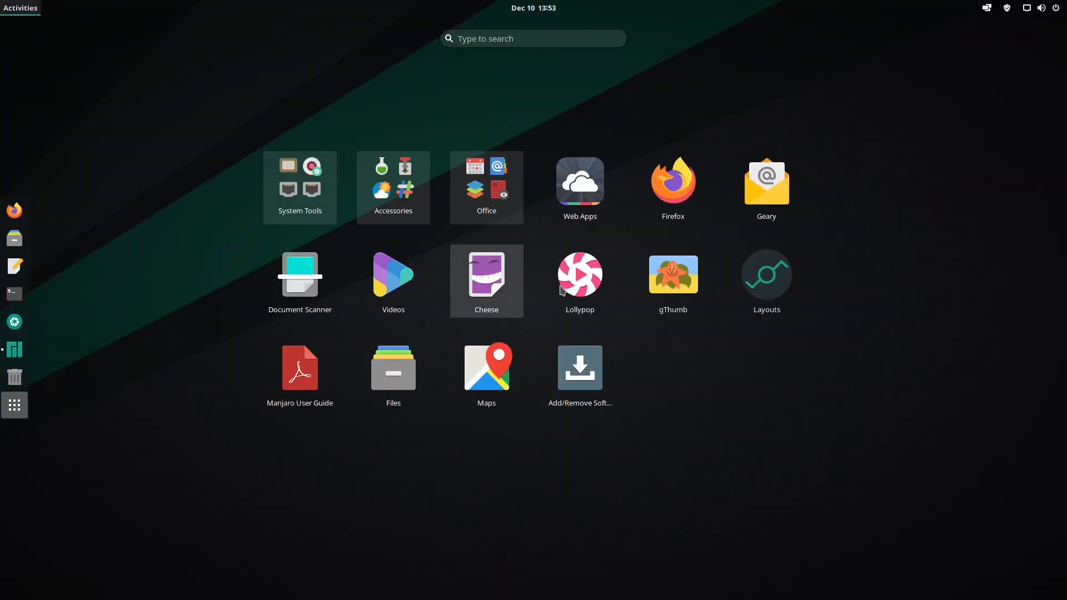
{"action": "mouse_move", "coordinate": [766, 187]}
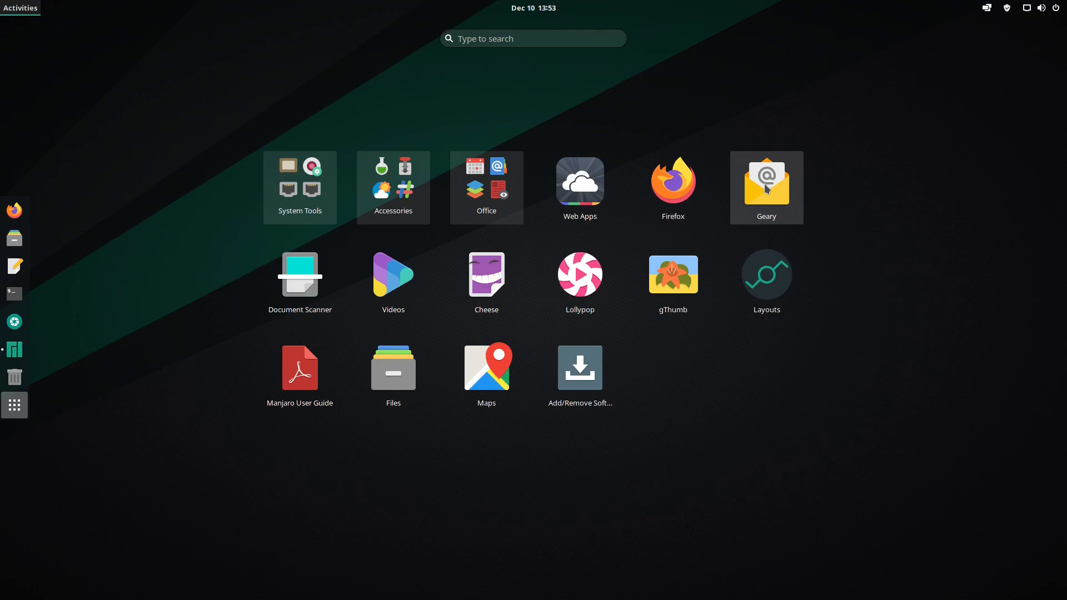
{"action": "mouse_move", "coordinate": [373, 300]}
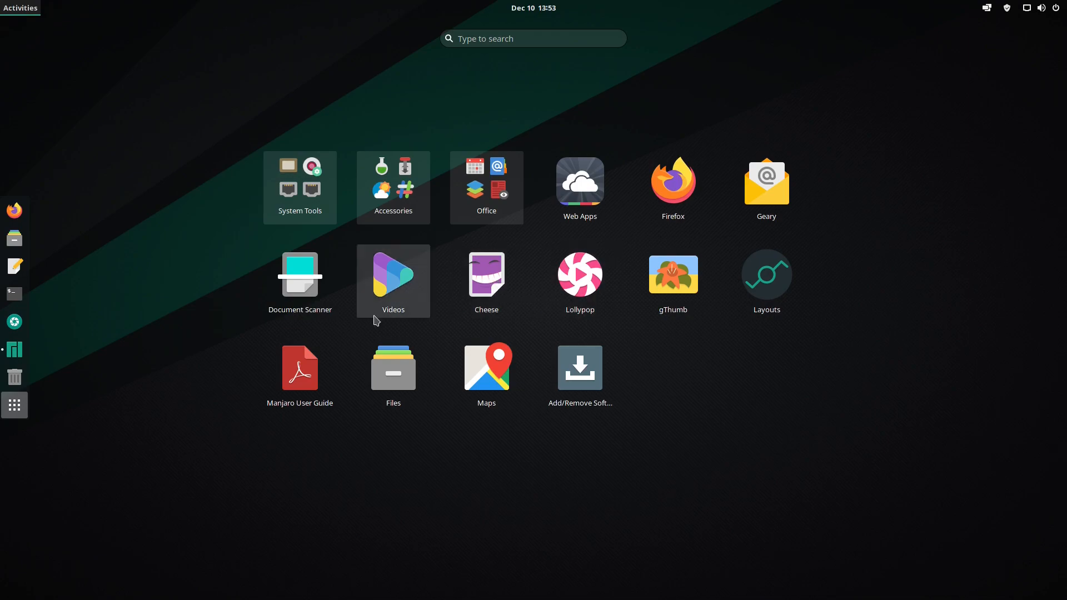
{"action": "mouse_move", "coordinate": [393, 374]}
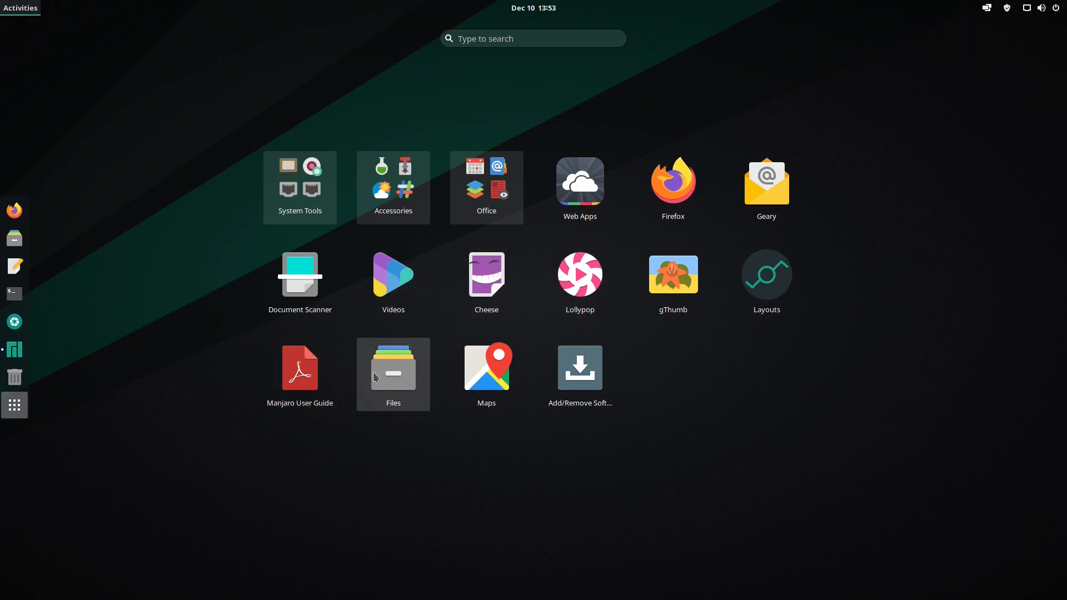
{"action": "mouse_move", "coordinate": [485, 368]}
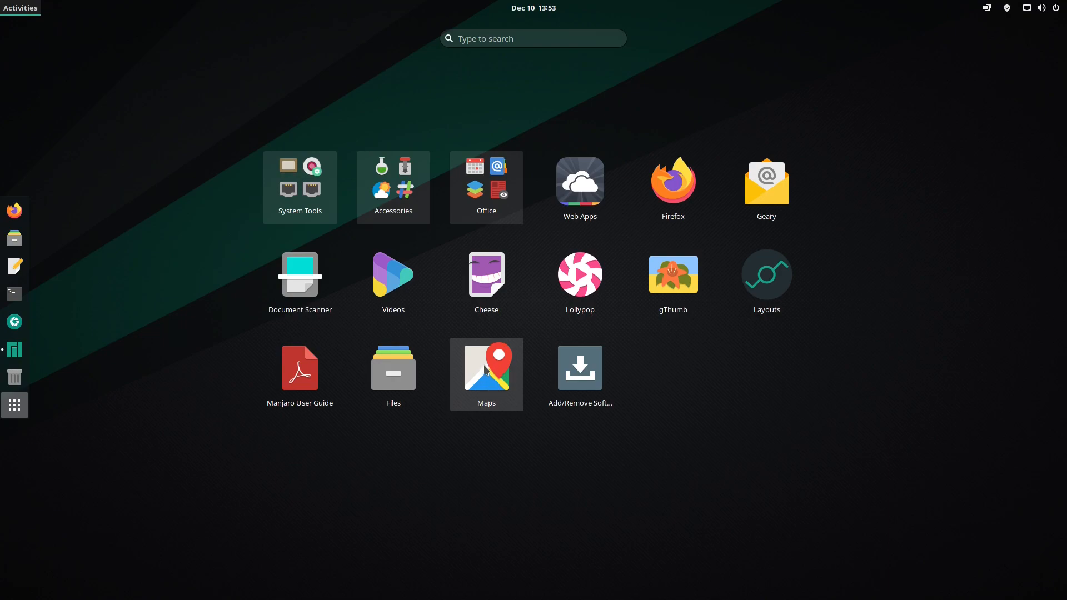
{"action": "mouse_move", "coordinate": [579, 367]}
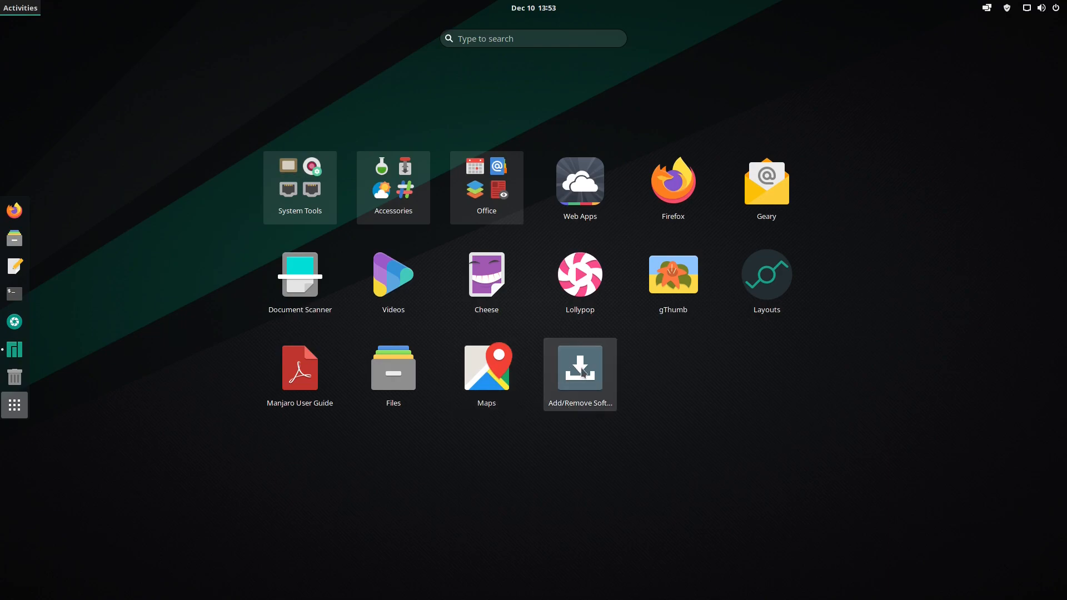
{"action": "mouse_move", "coordinate": [696, 273]}
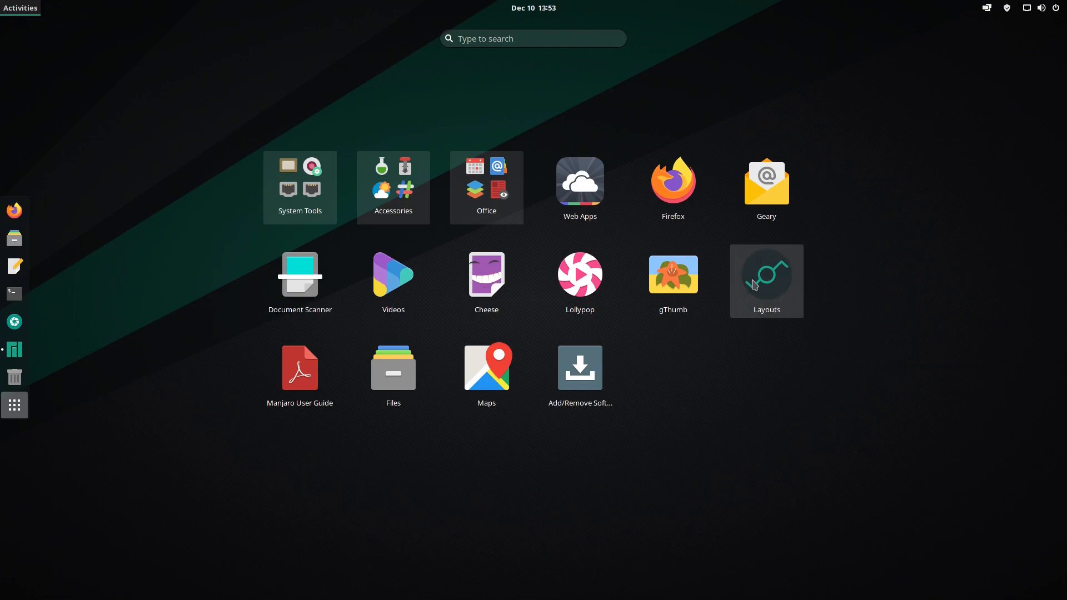
- Launch the Layouts switcher from the application grid
{"action": "left_click", "coordinate": [766, 281]}
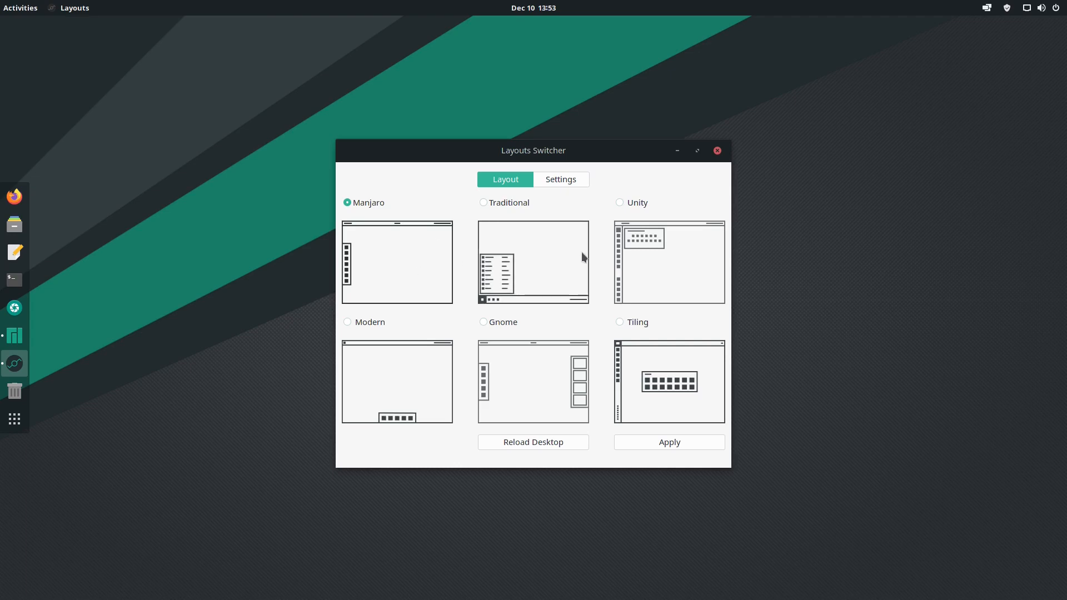
{"action": "mouse_move", "coordinate": [652, 395]}
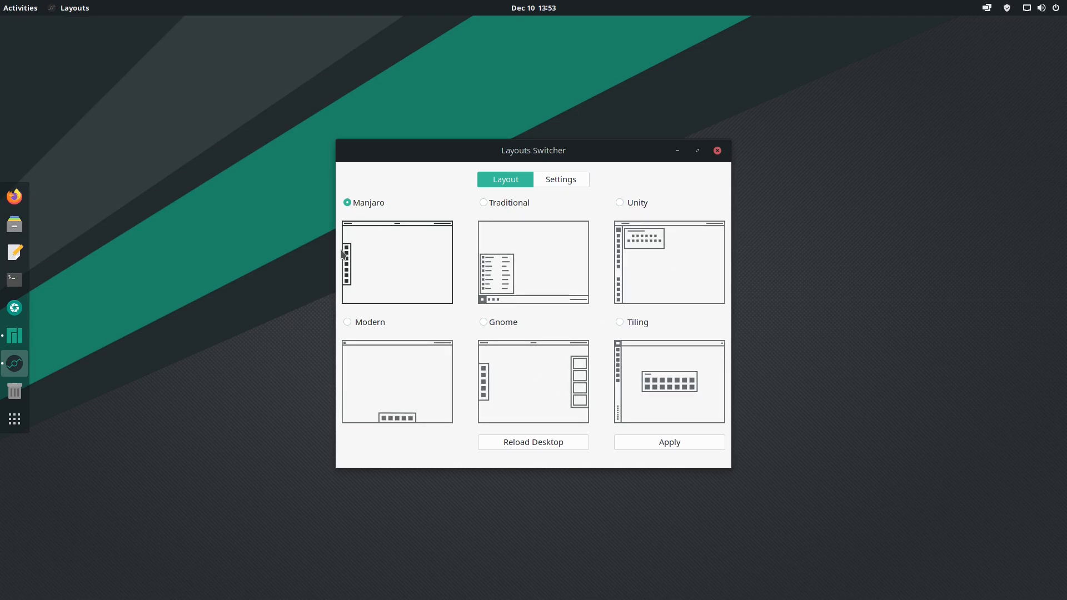
{"action": "mouse_move", "coordinate": [209, 412]}
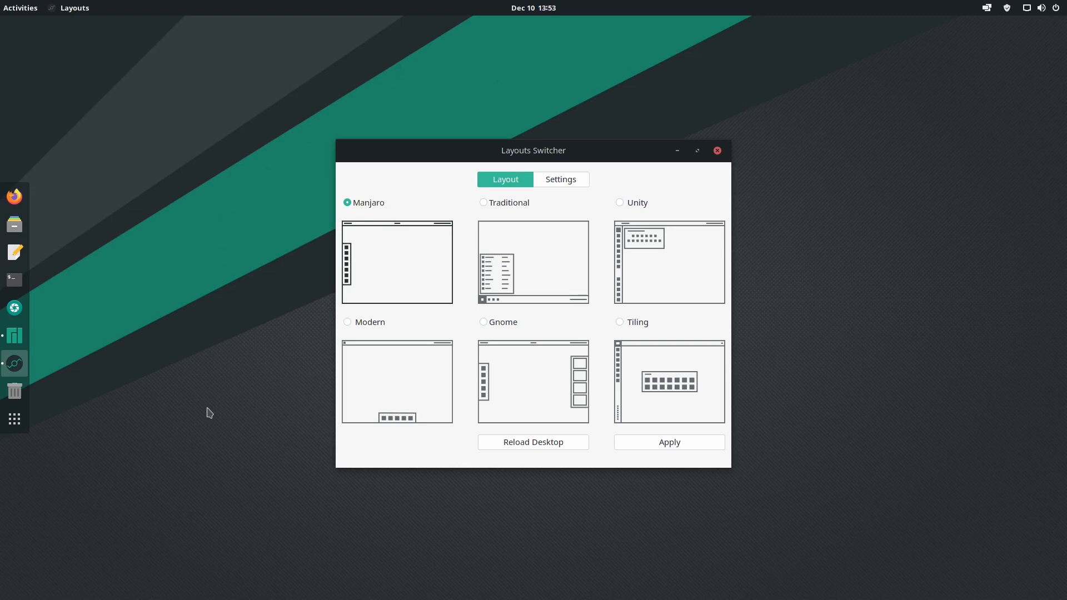
- Apply the Traditional layout and list All Programs in its menu
{"action": "left_click", "coordinate": [483, 203]}
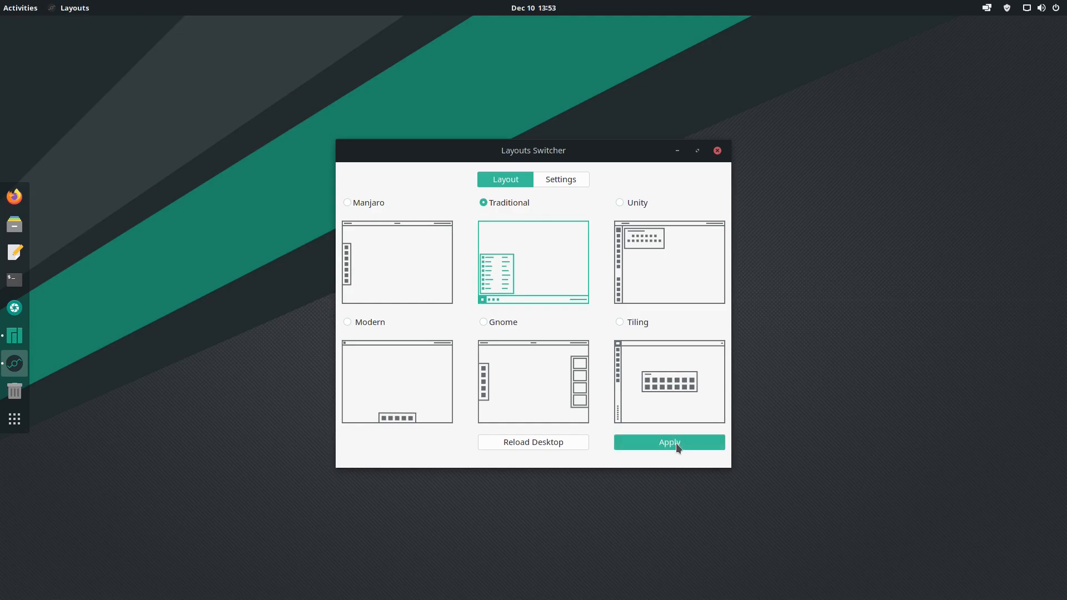
{"action": "left_click", "coordinate": [668, 442]}
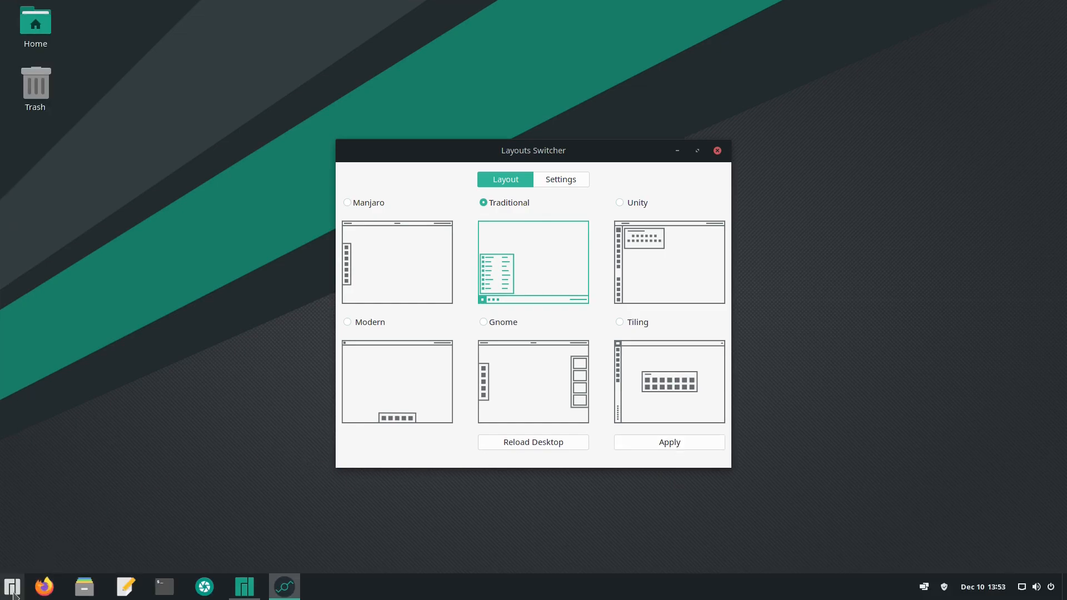
{"action": "left_click", "coordinate": [11, 587]}
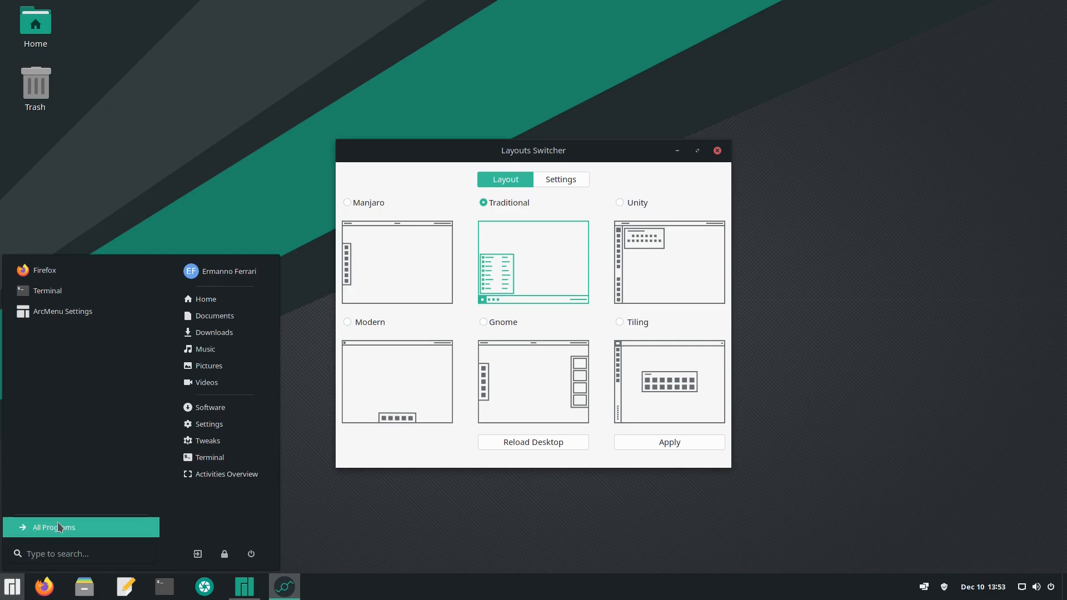
{"action": "left_click", "coordinate": [58, 527]}
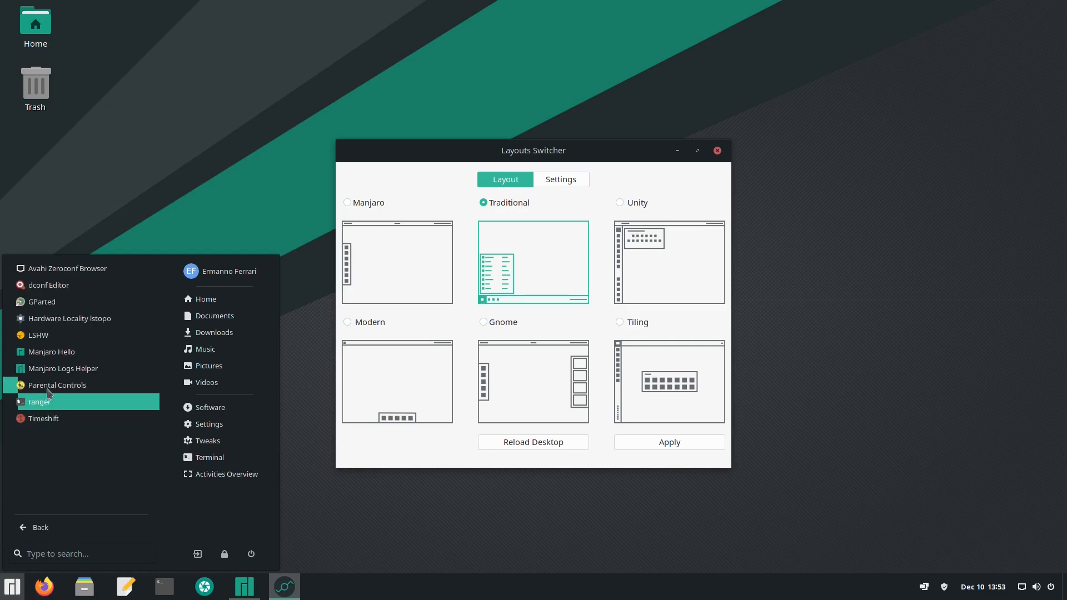
{"action": "mouse_move", "coordinate": [62, 319]}
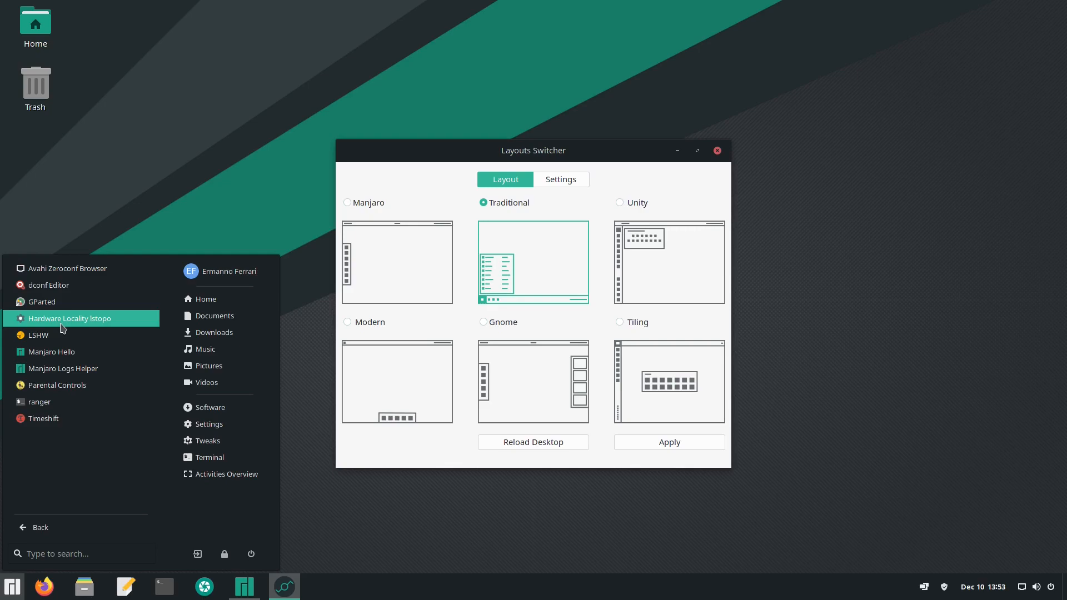
{"action": "mouse_move", "coordinate": [620, 211]}
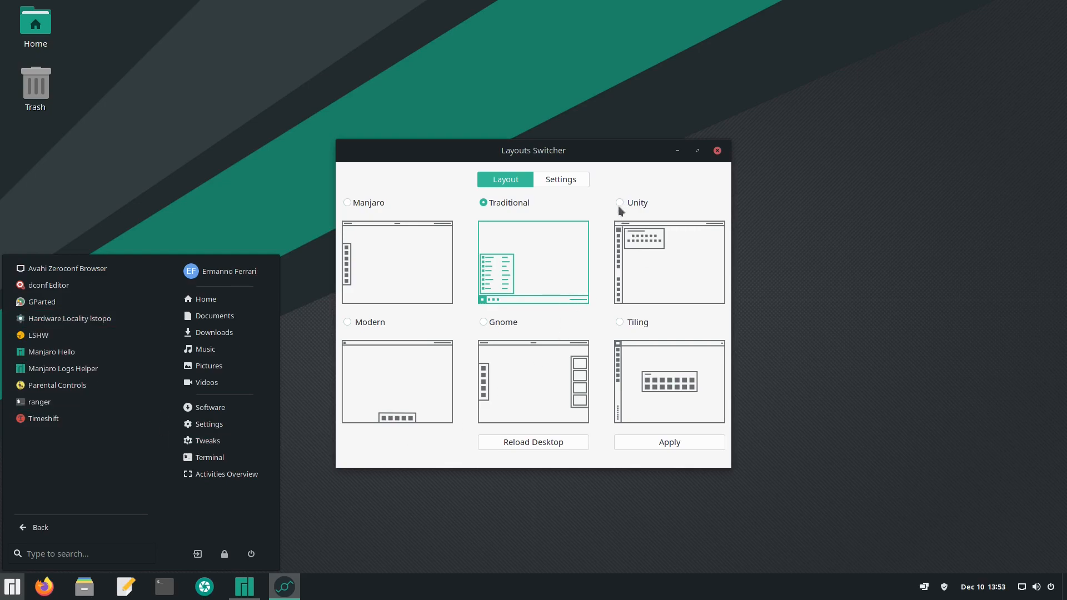
- Apply the Unity layout and open its programs menu
{"action": "left_click", "coordinate": [619, 202]}
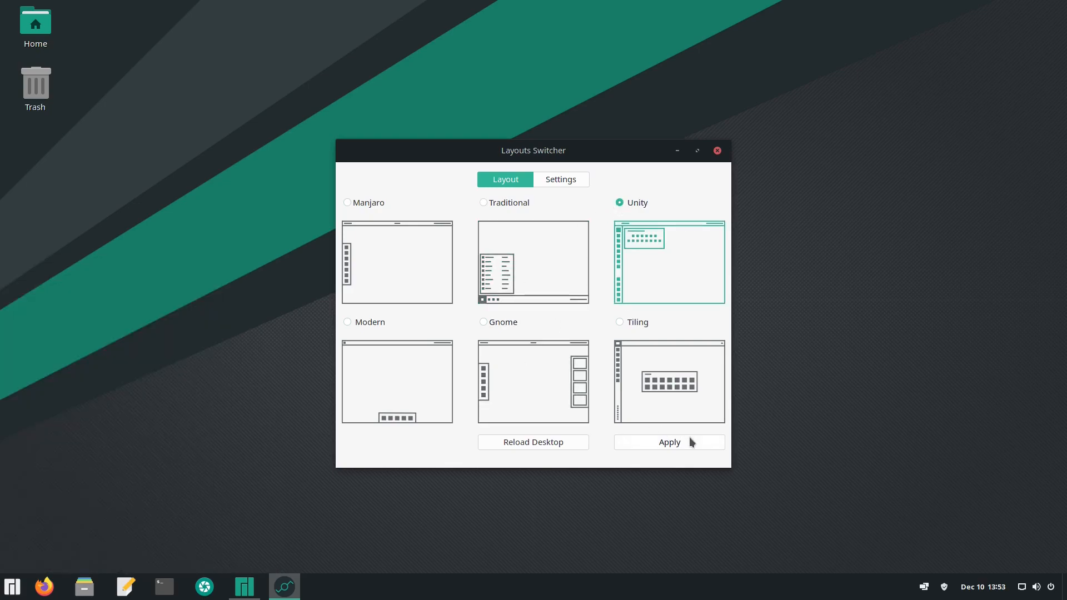
{"action": "left_click", "coordinate": [669, 442]}
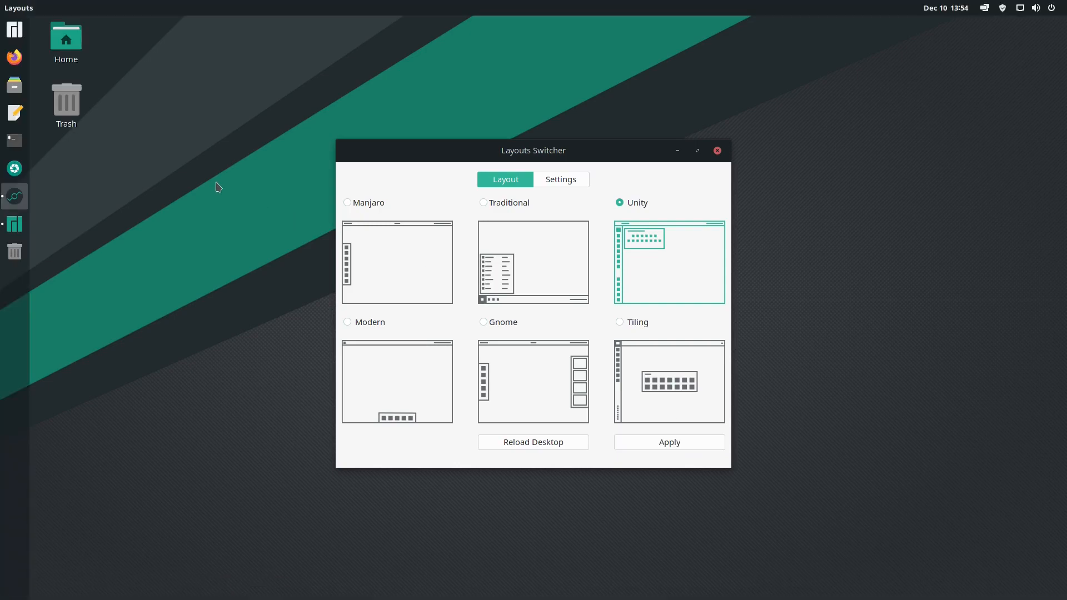
{"action": "left_click", "coordinate": [13, 30]}
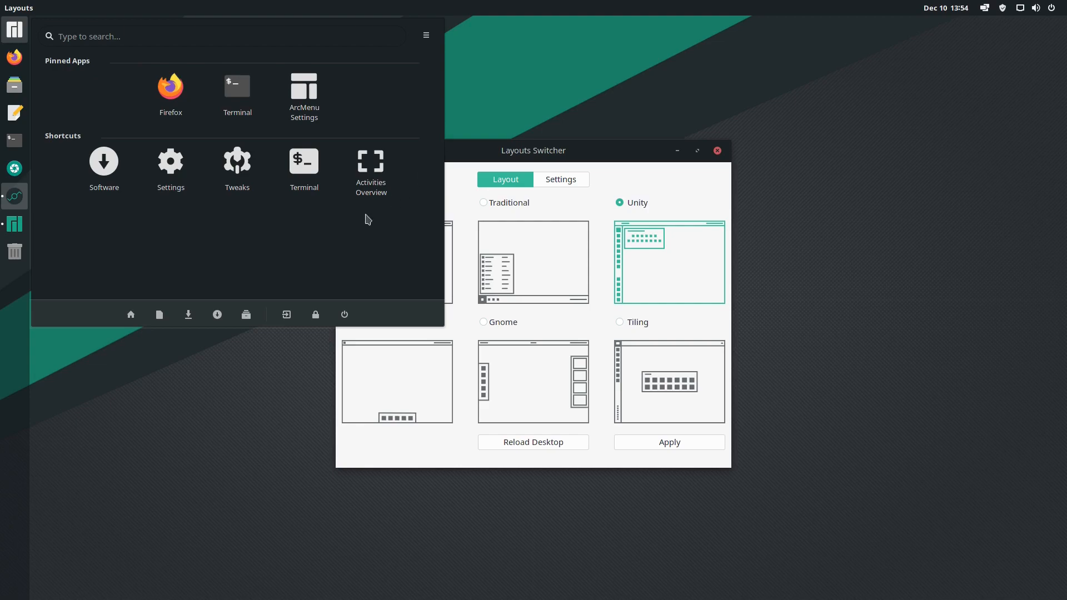
- Apply the Modern layout, then select and apply the Gnome layout
{"action": "left_click", "coordinate": [368, 219]}
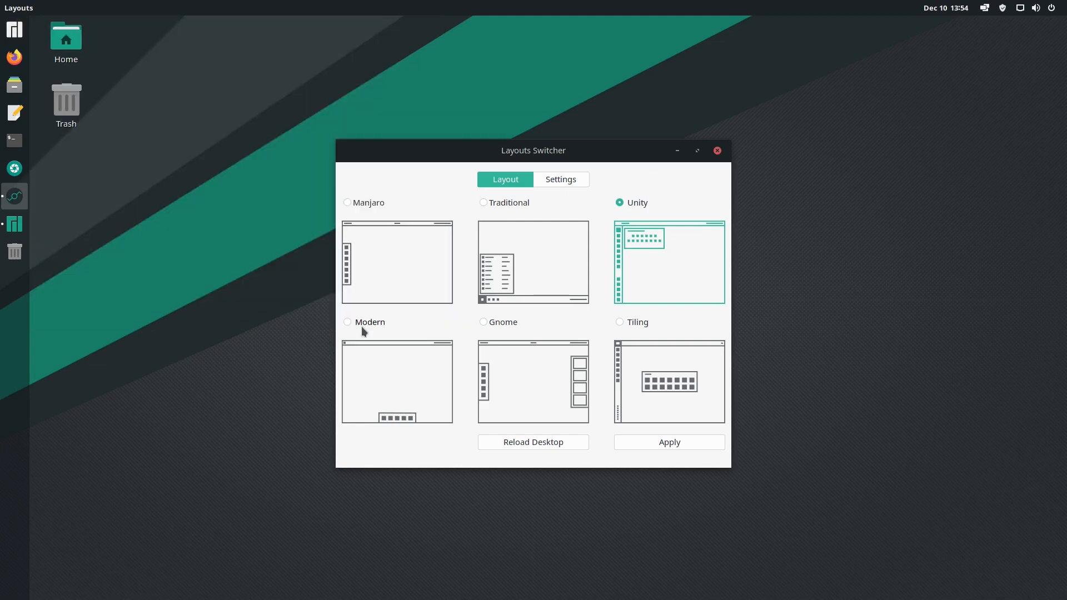
{"action": "left_click", "coordinate": [347, 322]}
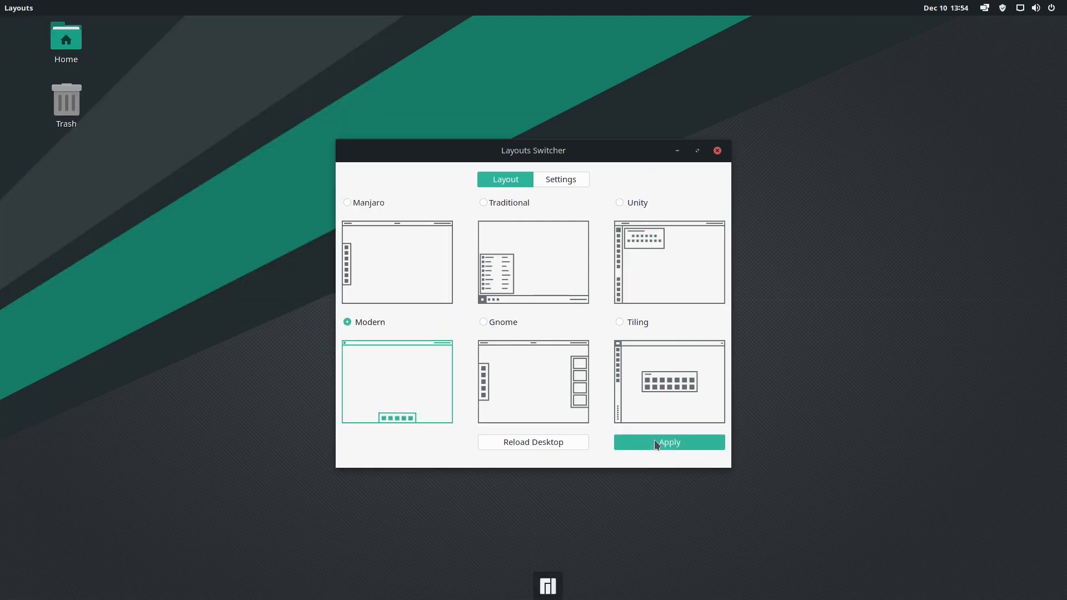
{"action": "left_click", "coordinate": [668, 441]}
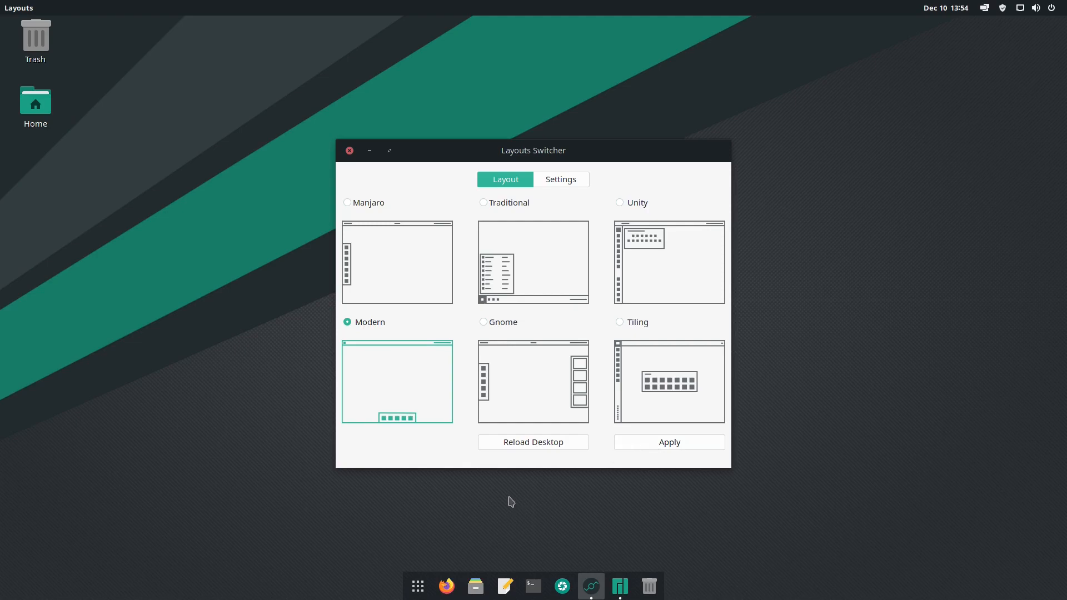
{"action": "mouse_move", "coordinate": [418, 585]}
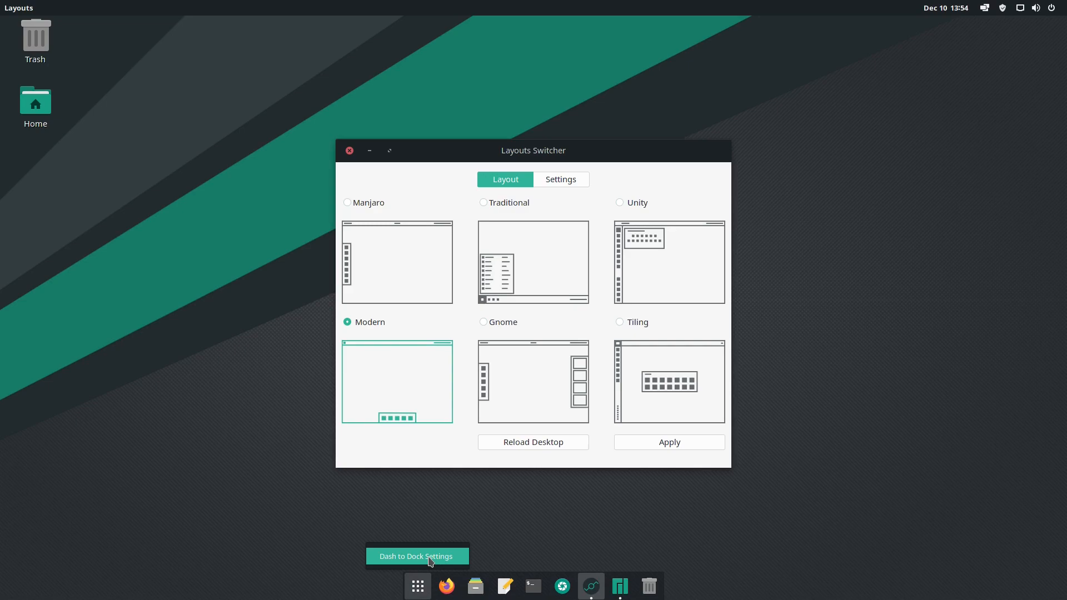
{"action": "mouse_move", "coordinate": [488, 334]}
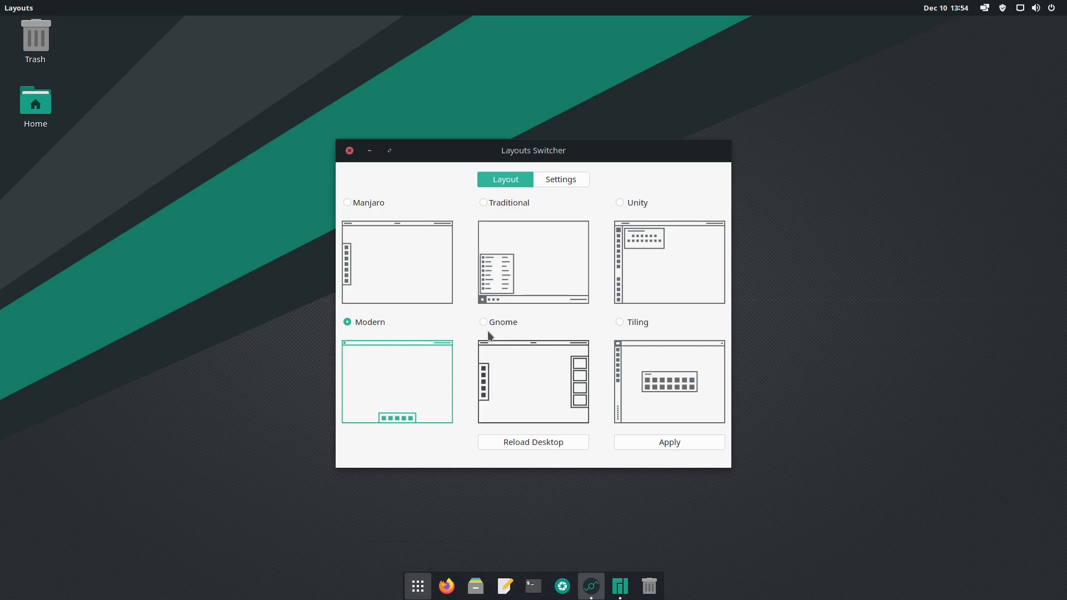
{"action": "left_click", "coordinate": [482, 322]}
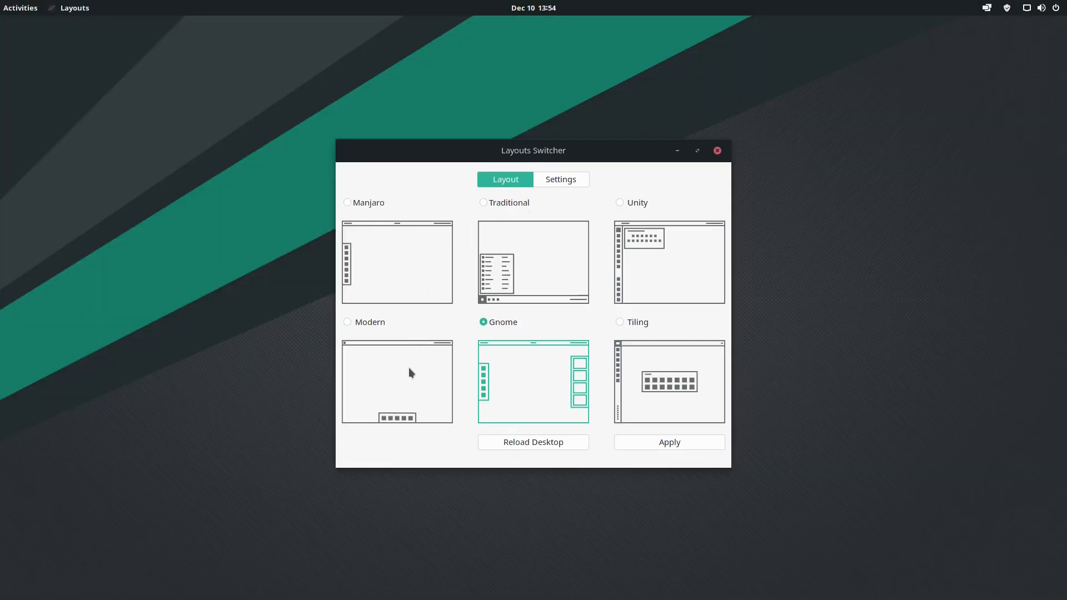
{"action": "left_click", "coordinate": [619, 322]}
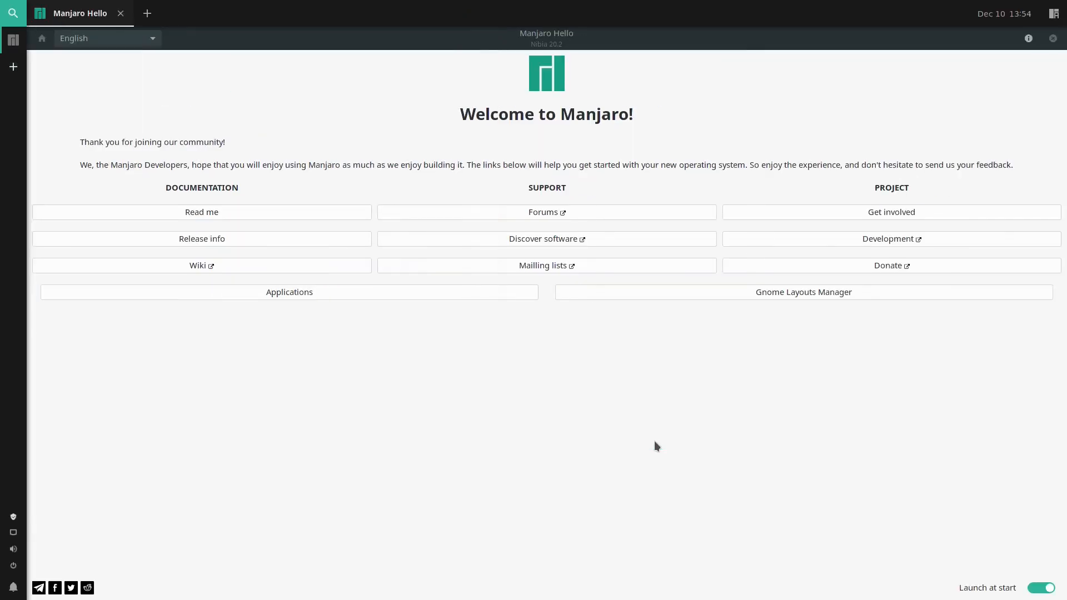
{"action": "mouse_move", "coordinate": [303, 191]}
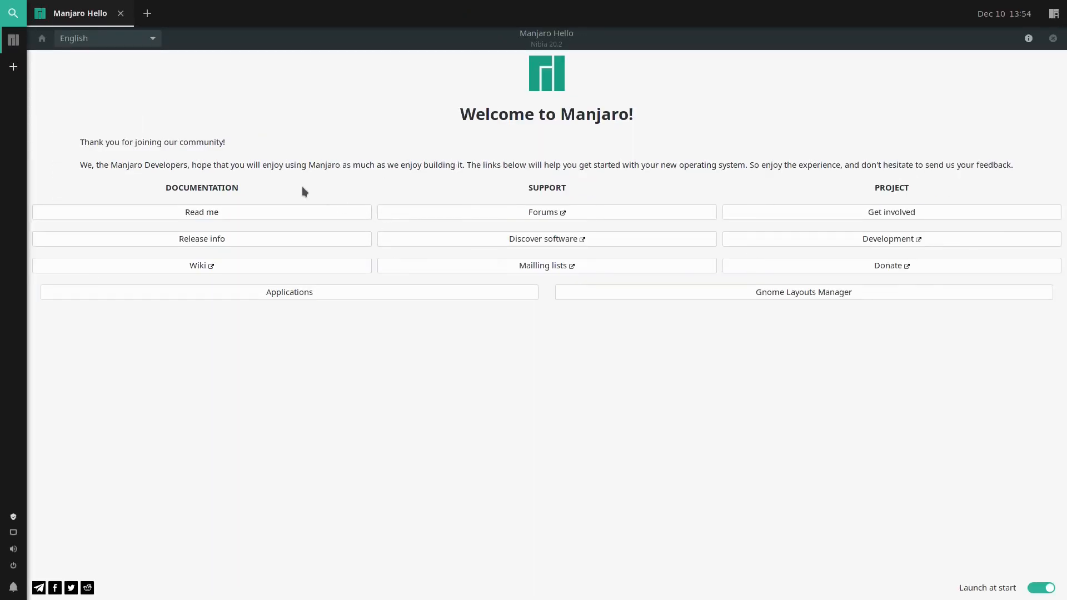
{"action": "mouse_move", "coordinate": [375, 23]}
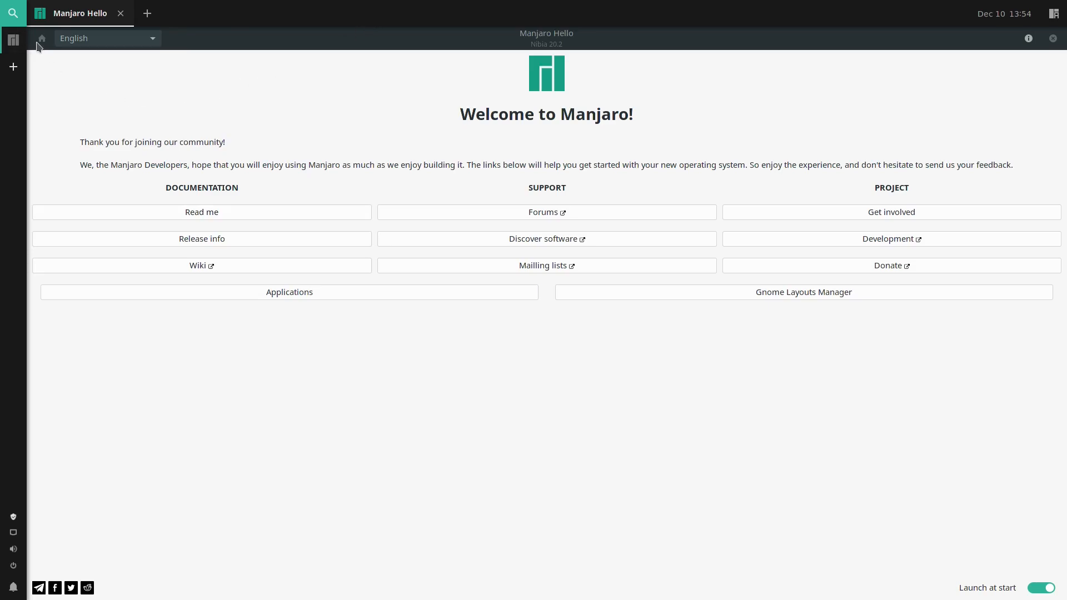
- Reopen Layouts Switcher, apply the Manjaro layout, and close the switcher
{"action": "left_click", "coordinate": [803, 292]}
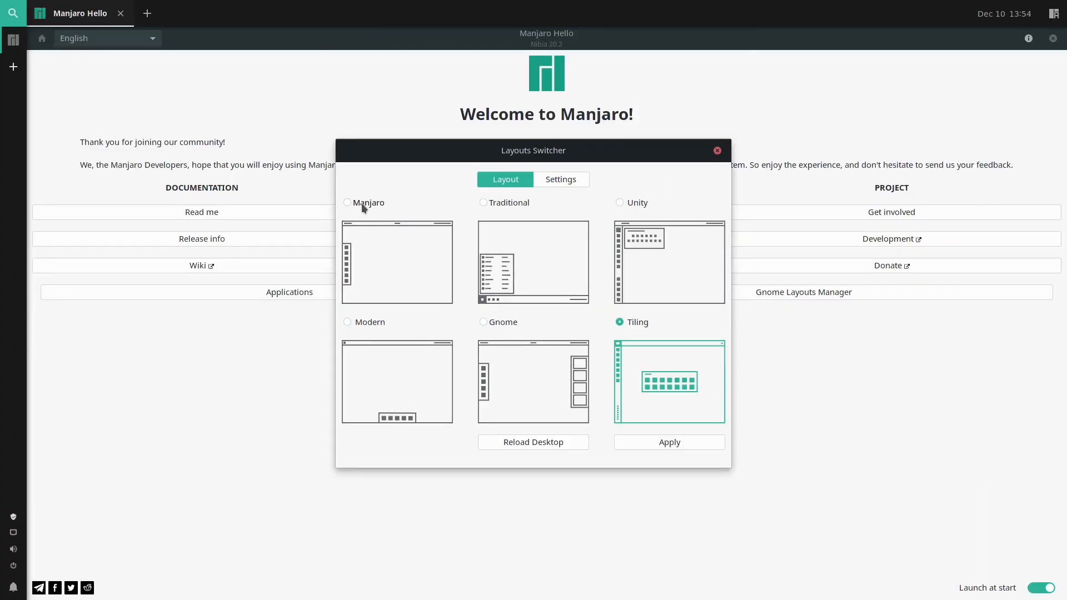
{"action": "left_click", "coordinate": [346, 202]}
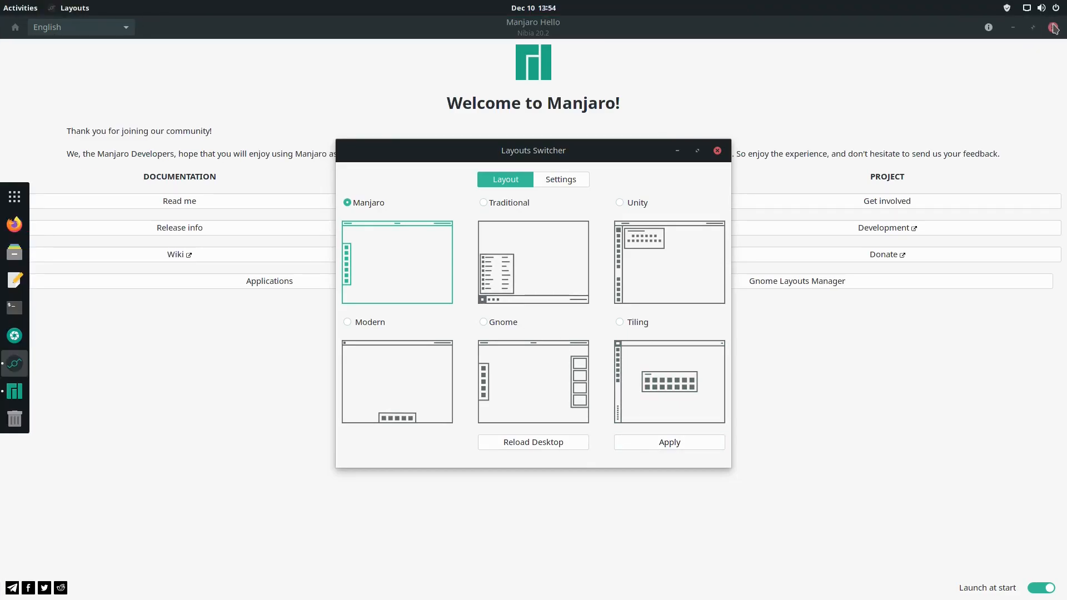
{"action": "left_click", "coordinate": [1055, 28]}
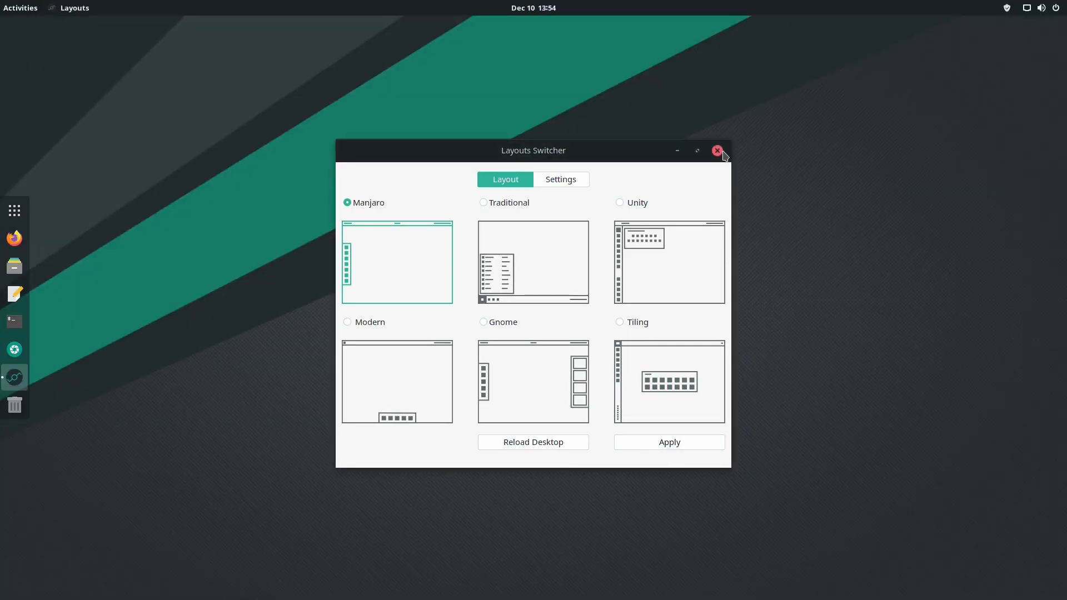
{"action": "left_click", "coordinate": [716, 151]}
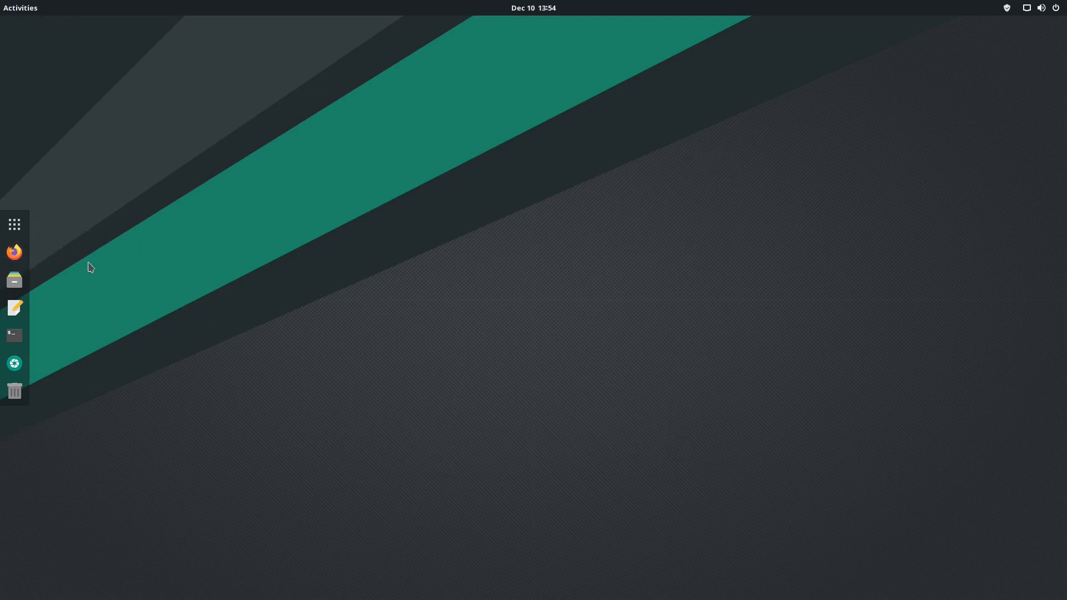
{"action": "mouse_move", "coordinate": [89, 249]}
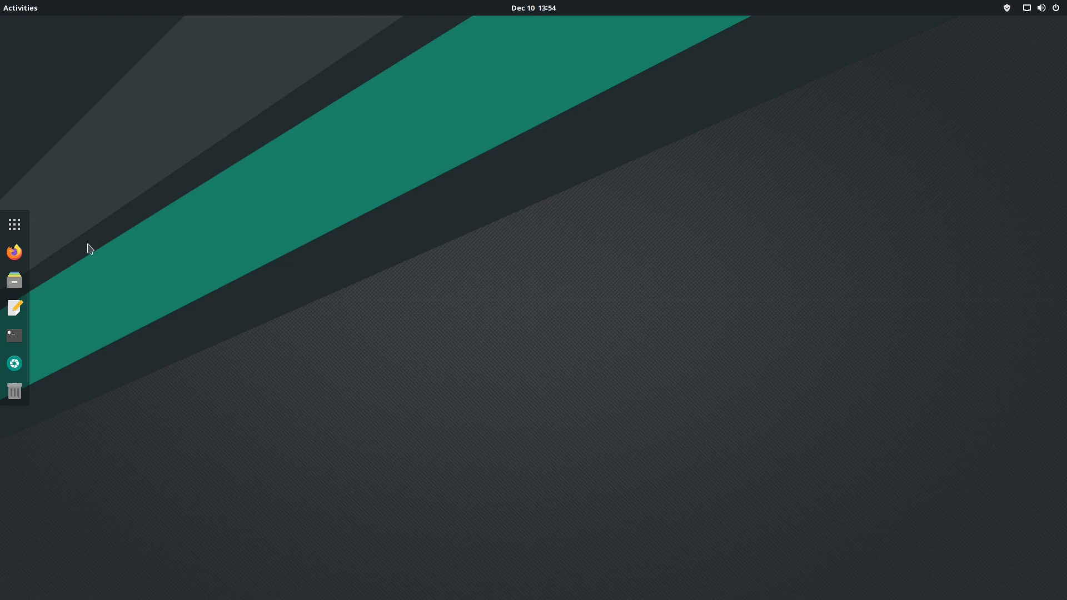
- In Dash to Dock Launchers, uncheck 'Move the applications button at the beginning of the dock'
{"action": "right_click", "coordinate": [14, 224]}
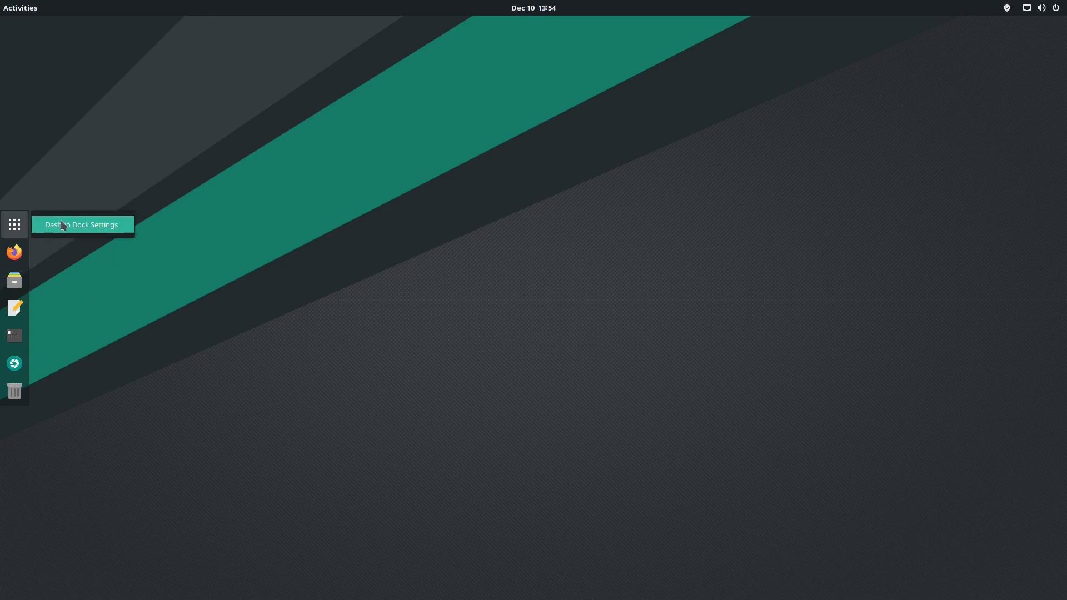
{"action": "left_click", "coordinate": [82, 224]}
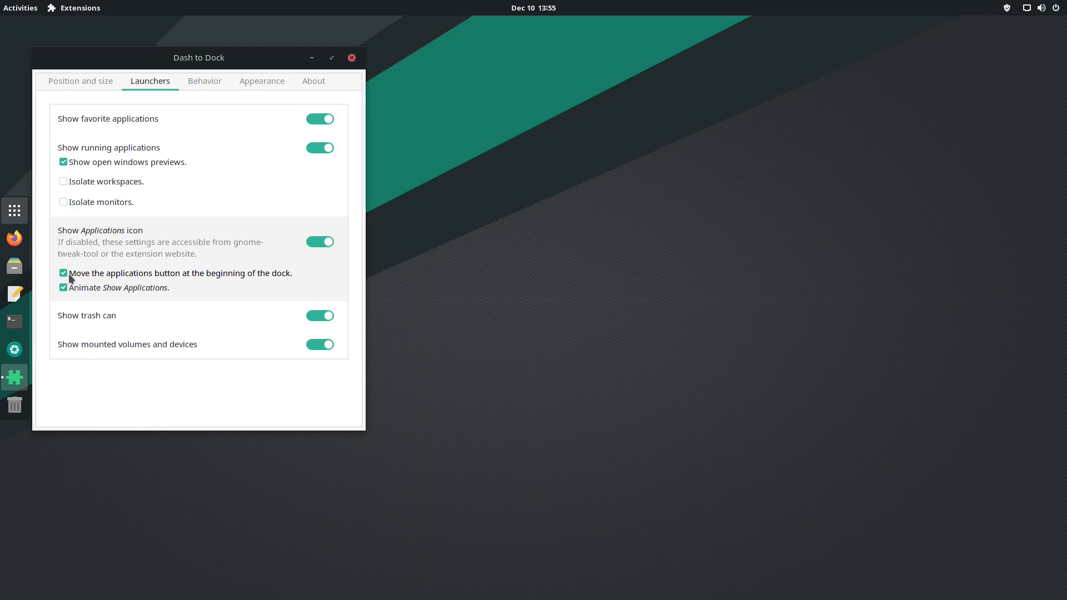
{"action": "mouse_move", "coordinate": [239, 282]}
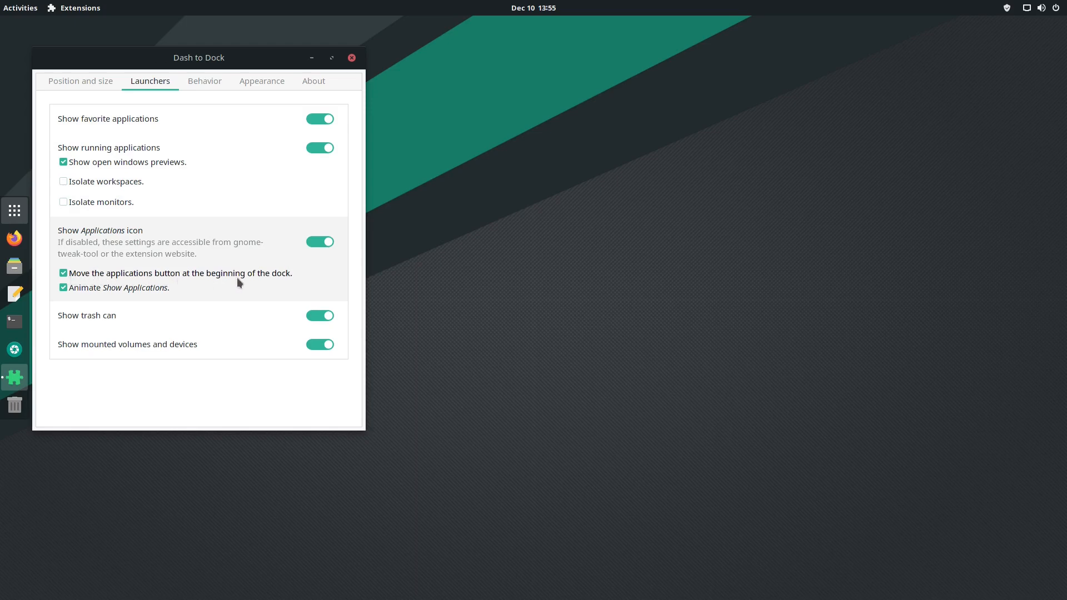
{"action": "left_click", "coordinate": [63, 273]}
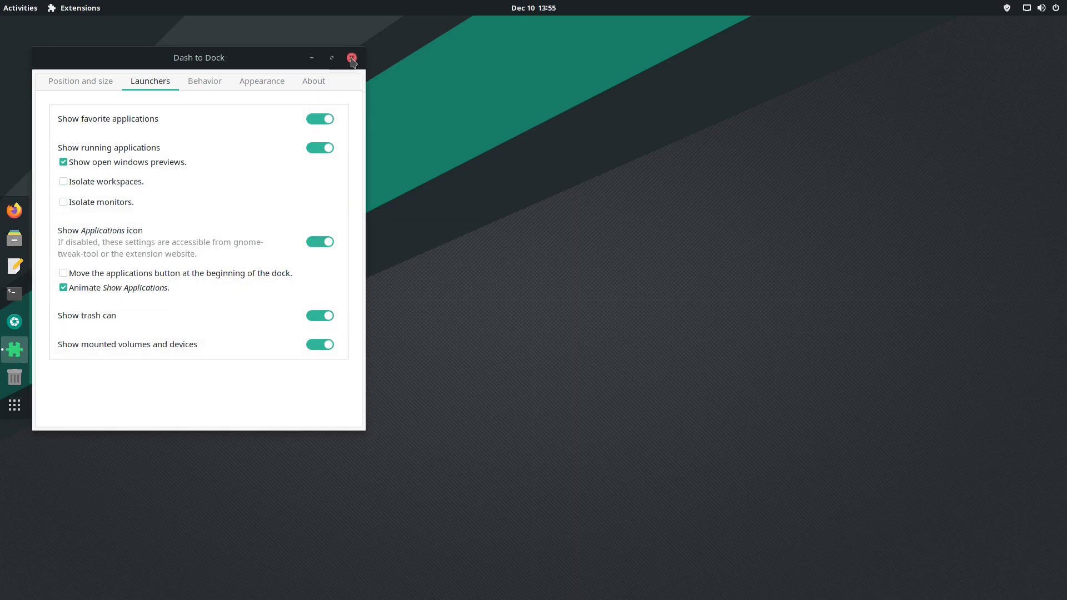
- Close the Dash to Dock settings window
{"action": "left_click", "coordinate": [352, 58]}
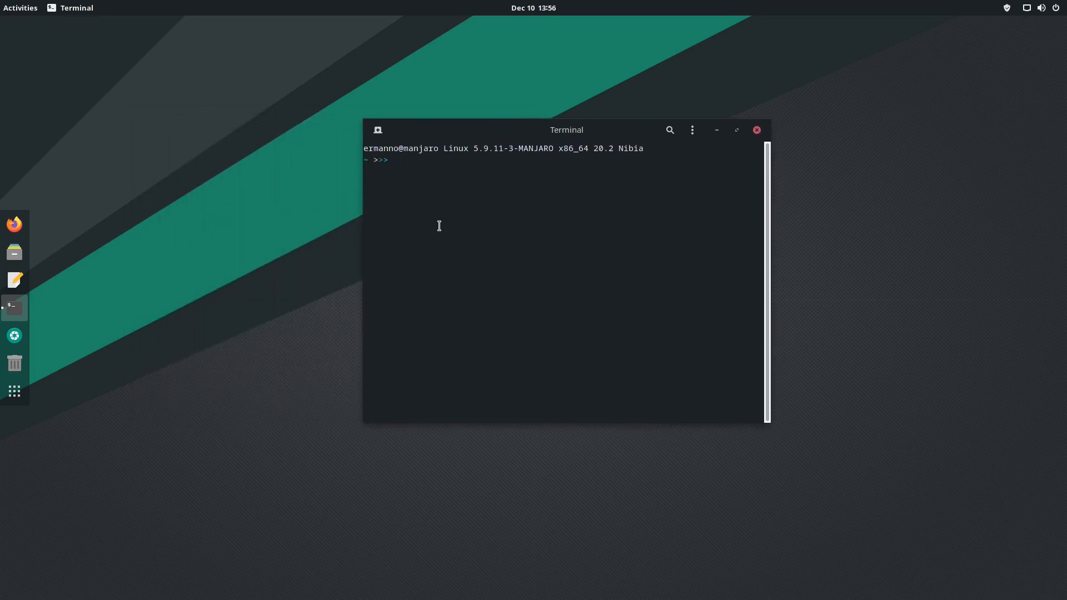
- Check the shell with echo $SHELL, run sudo pacman -Syu accepting ueberzug, and close Terminal
{"action": "type", "text": "exit"}
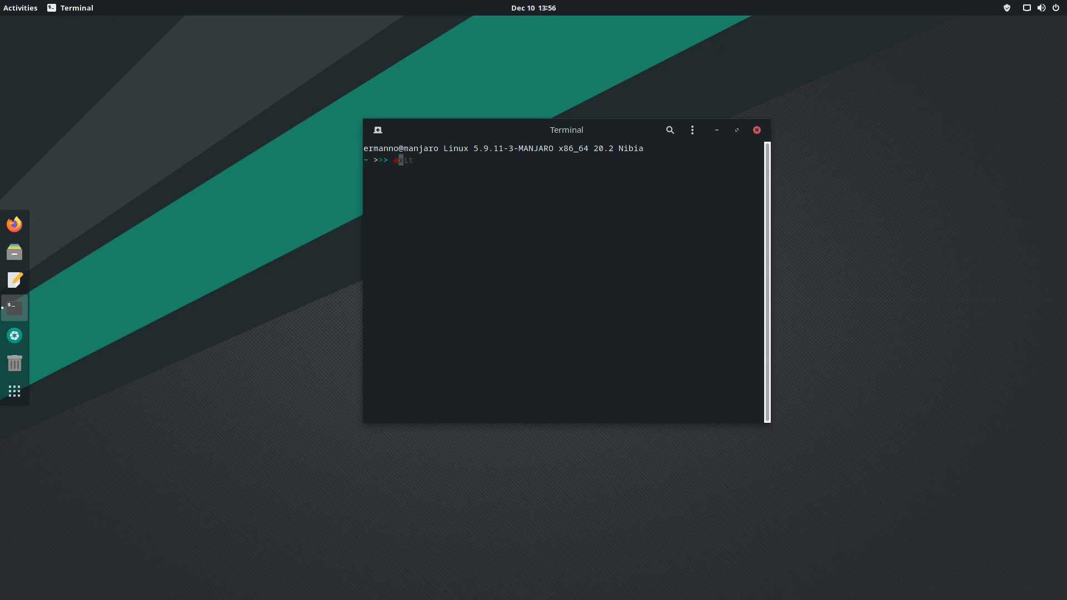
{"action": "type", "text": "echo $SHELL"}
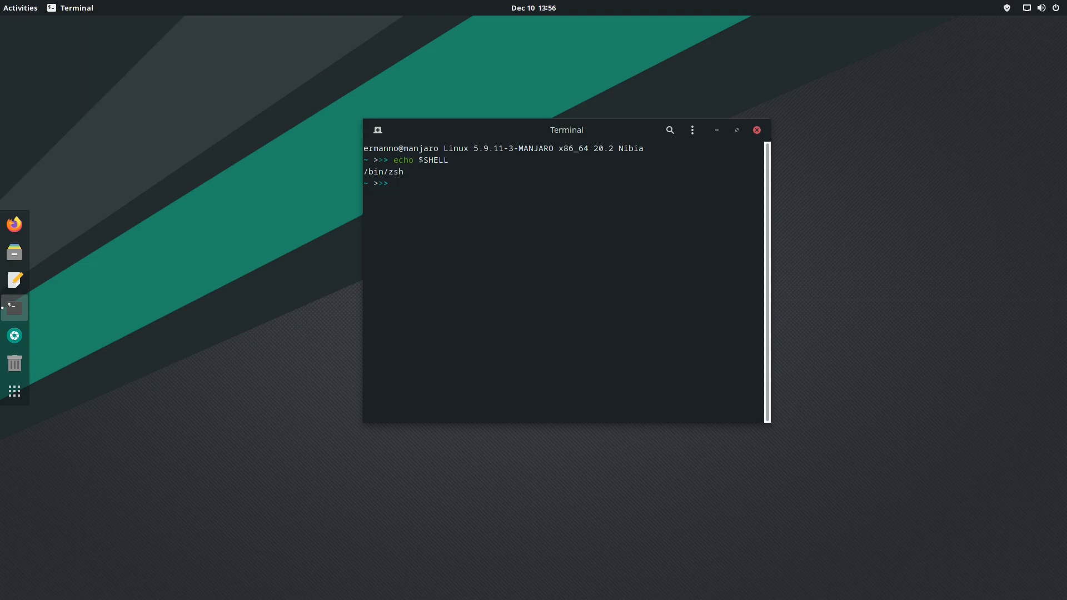
{"action": "type", "text": "sudo"}
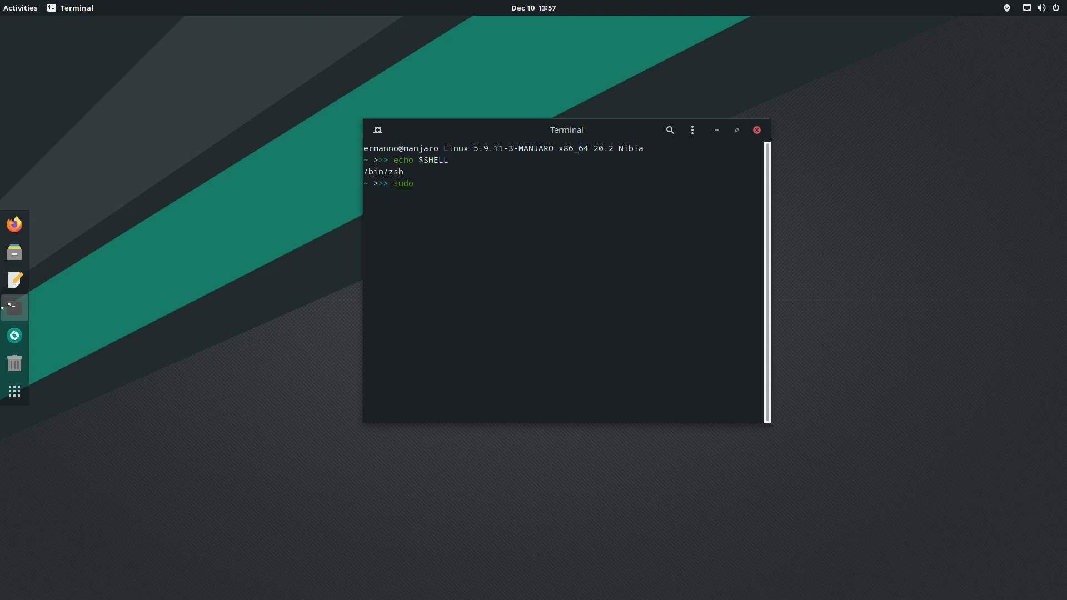
{"action": "type", "text": "pacman -"}
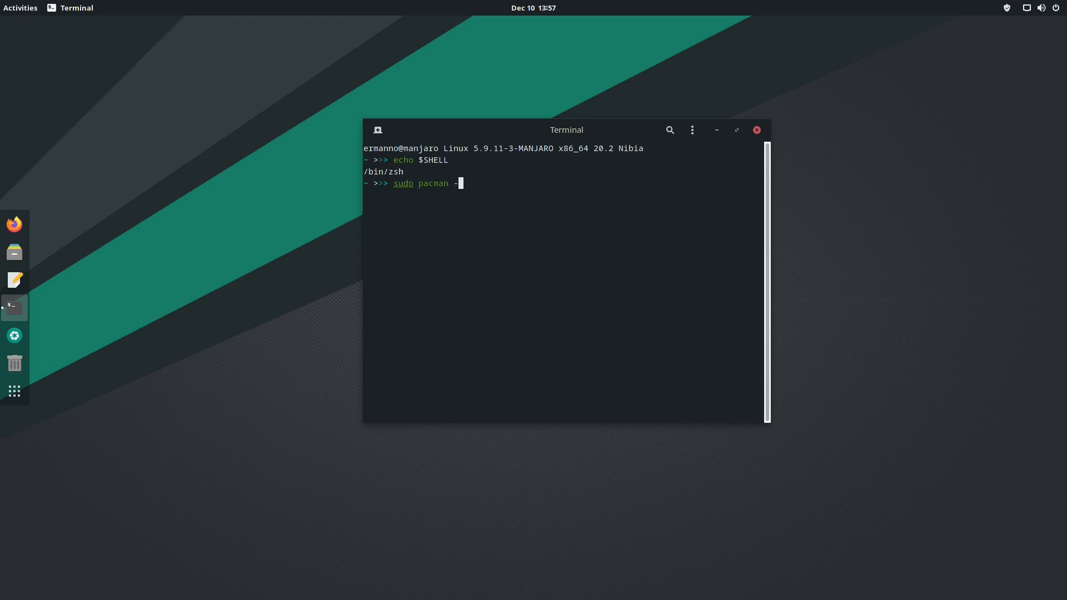
{"action": "type", "text": "Syu"}
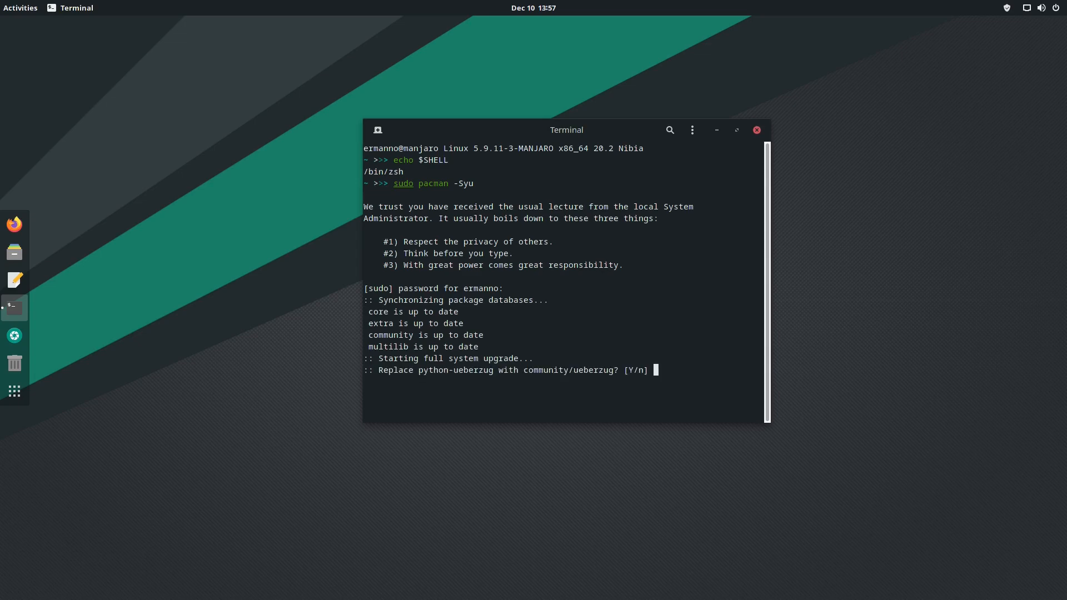
{"action": "type", "text": "y"}
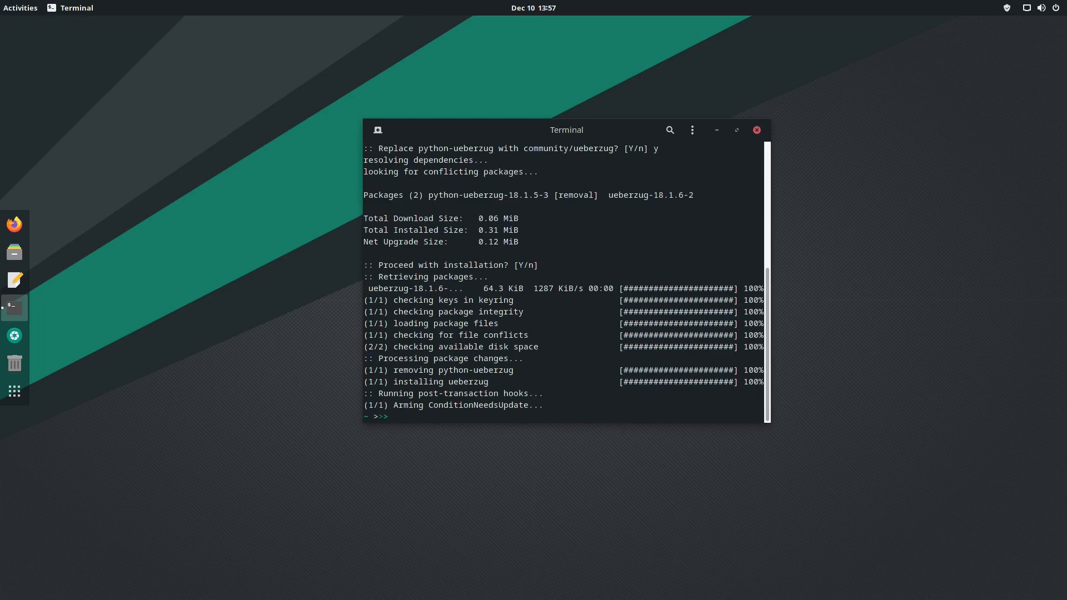
{"action": "left_click", "coordinate": [755, 130]}
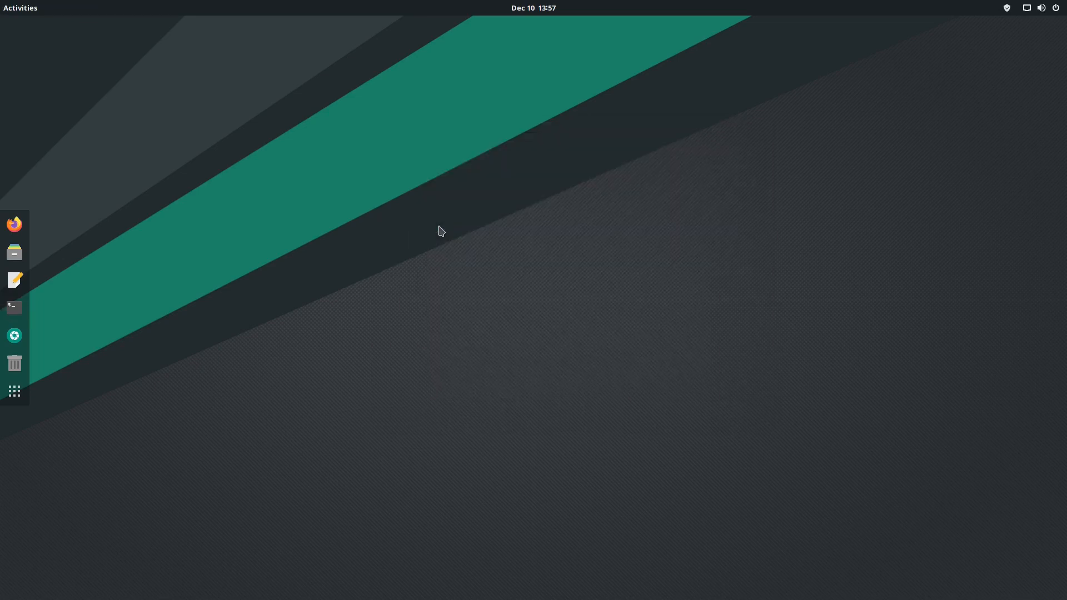
- Launch Pamac, check its version information, and search for spotify
{"action": "left_click", "coordinate": [14, 391]}
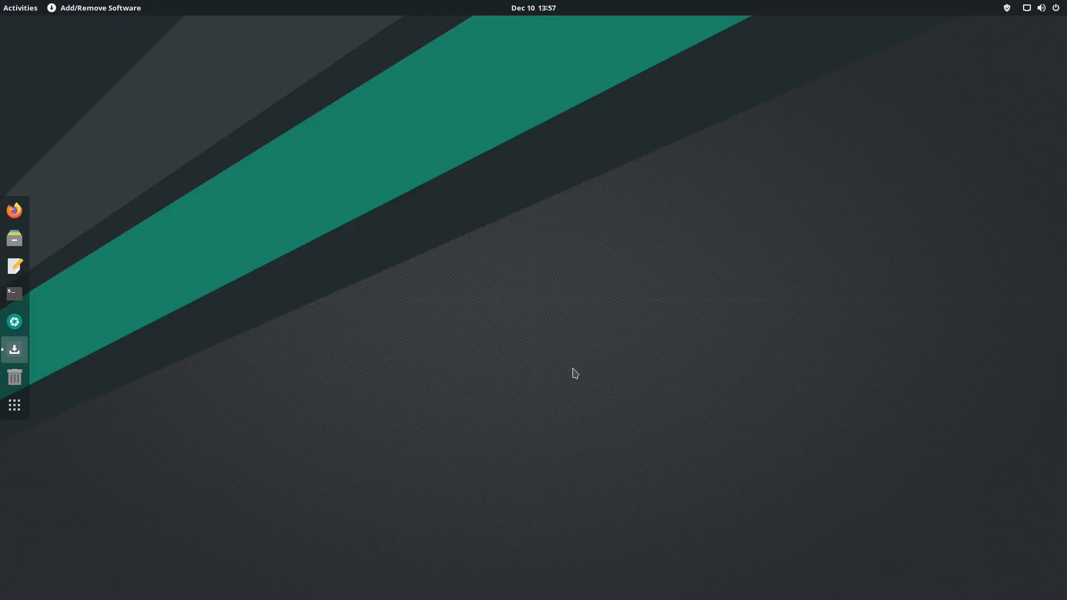
{"action": "left_click", "coordinate": [733, 164]}
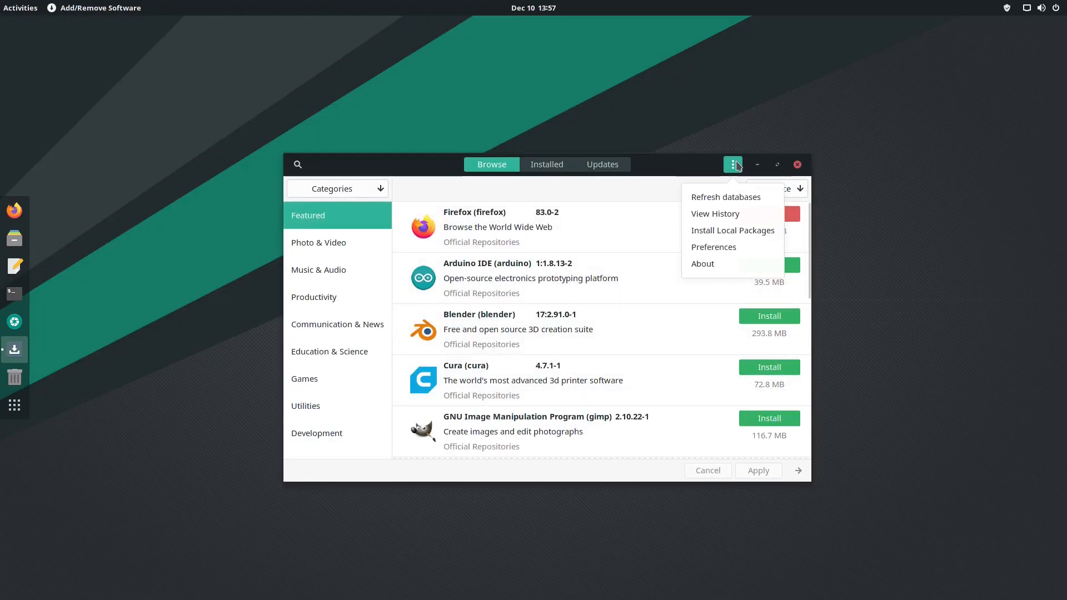
{"action": "left_click", "coordinate": [702, 263]}
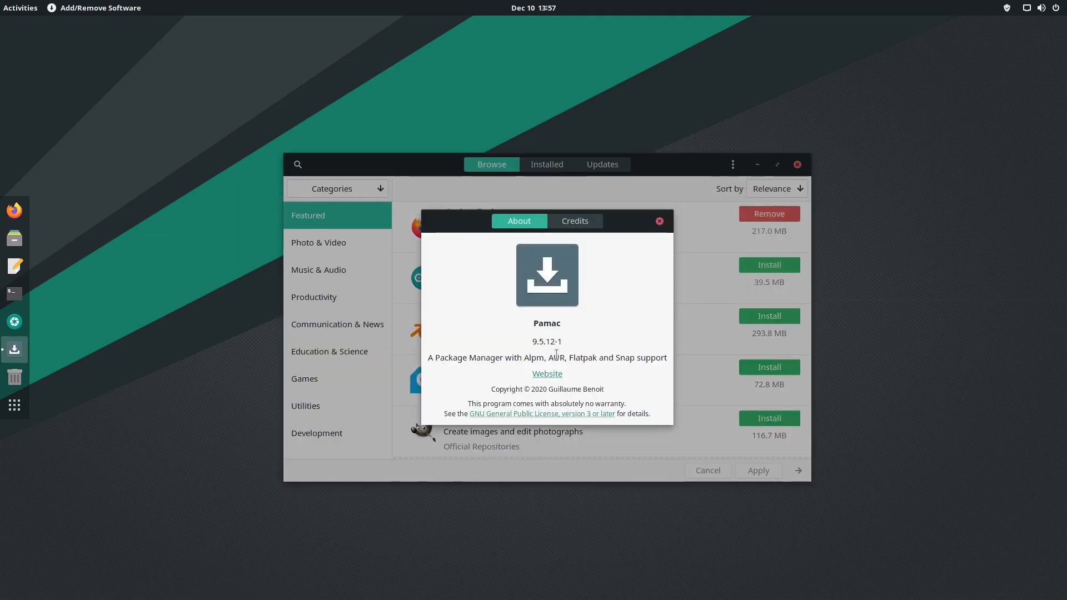
{"action": "left_click", "coordinate": [658, 221]}
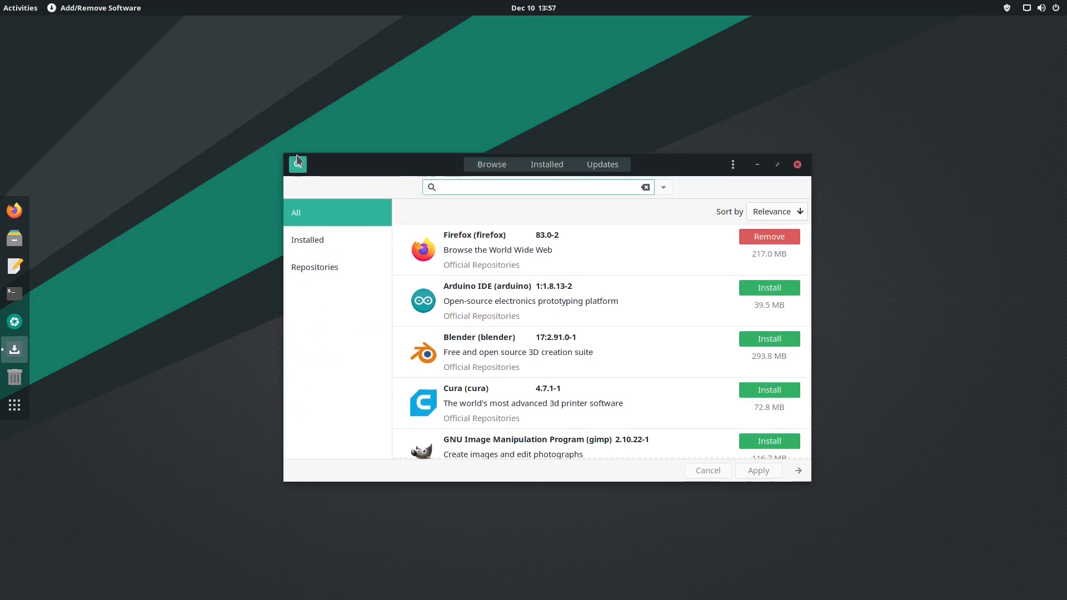
{"action": "type", "text": "spotify"}
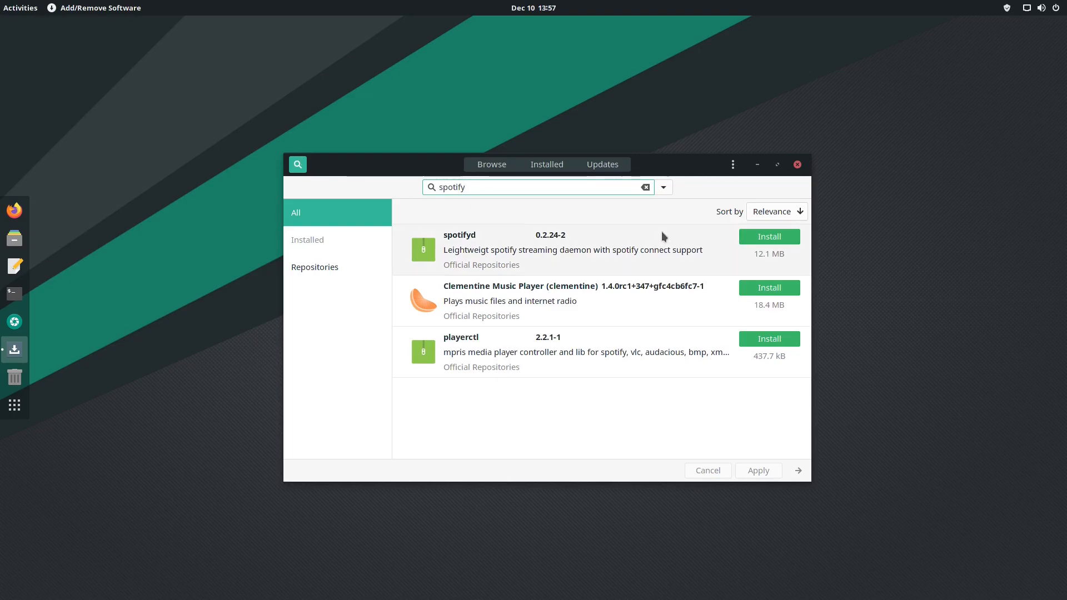
- Review Pamac's Advanced and Official Repositories preferences, keeping Worldwide as the mirror
{"action": "left_click", "coordinate": [732, 164]}
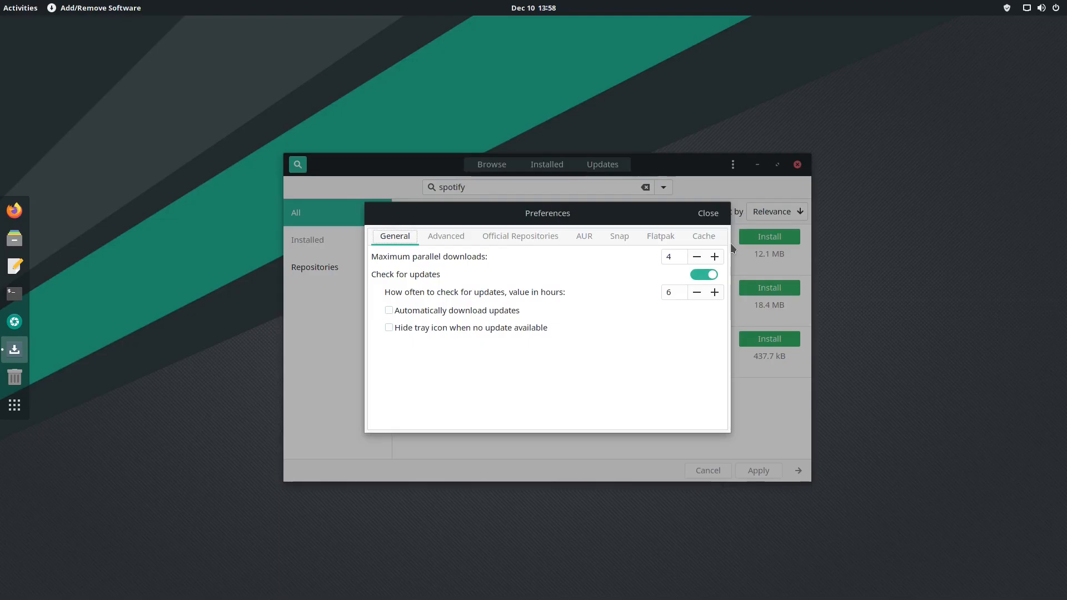
{"action": "mouse_move", "coordinate": [425, 260]}
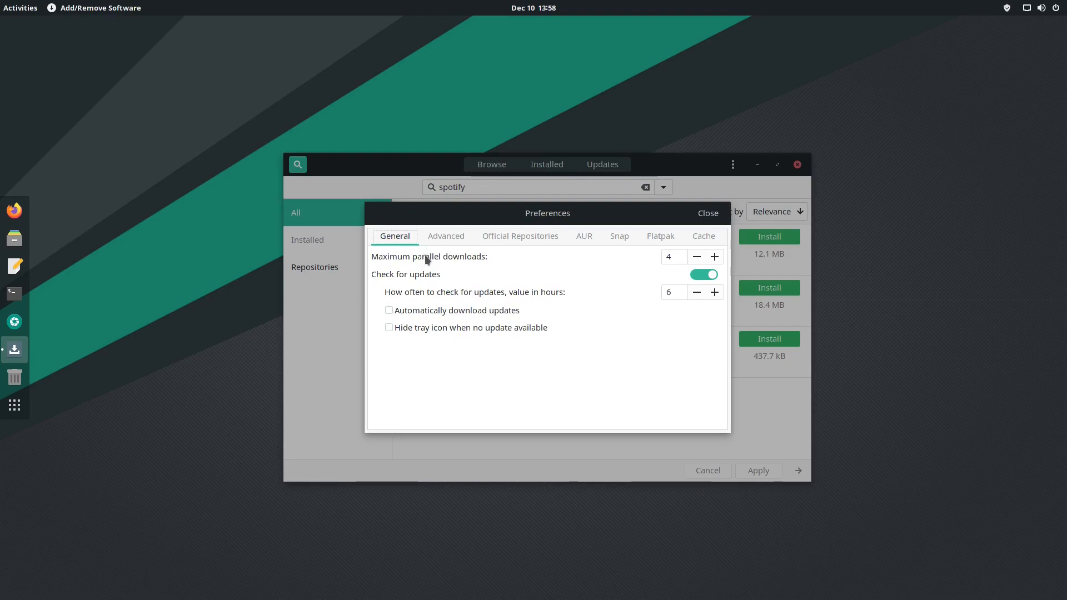
{"action": "mouse_move", "coordinate": [486, 311]}
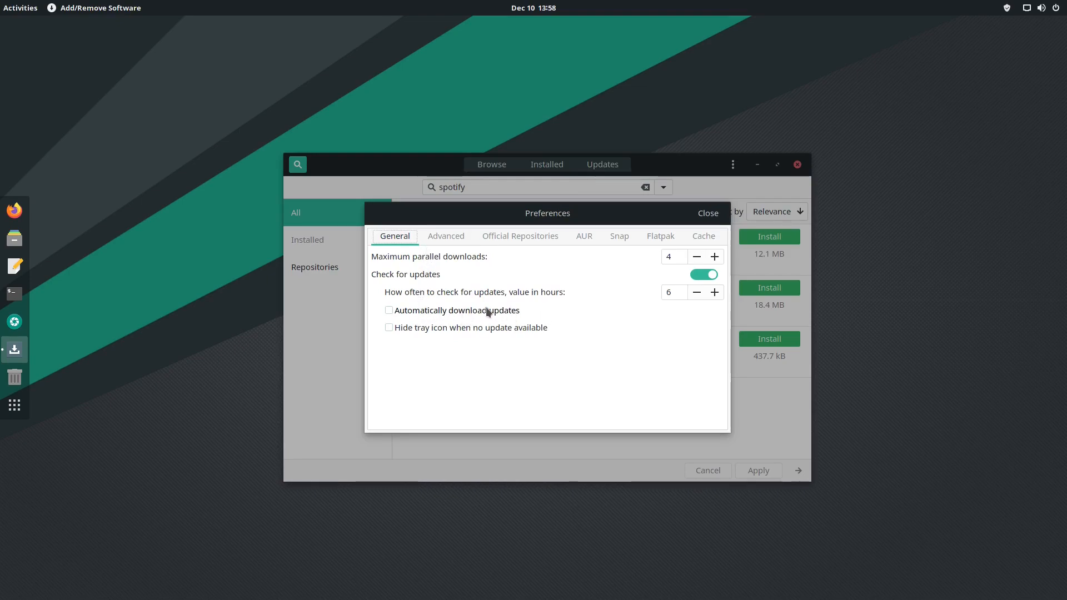
{"action": "mouse_move", "coordinate": [479, 341]}
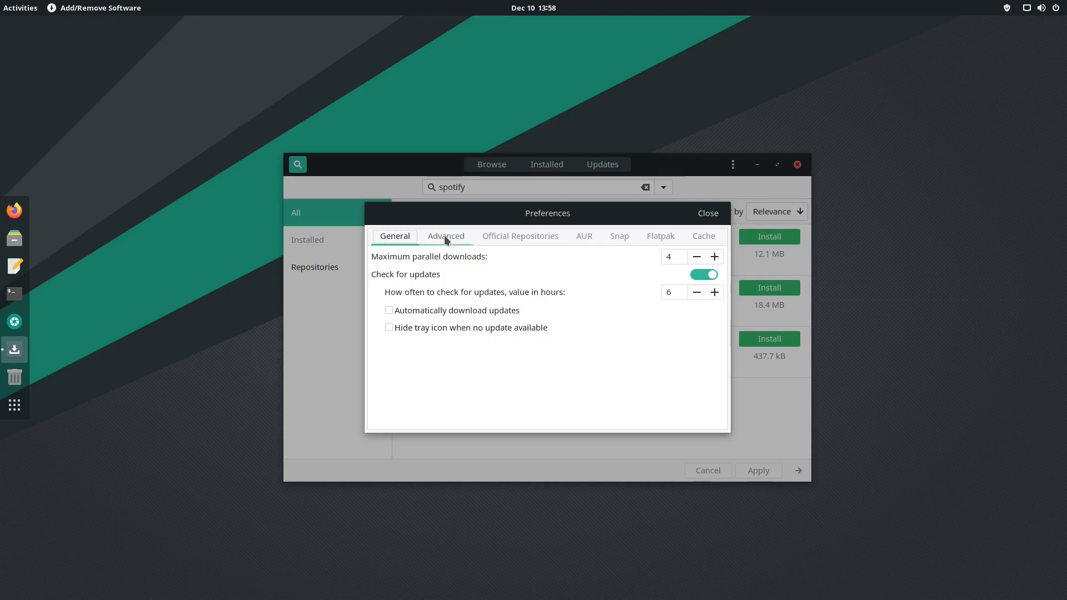
{"action": "left_click", "coordinate": [446, 235]}
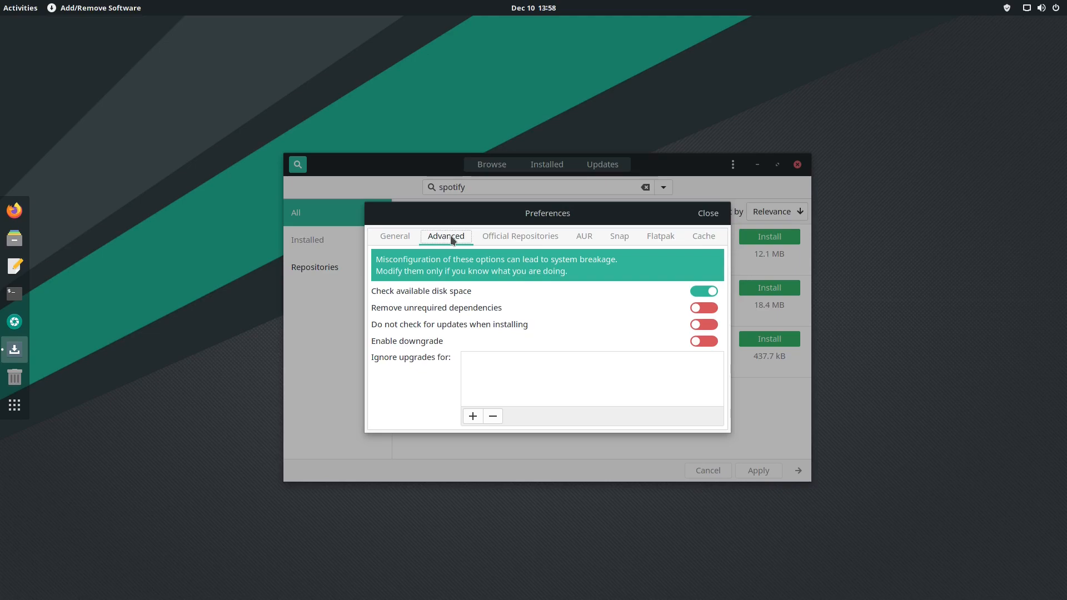
{"action": "left_click", "coordinate": [519, 236]}
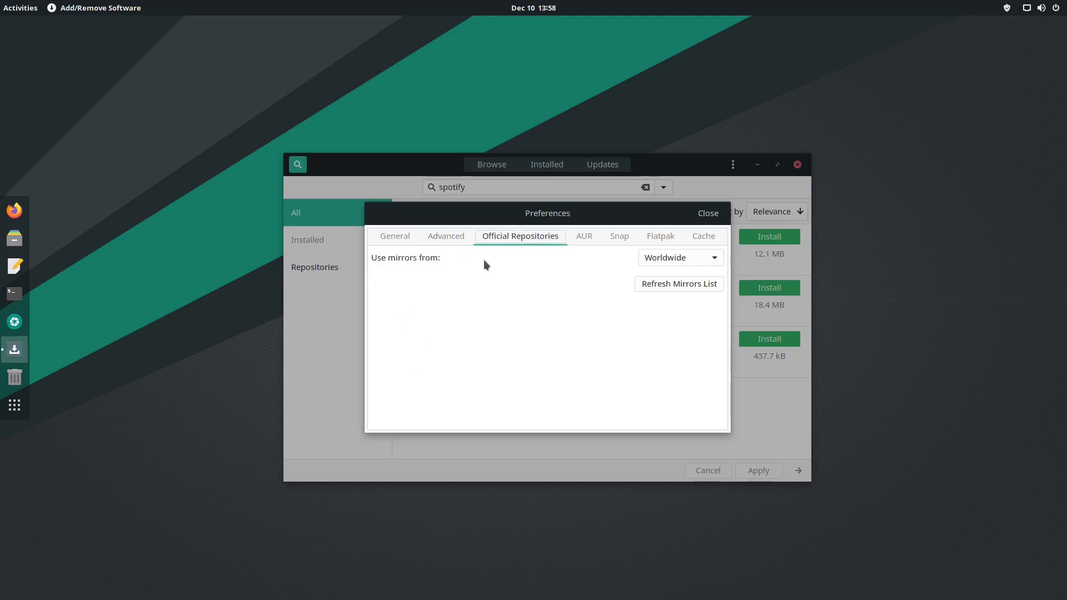
{"action": "left_click", "coordinate": [679, 257]}
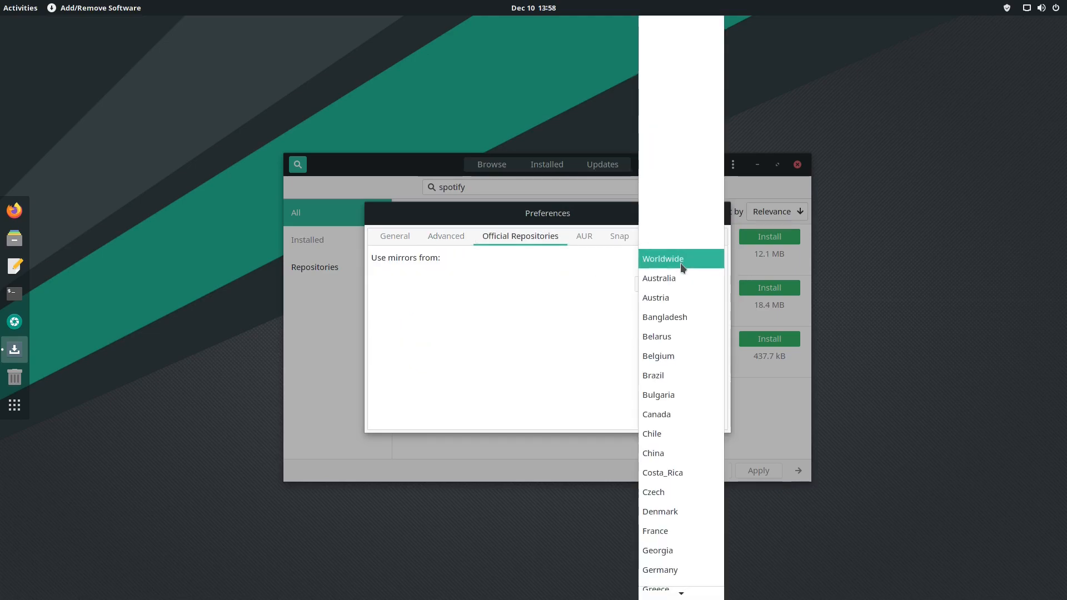
{"action": "left_click", "coordinate": [662, 258]}
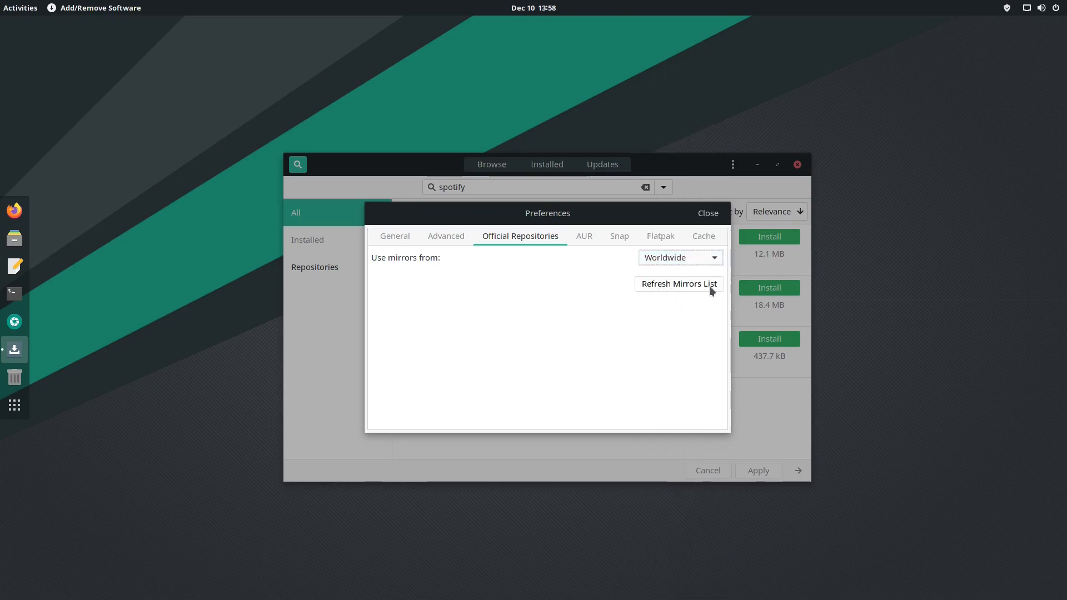
- Enable AUR support and Flatpak support, then close the preferences
{"action": "left_click", "coordinate": [583, 236]}
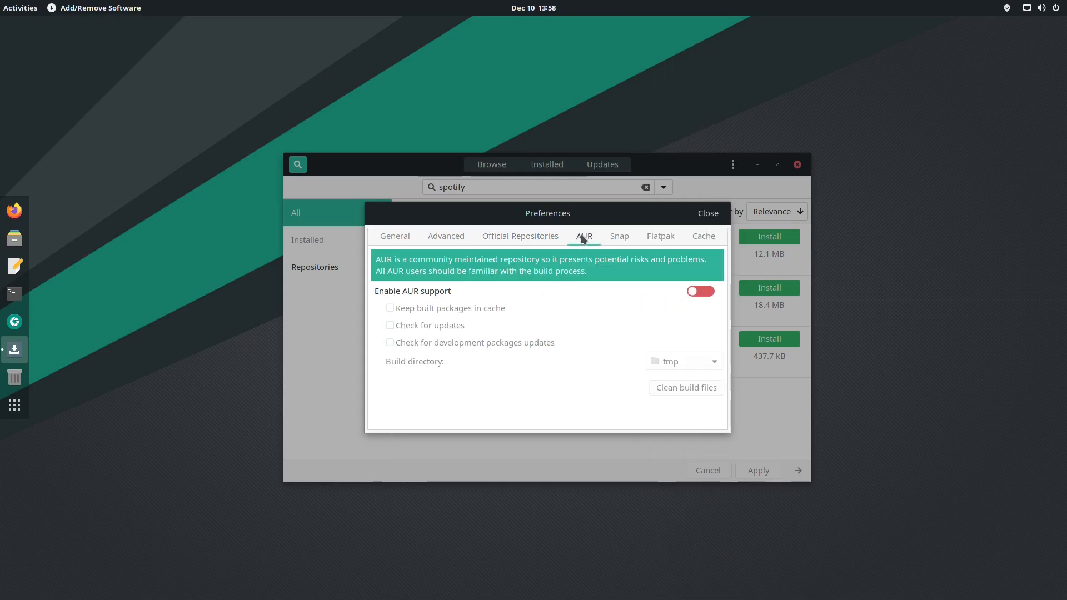
{"action": "mouse_move", "coordinate": [533, 317]}
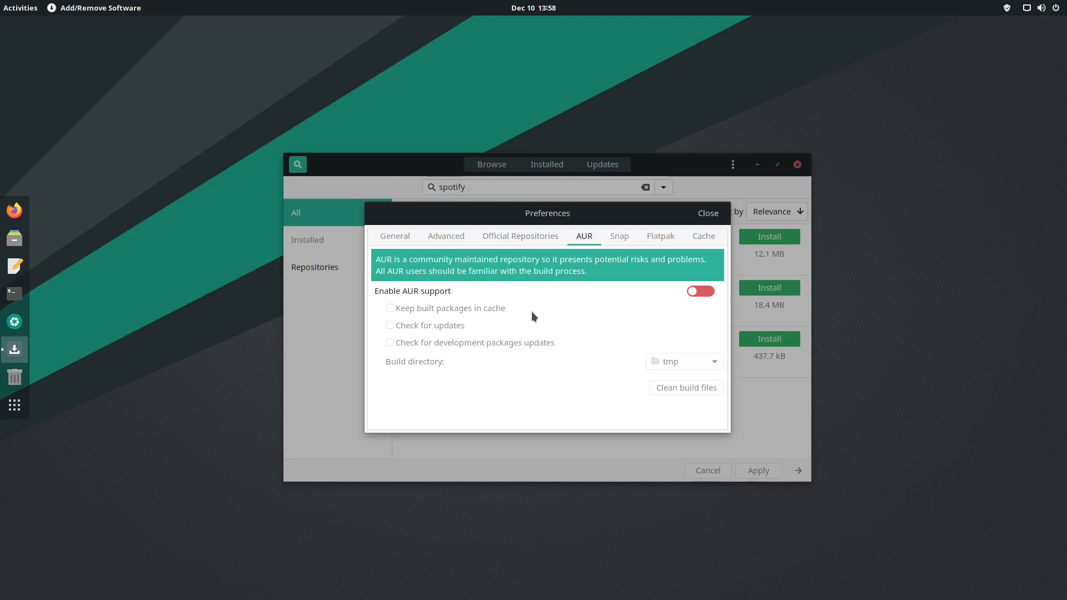
{"action": "mouse_move", "coordinate": [438, 302]}
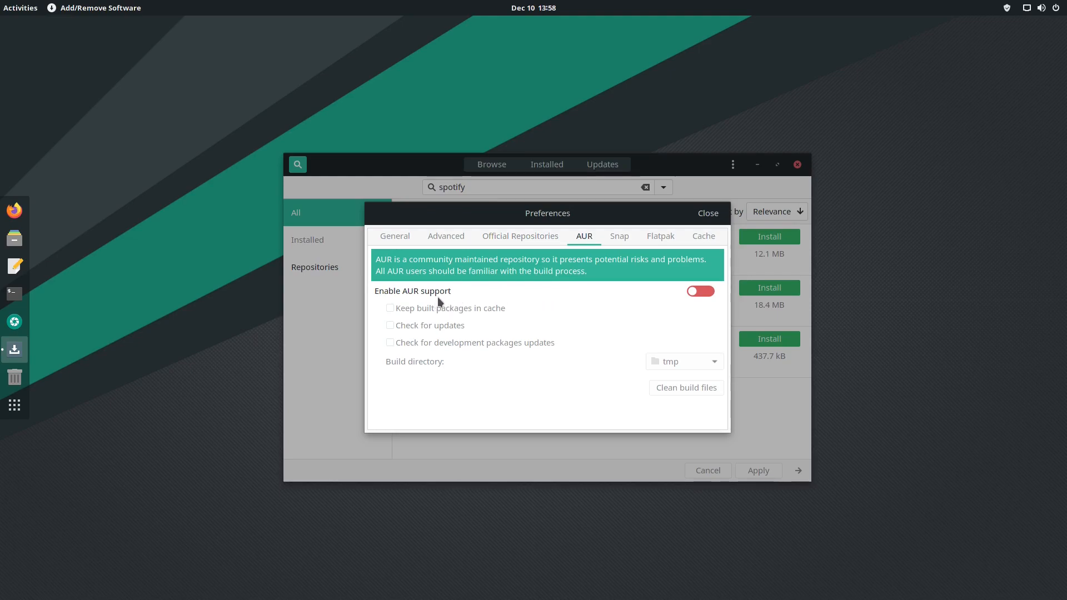
{"action": "left_click", "coordinate": [700, 292]}
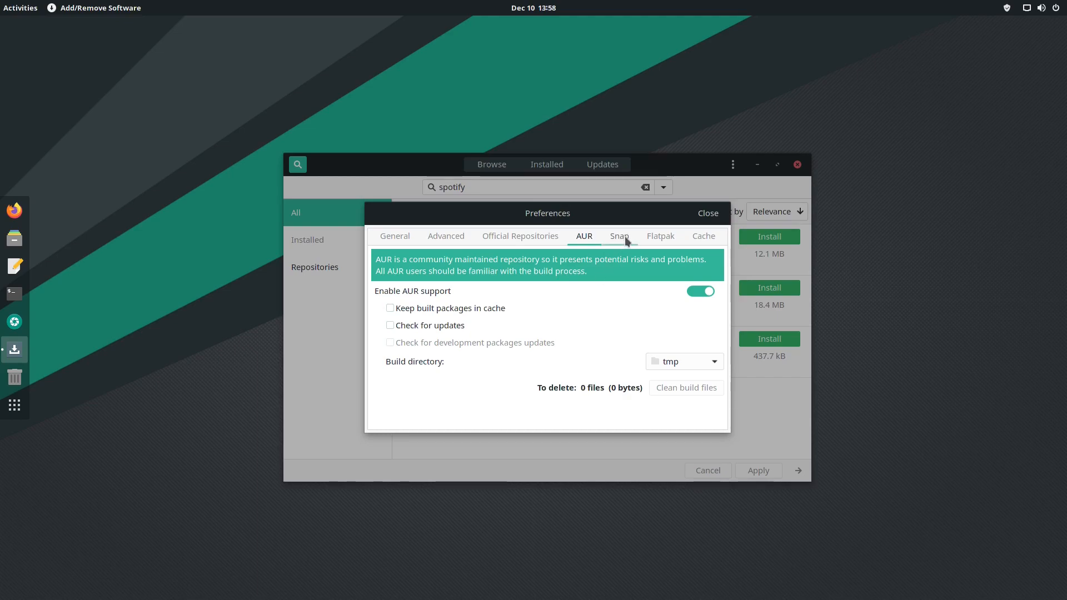
{"action": "left_click", "coordinate": [658, 236]}
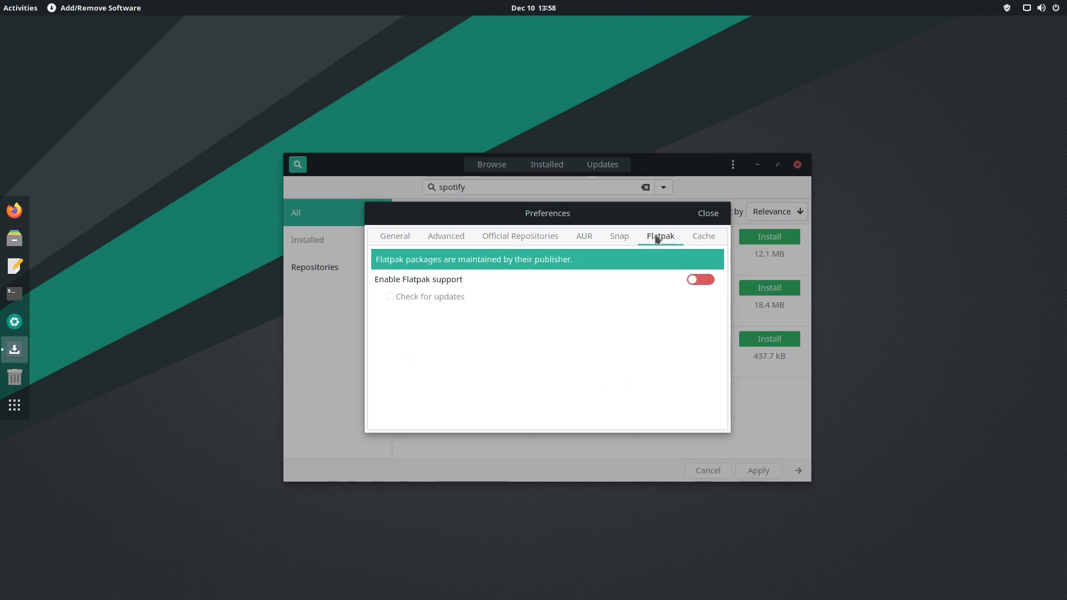
{"action": "left_click", "coordinate": [701, 280]}
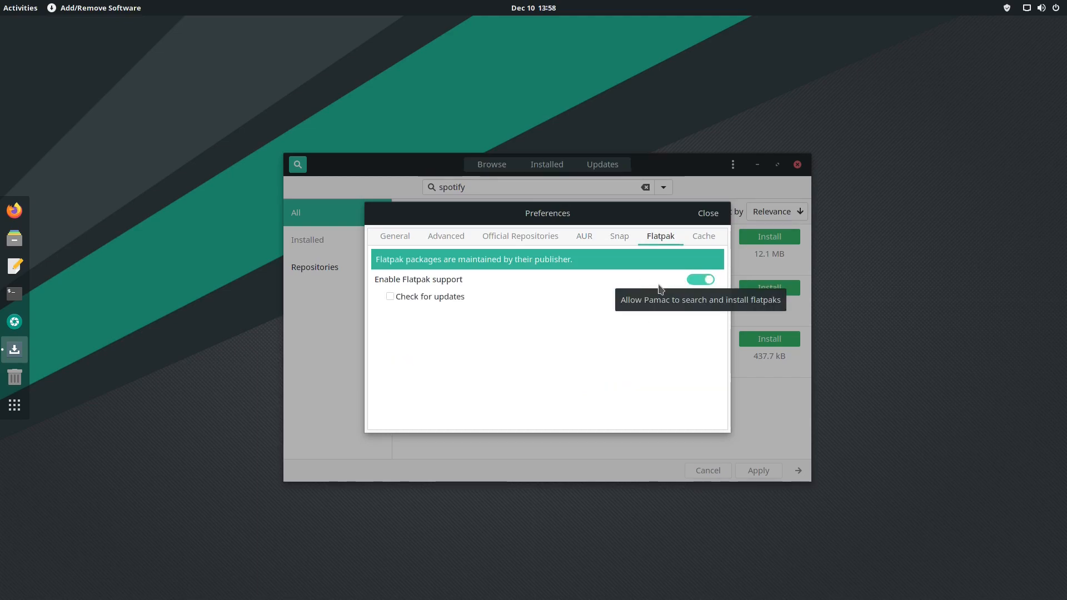
{"action": "left_click", "coordinate": [707, 212]}
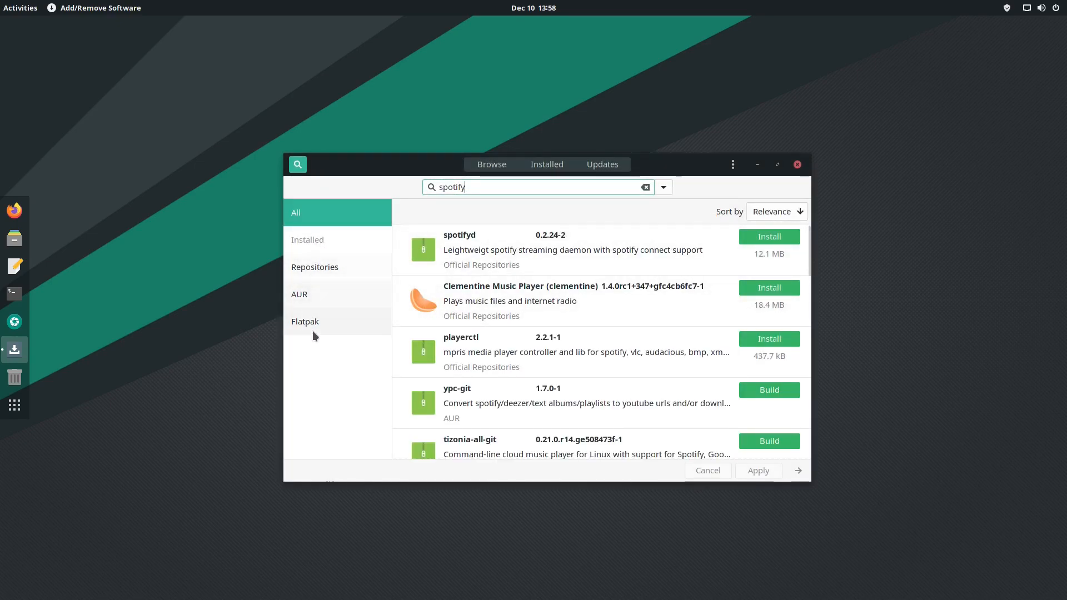
{"action": "mouse_move", "coordinate": [309, 298]}
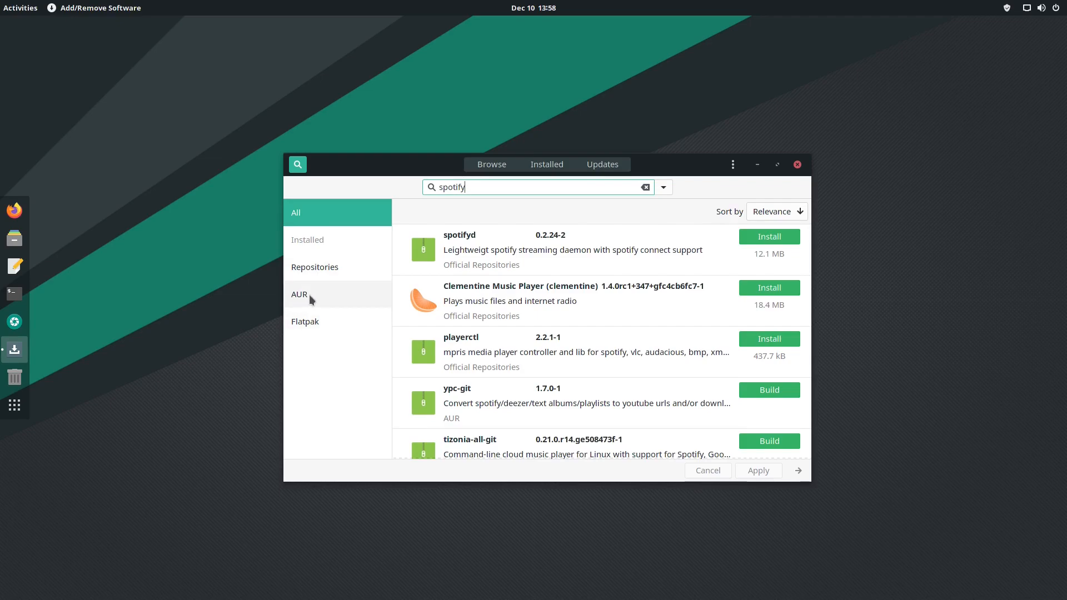
- Filter the spotify results by AUR, then Flatpak, then close Pamac
{"action": "left_click", "coordinate": [299, 294]}
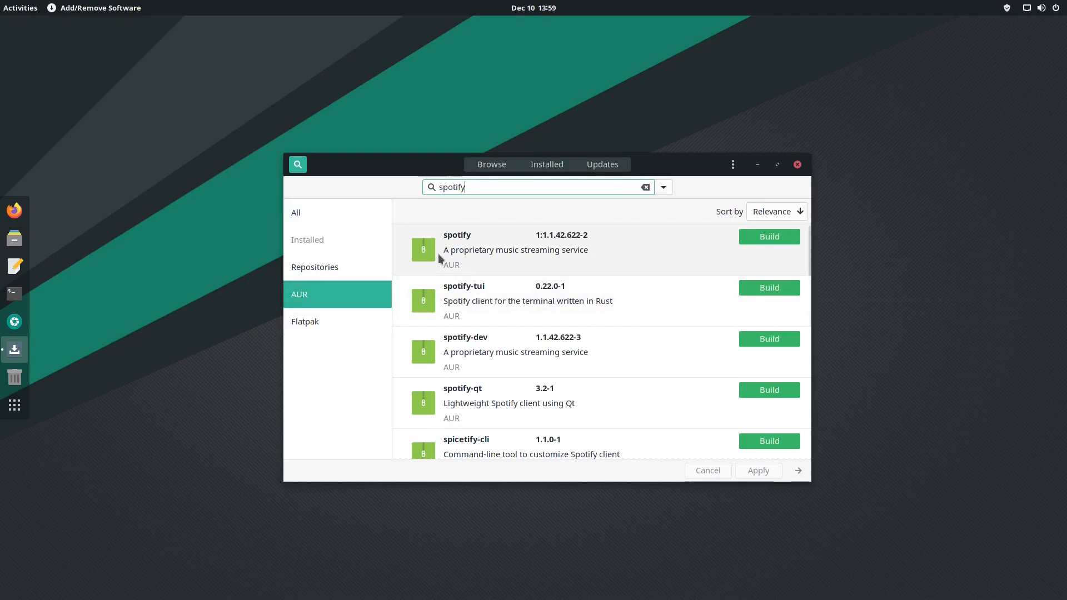
{"action": "mouse_move", "coordinate": [303, 340]}
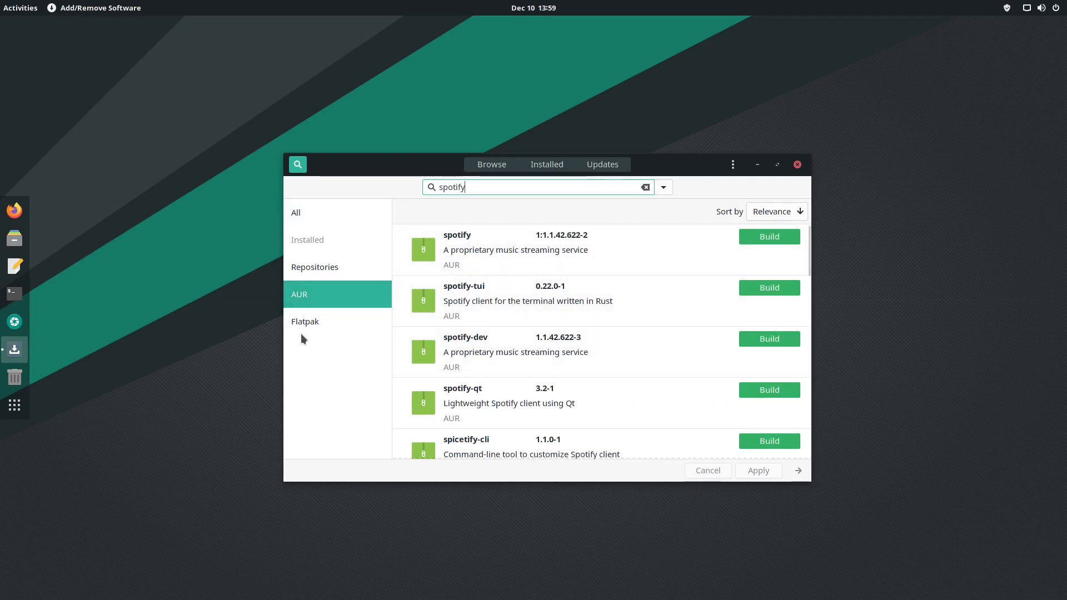
{"action": "left_click", "coordinate": [306, 321]}
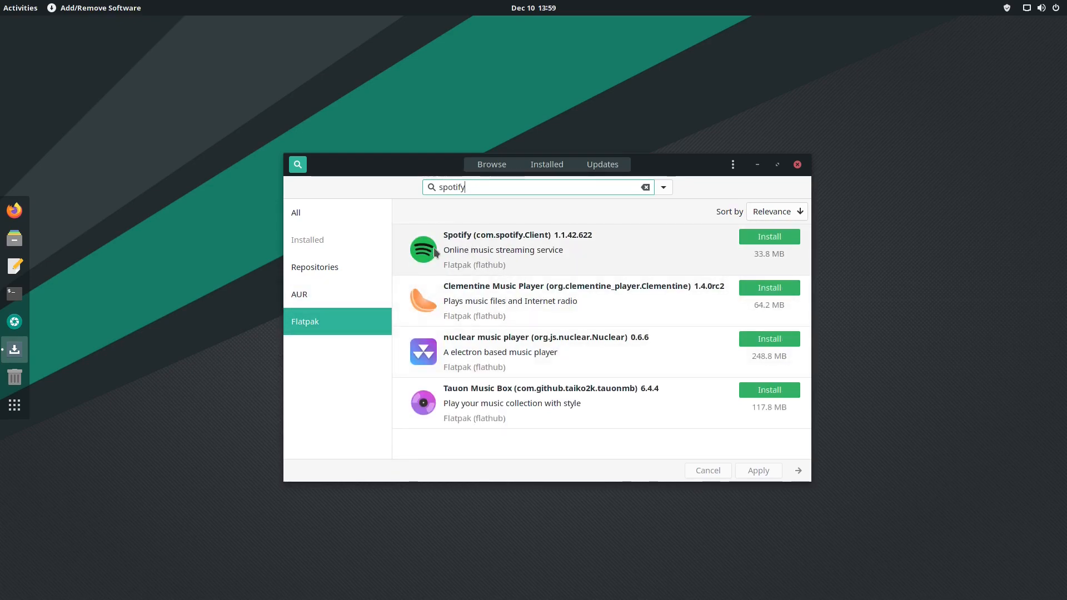
{"action": "mouse_move", "coordinate": [530, 266]}
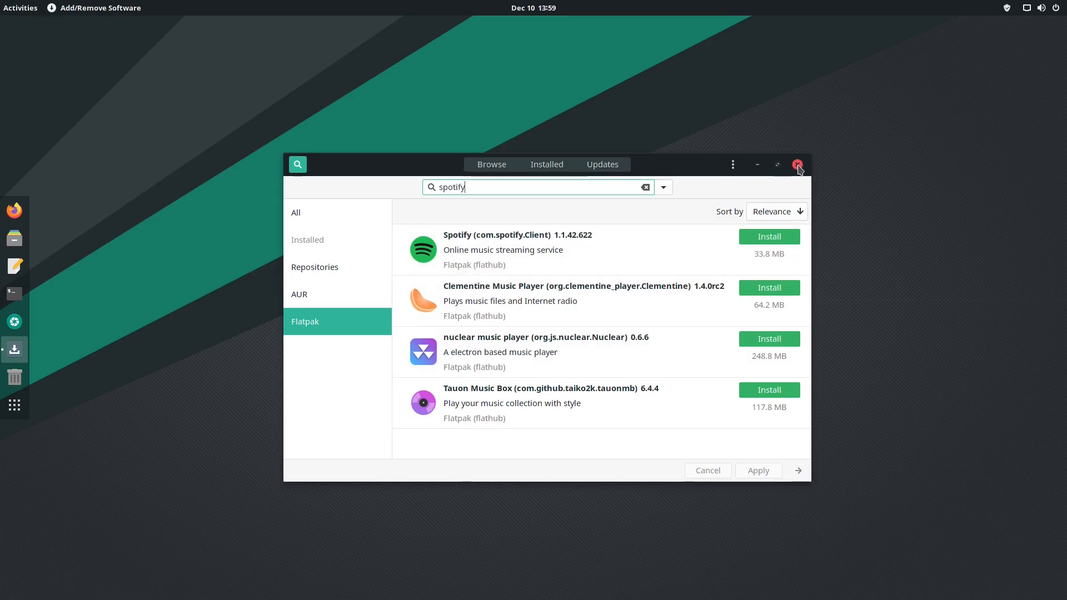
{"action": "left_click", "coordinate": [797, 164]}
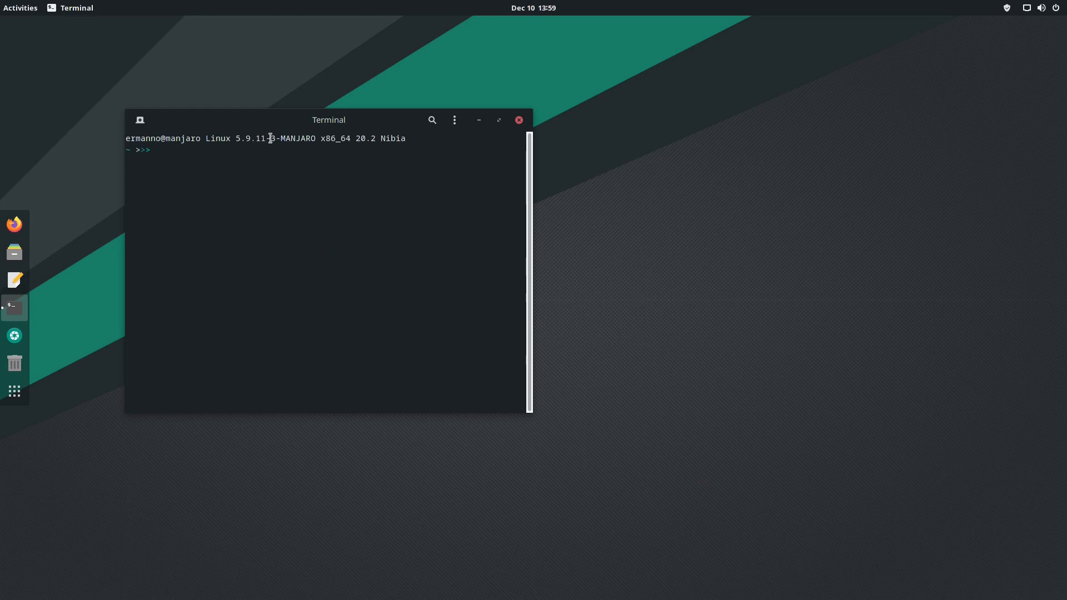
{"action": "mouse_move", "coordinate": [286, 176]}
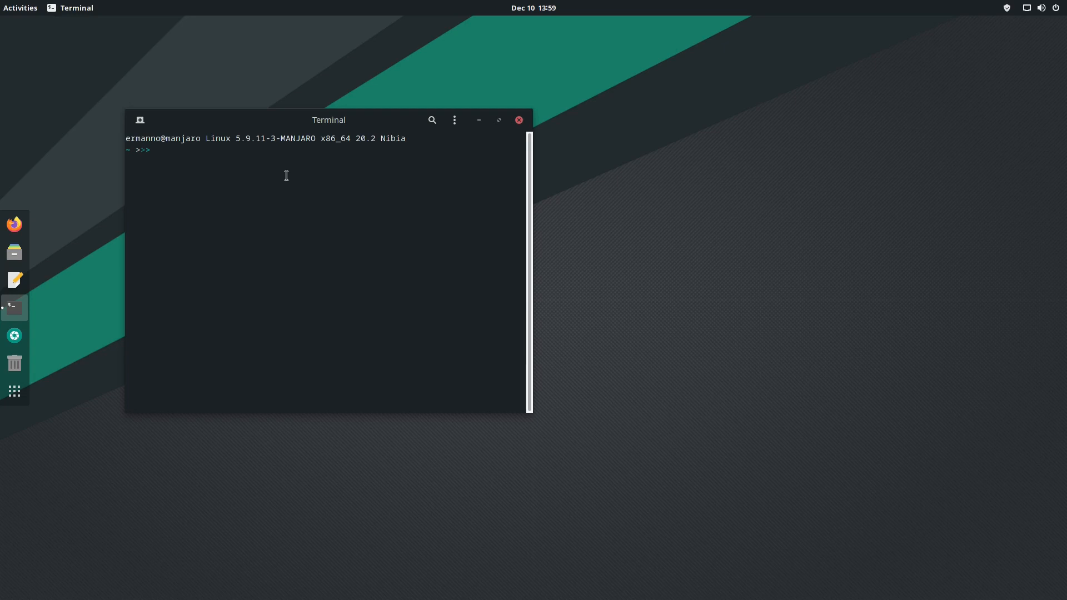
- Run 'sudo pacman -Syu' to upgrade all system packages
{"action": "type", "text": "sudo pacman -Syu"}
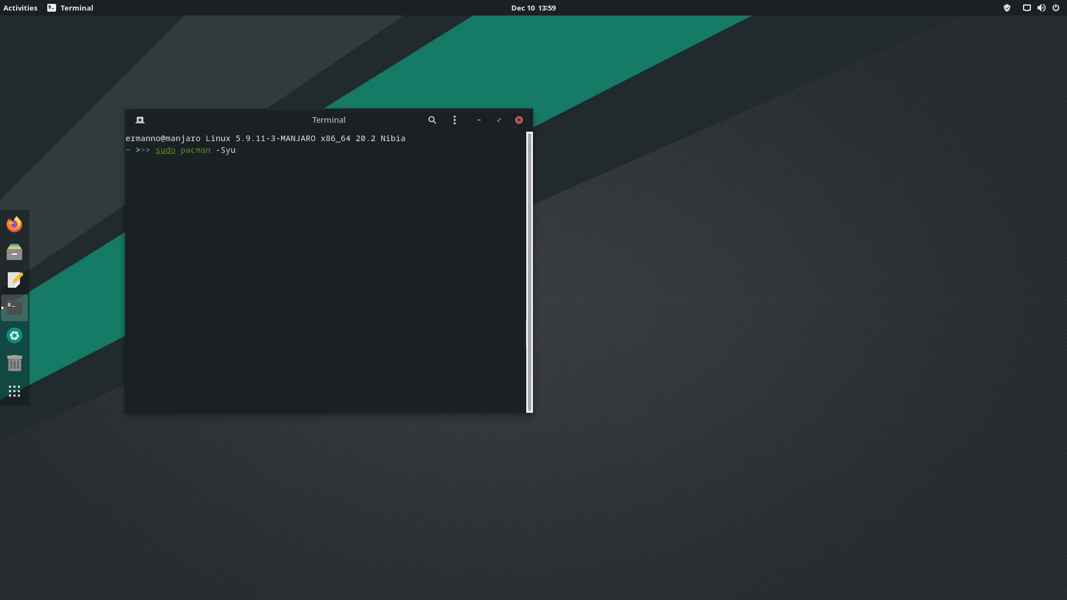
{"action": "key", "text": "Return"}
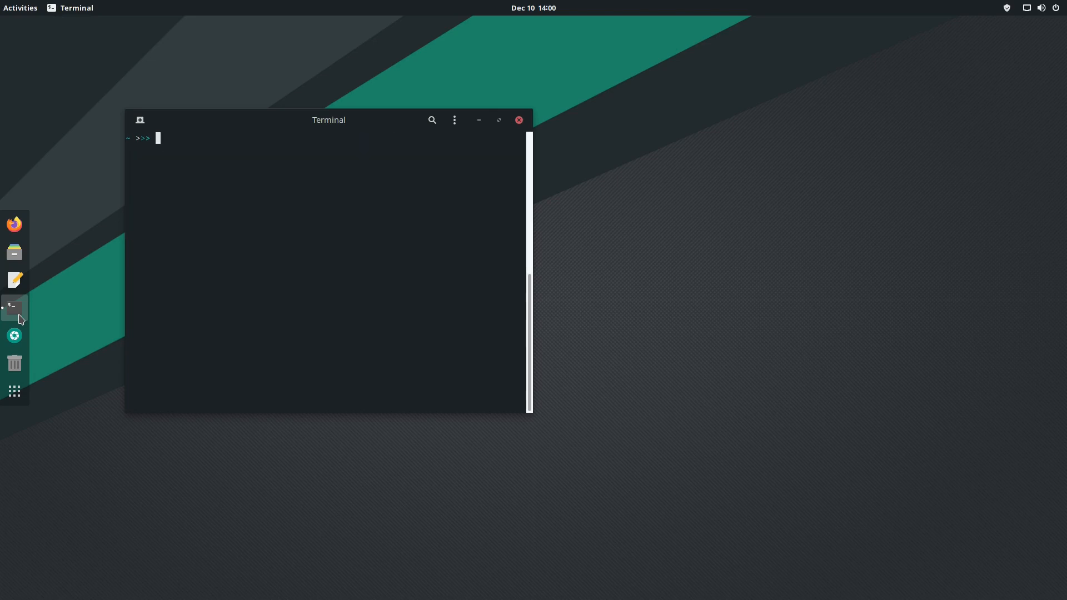
- Run 'free -h' to display memory usage: 7.8Gi total, 832Mi used
{"action": "type", "text": "free -h"}
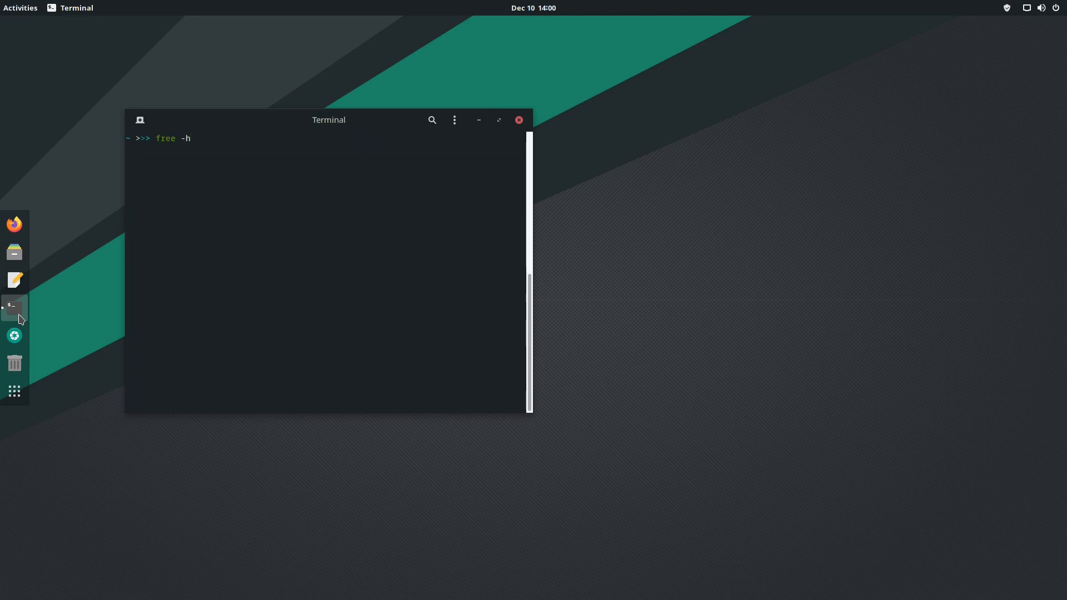
{"action": "key", "text": "Return"}
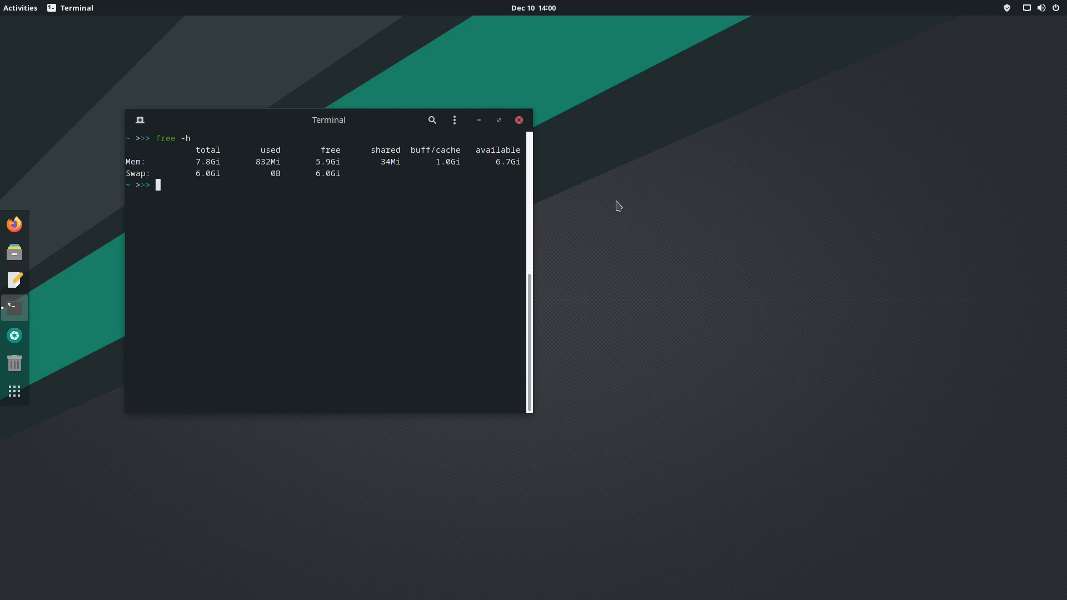
{"action": "mouse_move", "coordinate": [601, 157]}
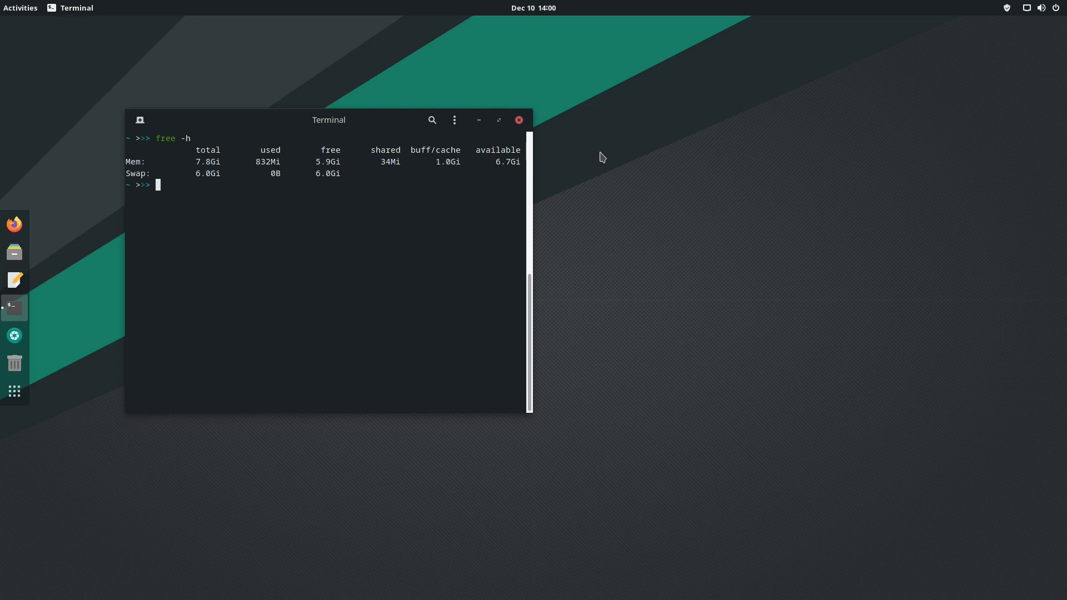